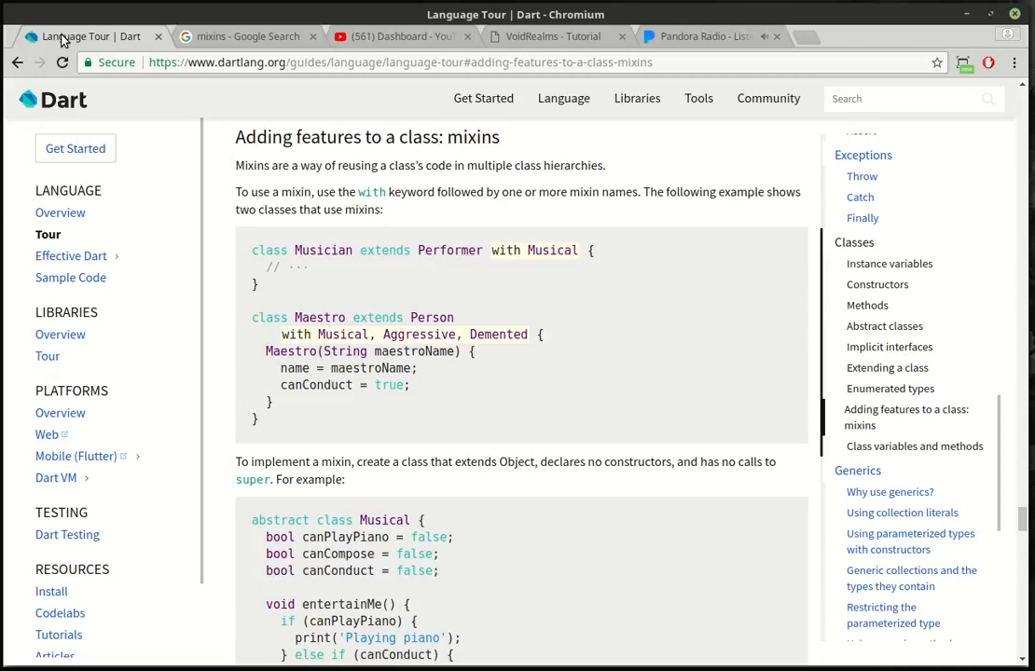
{"action": "mouse_move", "coordinate": [890, 389]}
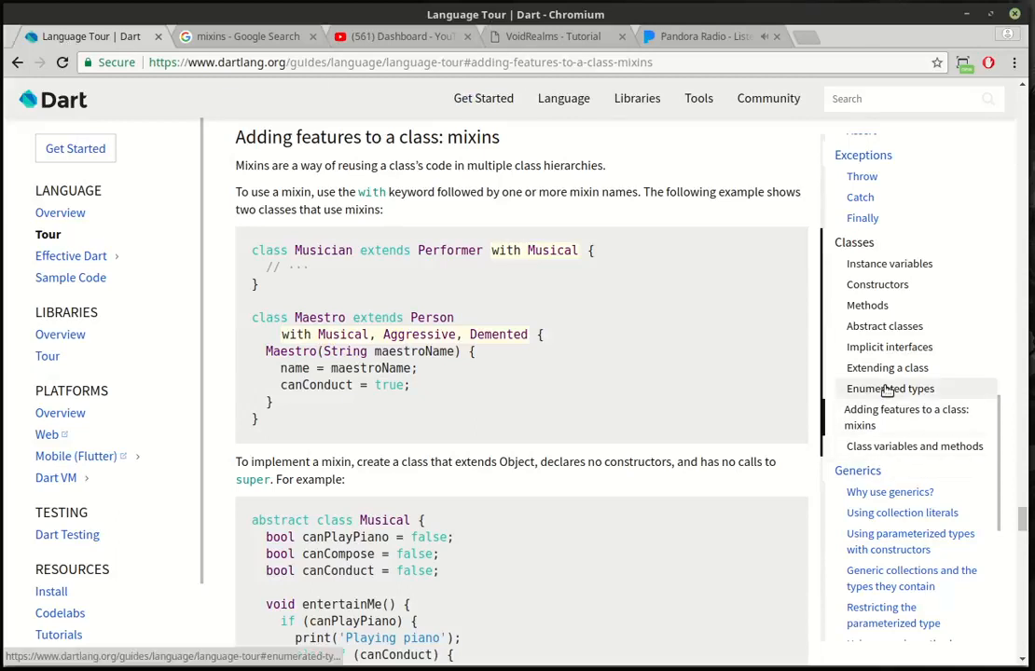
- Flip between the mixins and Enumerated types sections of the Dart docs, then show the Google 'mixins' results
{"action": "left_click", "coordinate": [889, 389]}
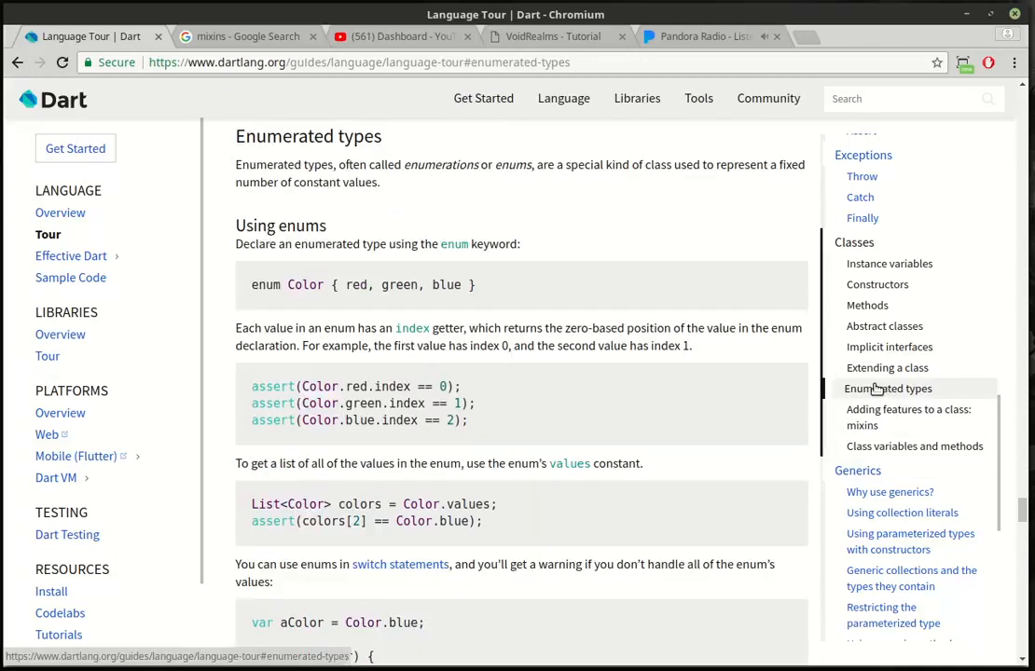
{"action": "mouse_move", "coordinate": [907, 416]}
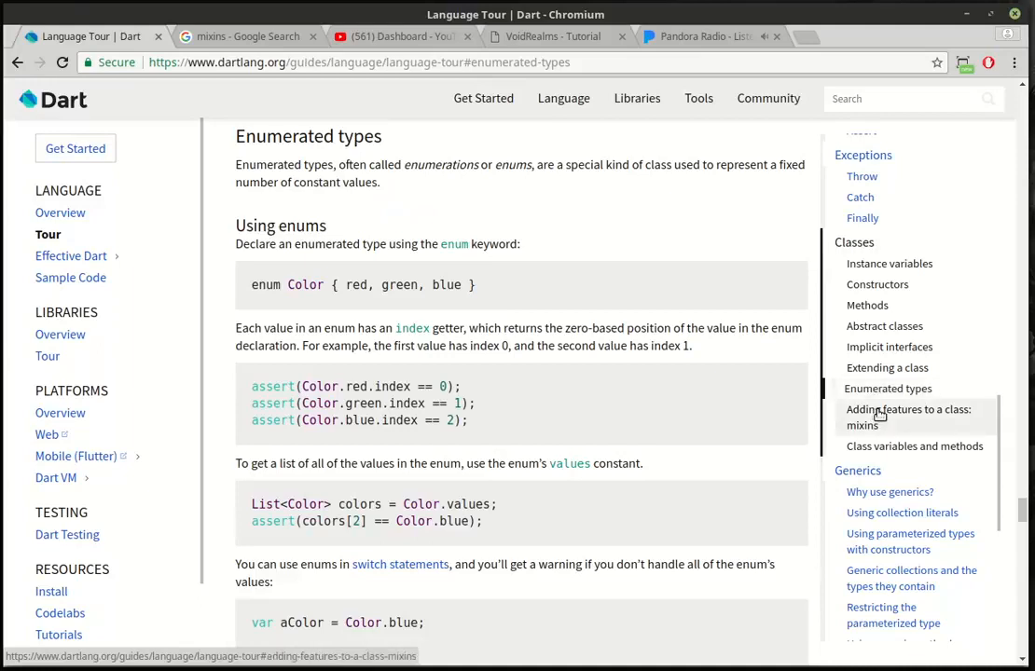
{"action": "left_click", "coordinate": [906, 417]}
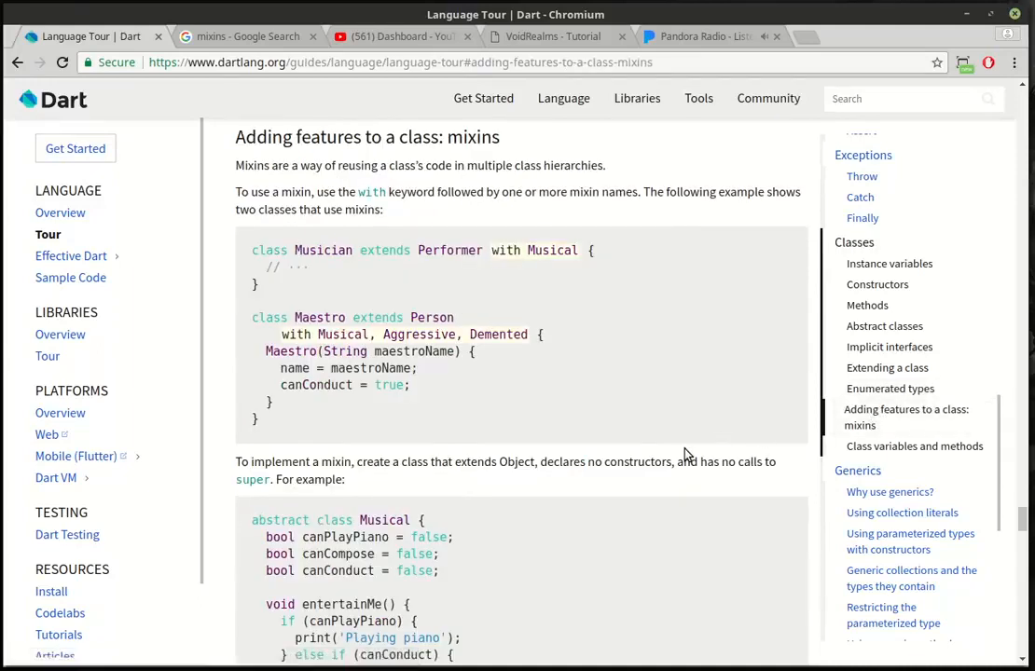
{"action": "left_click", "coordinate": [889, 388]}
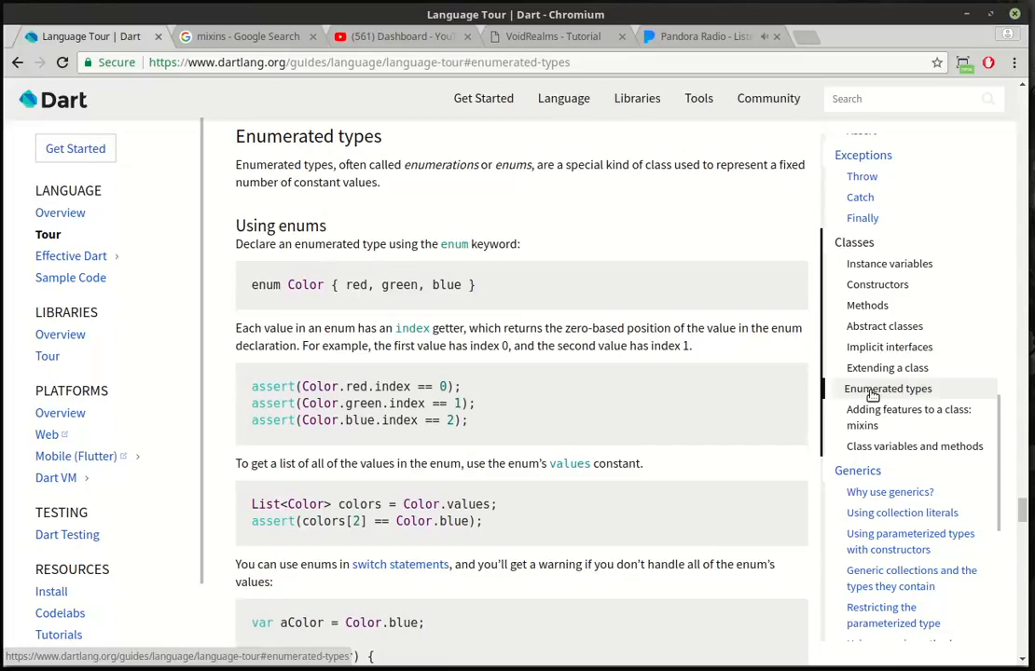
{"action": "left_click", "coordinate": [907, 417]}
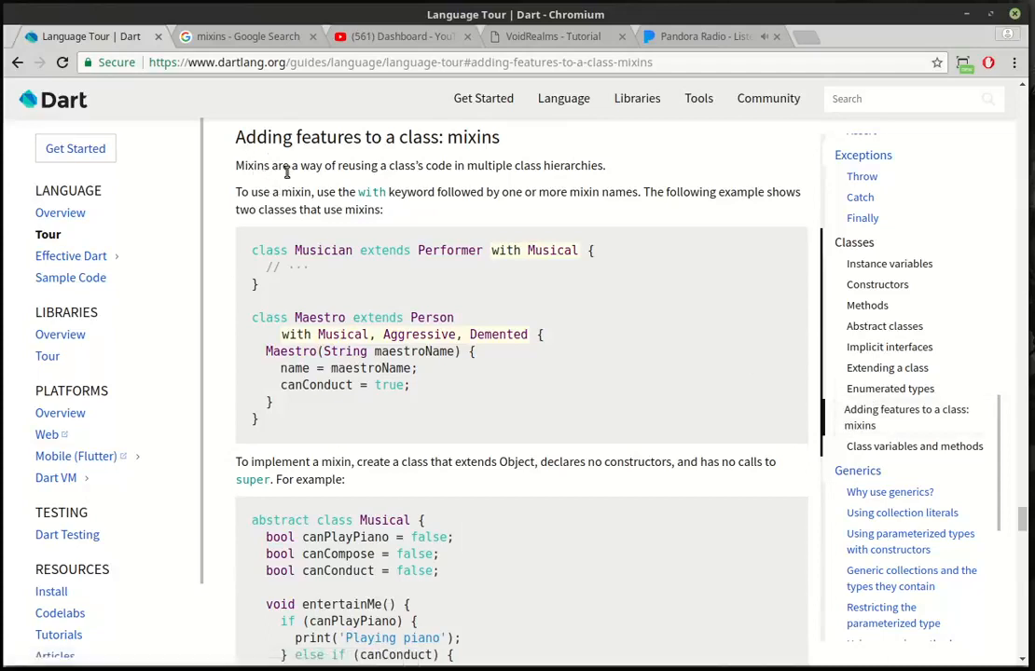
{"action": "mouse_move", "coordinate": [538, 170]}
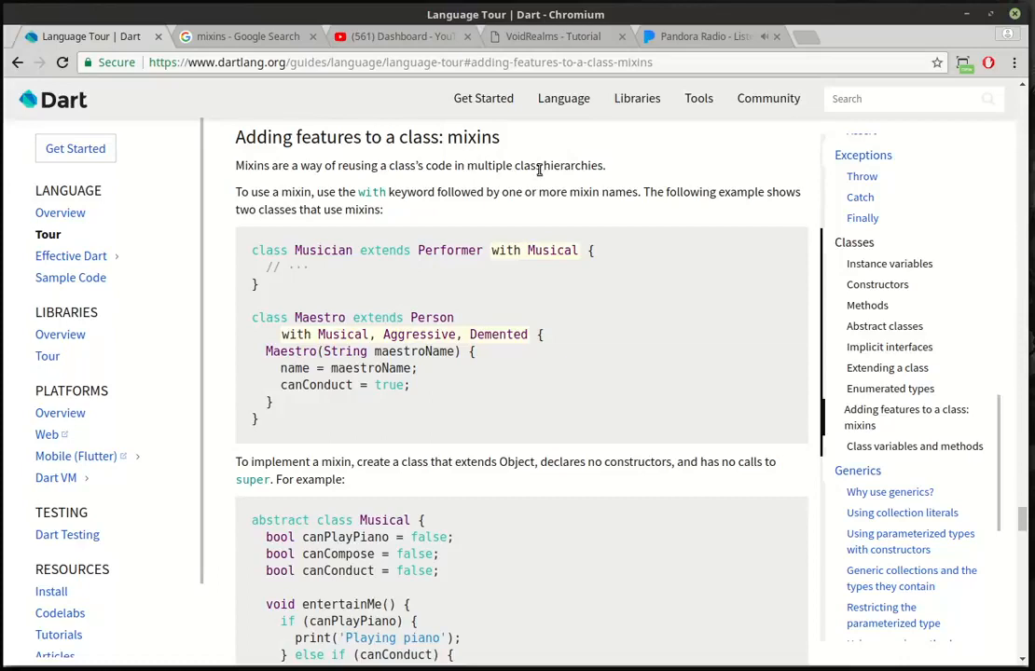
{"action": "mouse_move", "coordinate": [231, 201]}
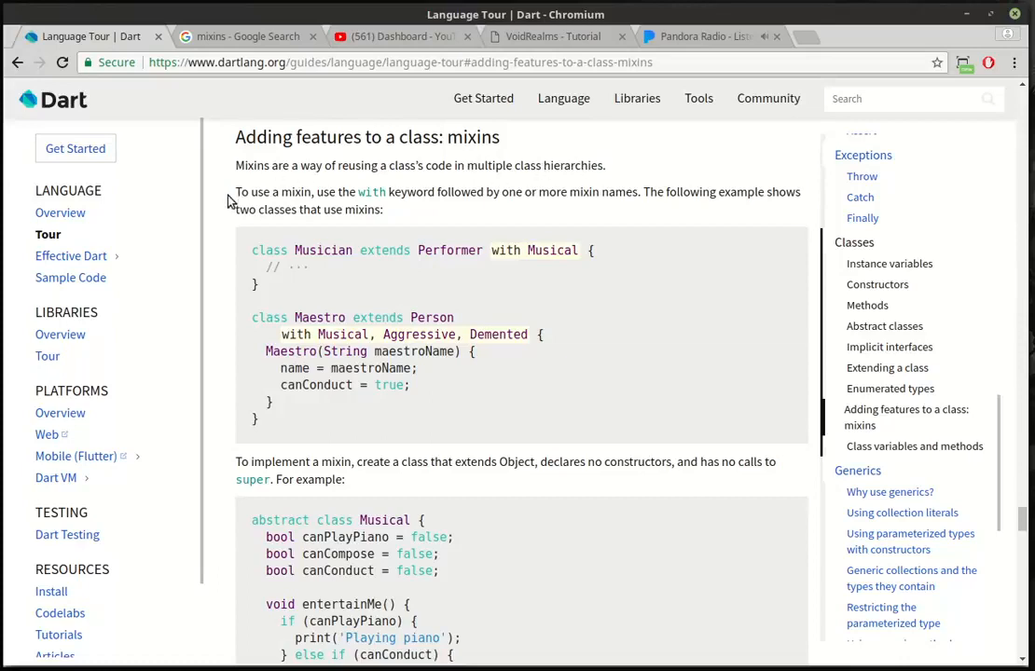
{"action": "mouse_move", "coordinate": [360, 196]}
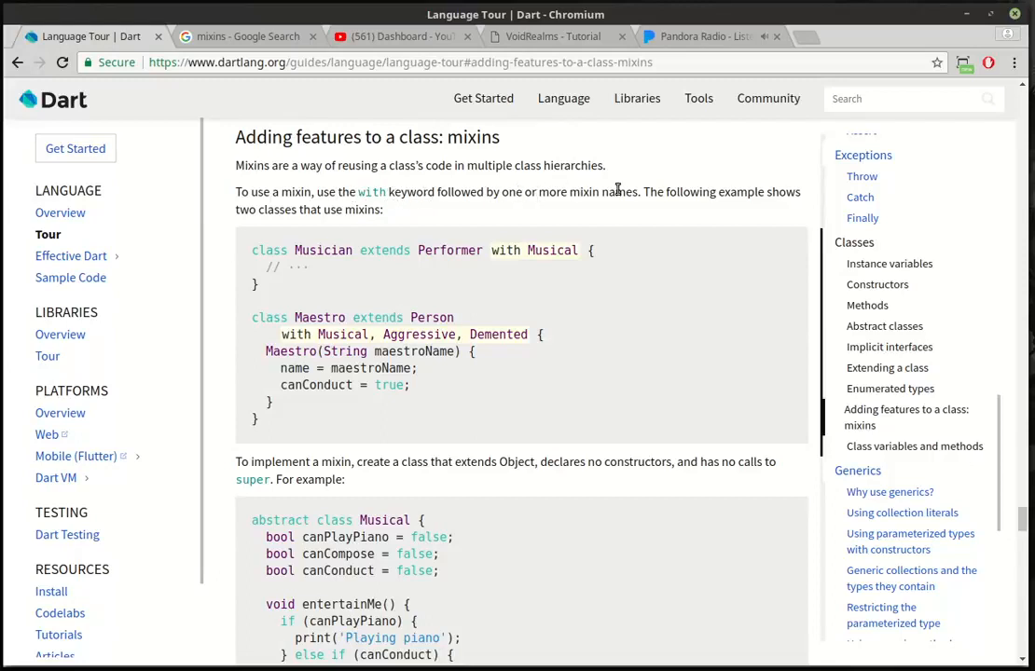
{"action": "scroll", "scroll_direction": "down", "scroll_amount": 3}
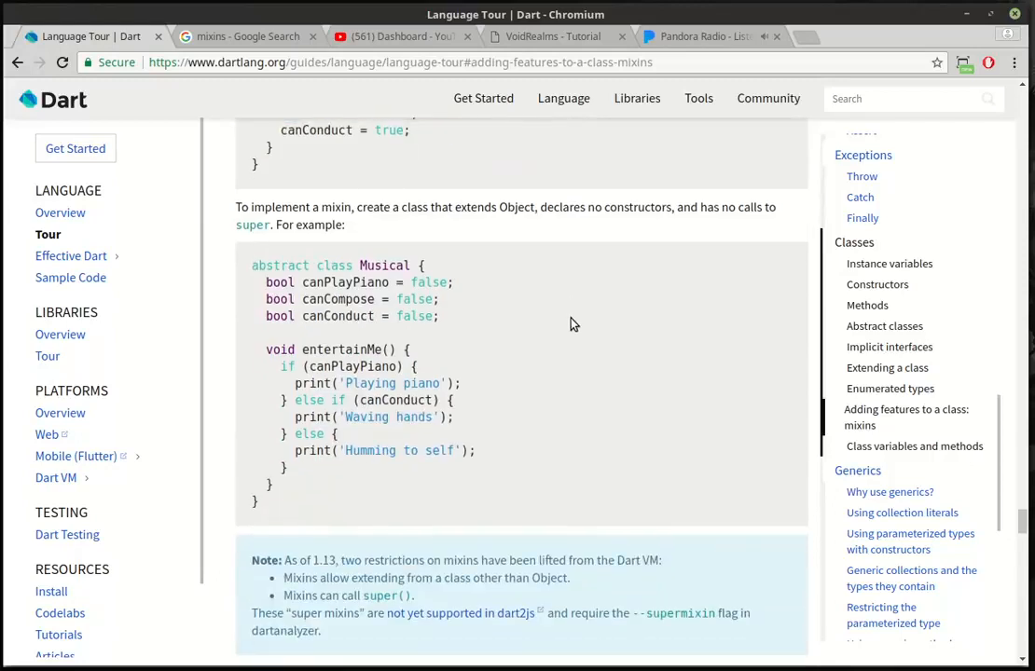
{"action": "left_click", "coordinate": [247, 36]}
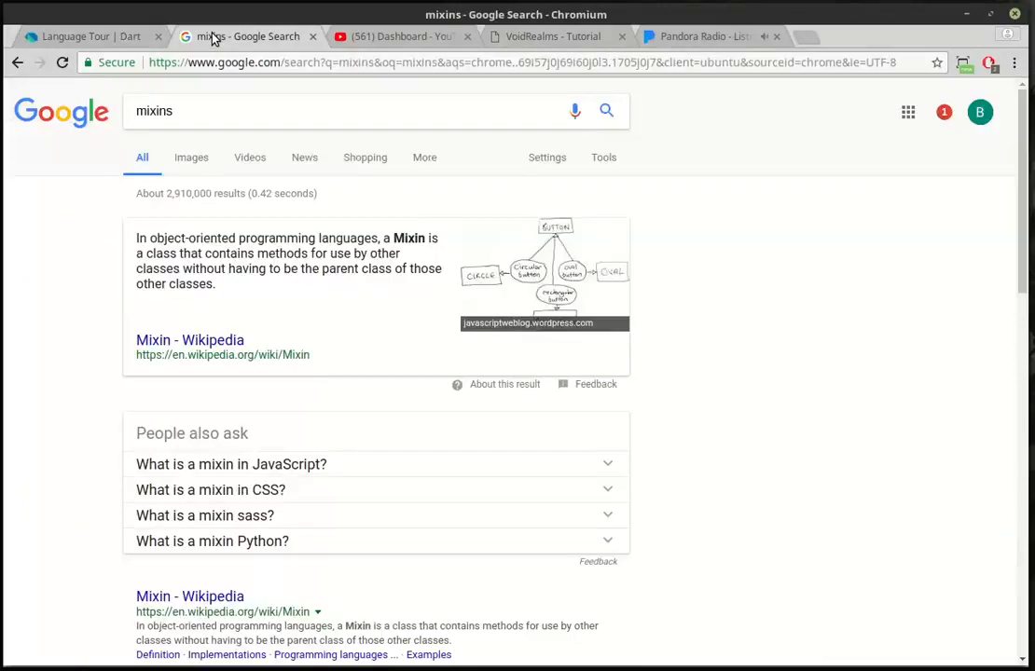
{"action": "mouse_move", "coordinate": [254, 312]}
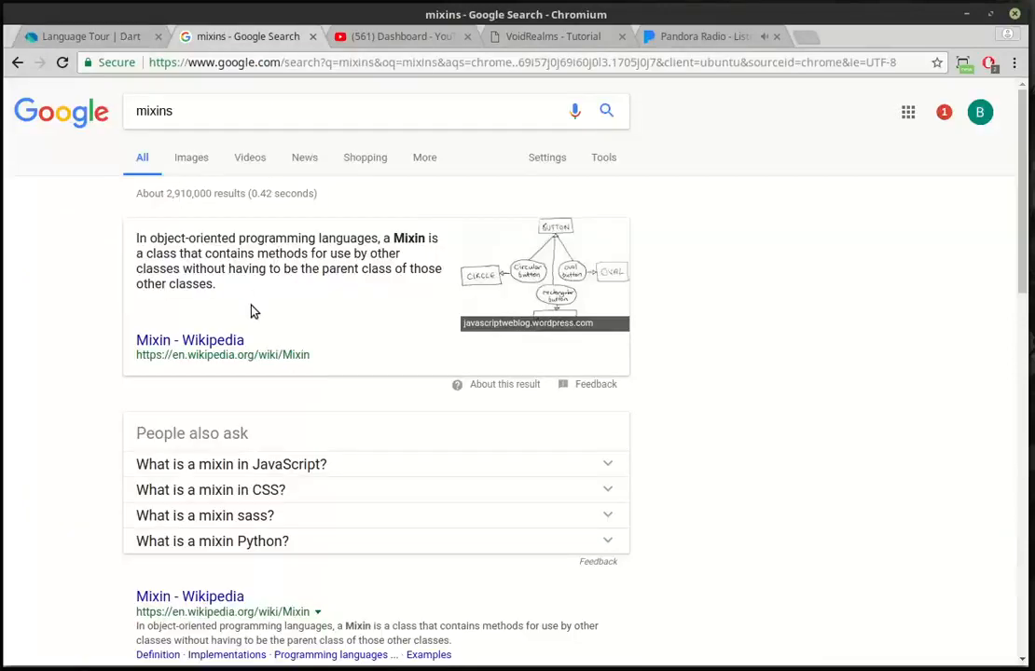
{"action": "mouse_move", "coordinate": [256, 338]}
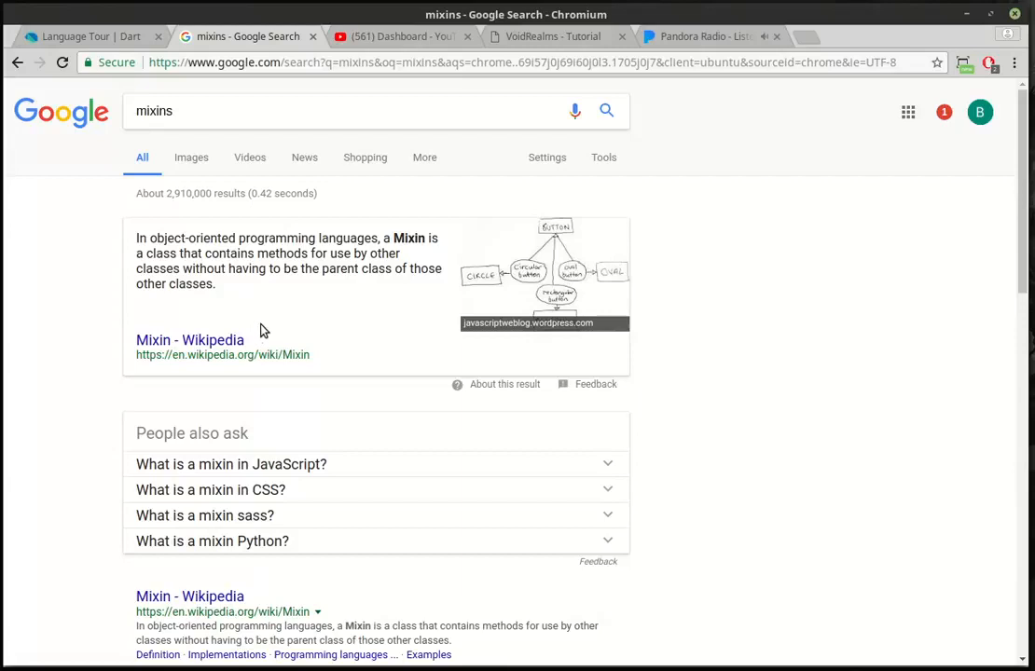
{"action": "mouse_move", "coordinate": [260, 339]}
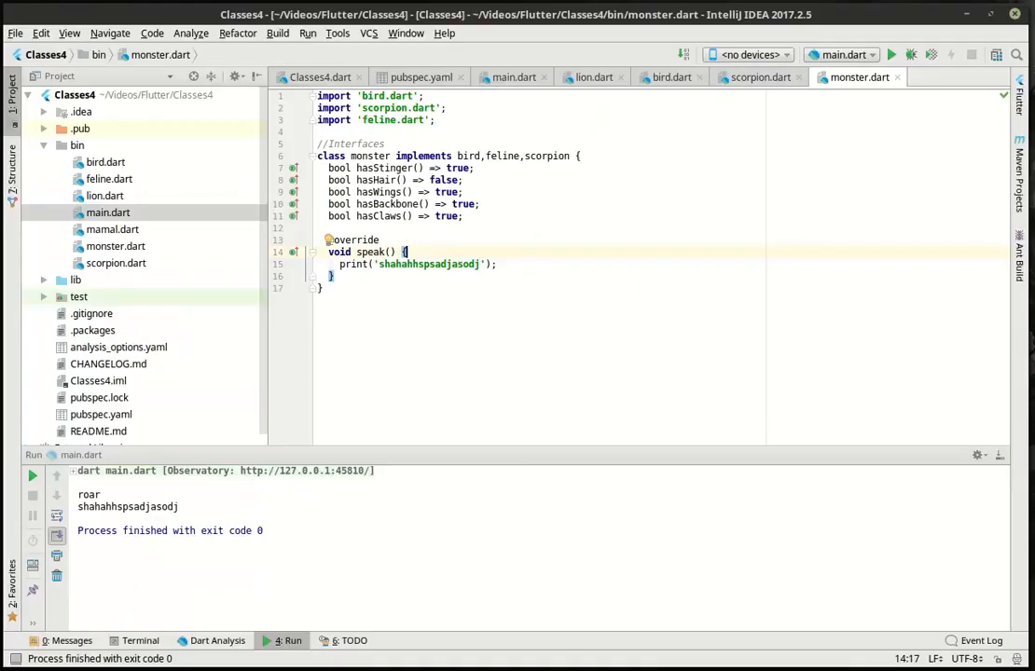
- Create the Dart console project Classes5 via File > New > Project, open it in this window and expand its tree
{"action": "left_click", "coordinate": [15, 32]}
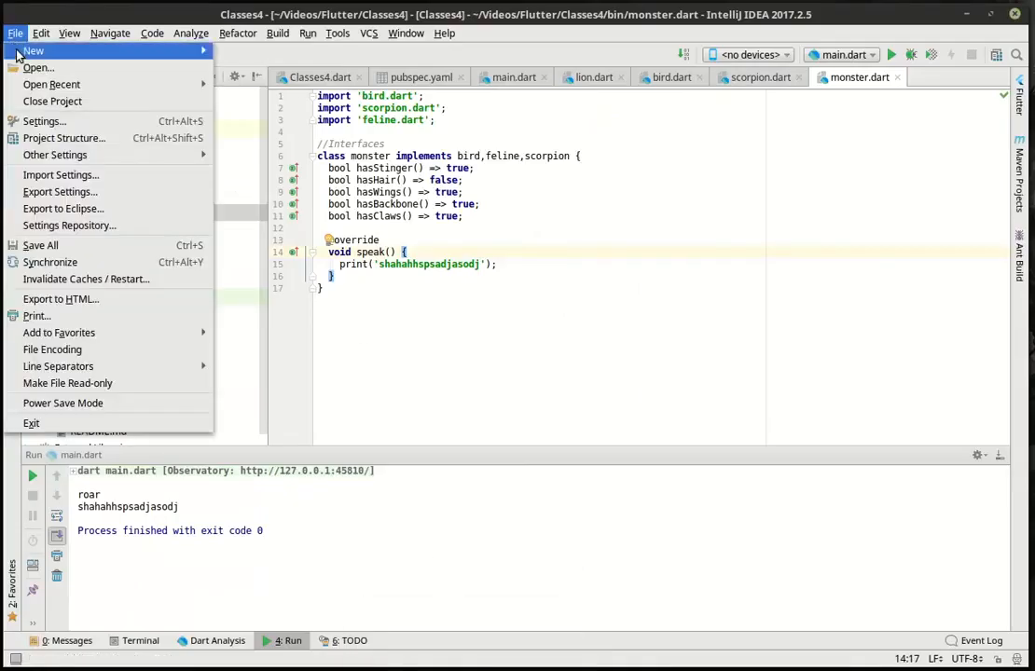
{"action": "left_click", "coordinate": [33, 50]}
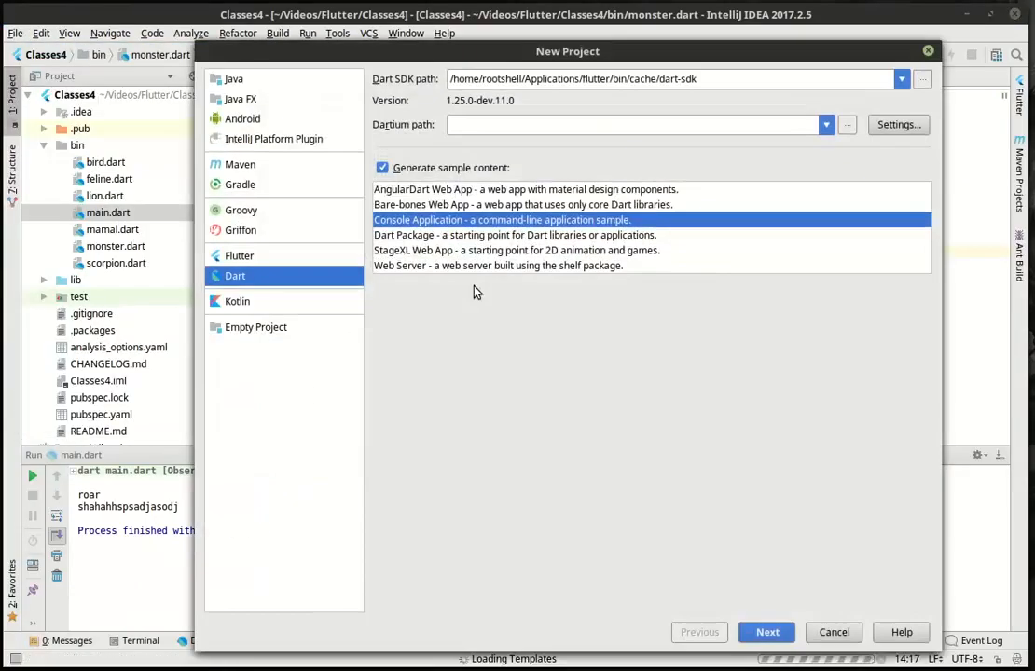
{"action": "left_click", "coordinate": [766, 632]}
{"action": "type", "text": "Class"}
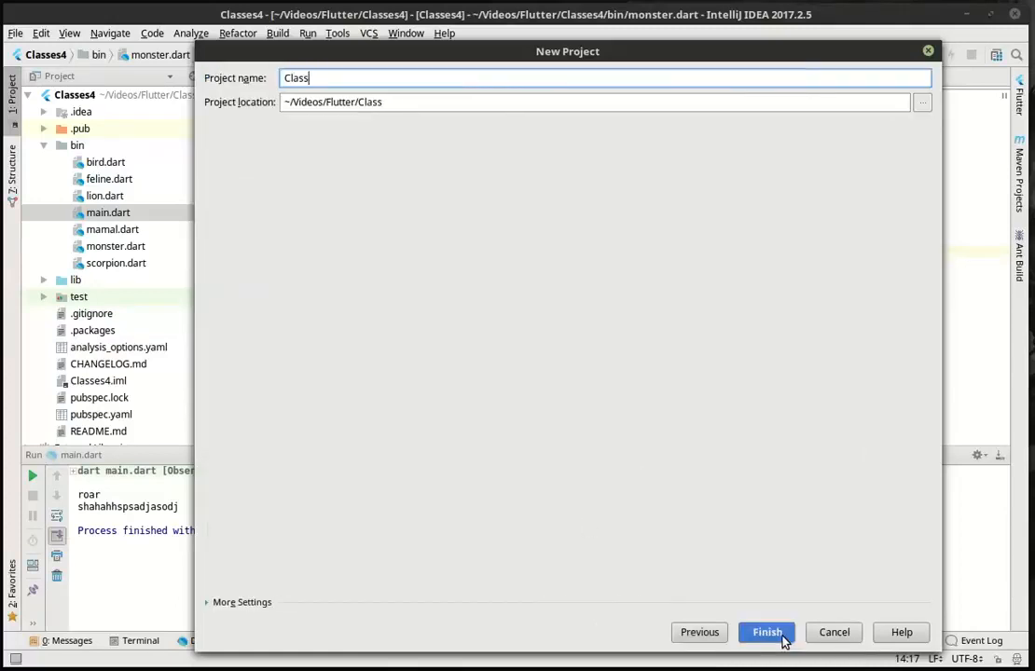
{"action": "left_click", "coordinate": [766, 632]}
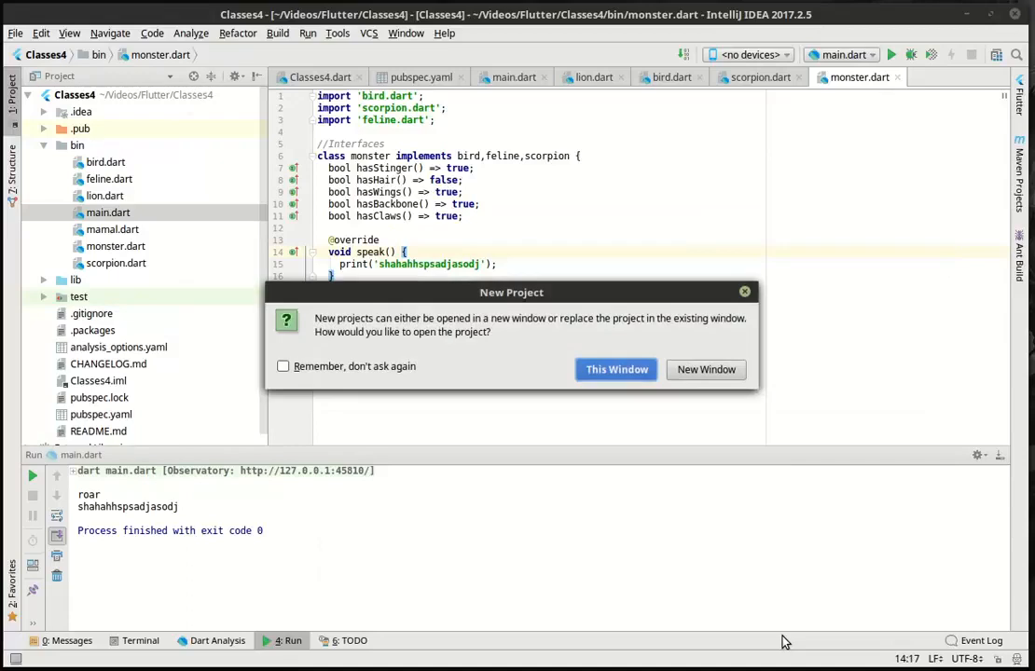
{"action": "left_click", "coordinate": [616, 369]}
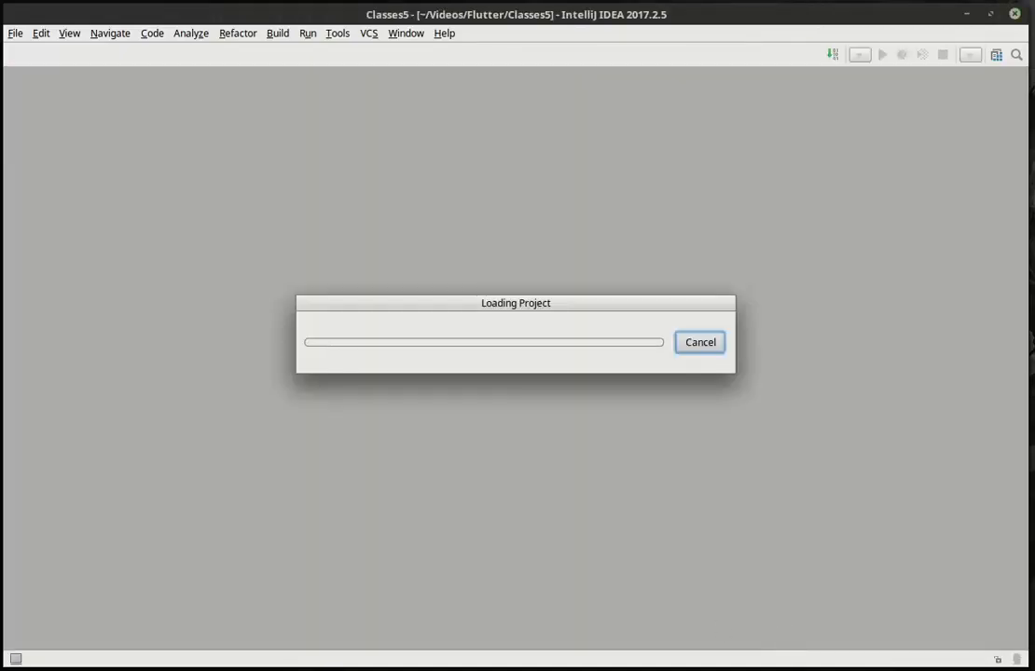
{"action": "mouse_move", "coordinate": [847, 378]}
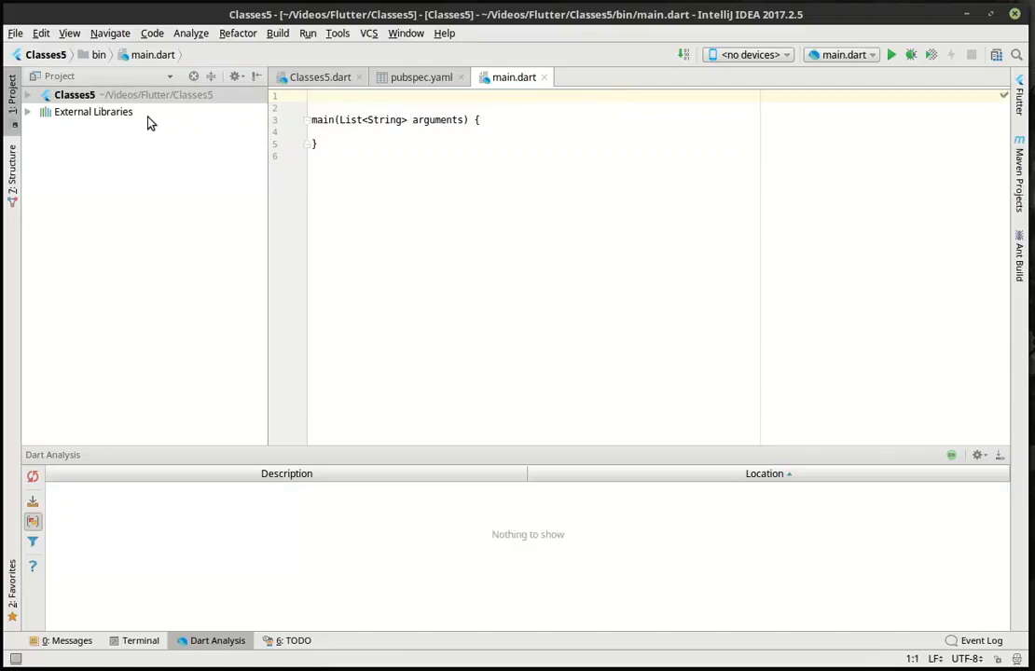
{"action": "left_click", "coordinate": [28, 94]}
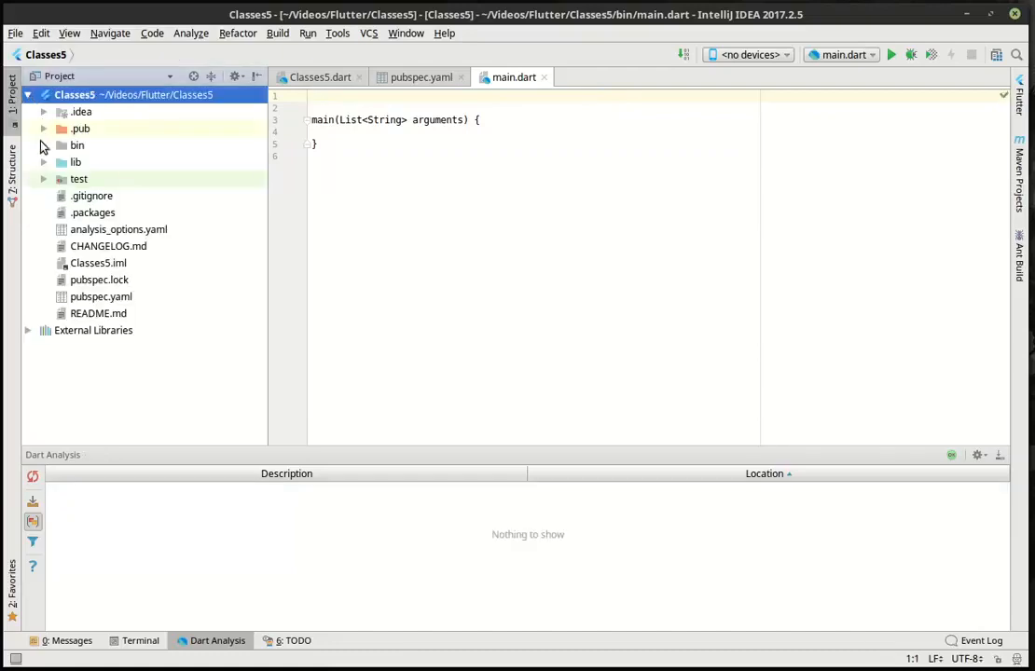
{"action": "right_click", "coordinate": [77, 144]}
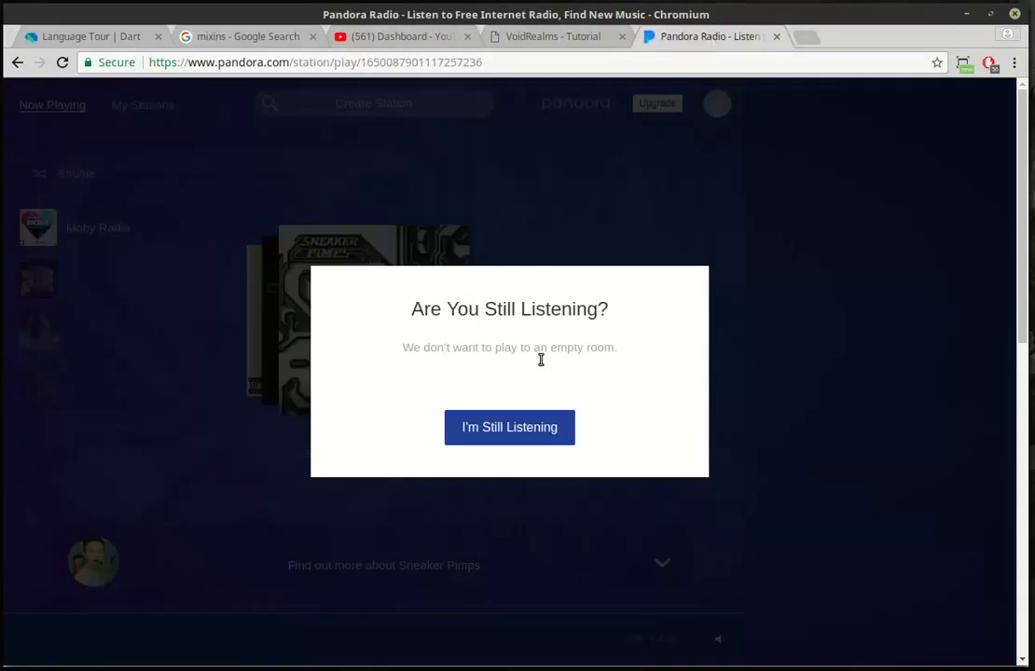
- Confirm I'm Still Listening on Pandora and return to the Classes5 project
{"action": "left_click", "coordinate": [509, 427]}
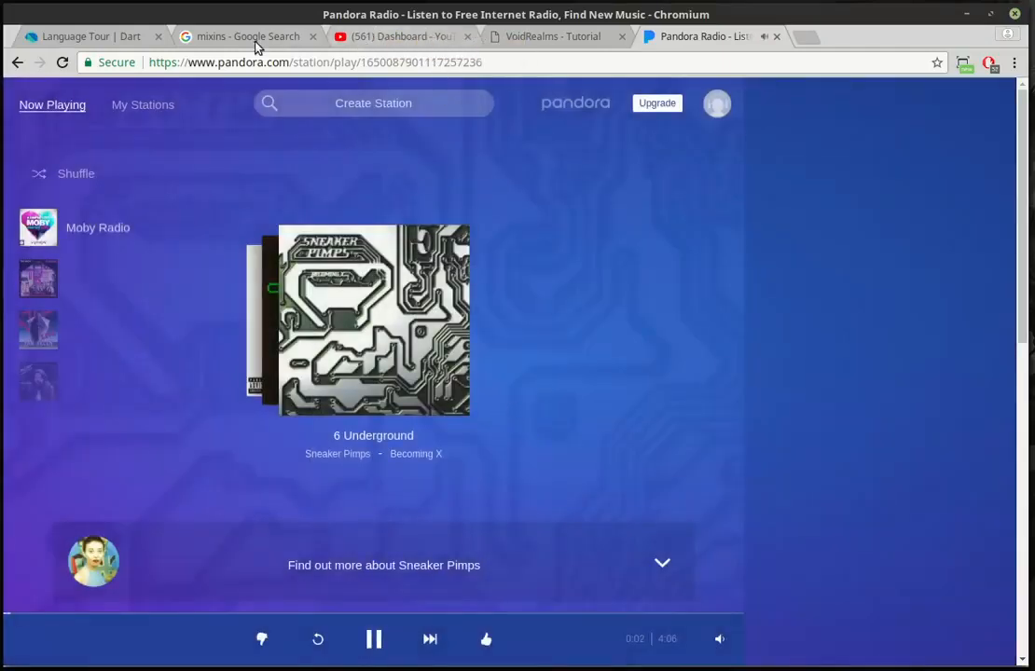
{"action": "left_click", "coordinate": [84, 37]}
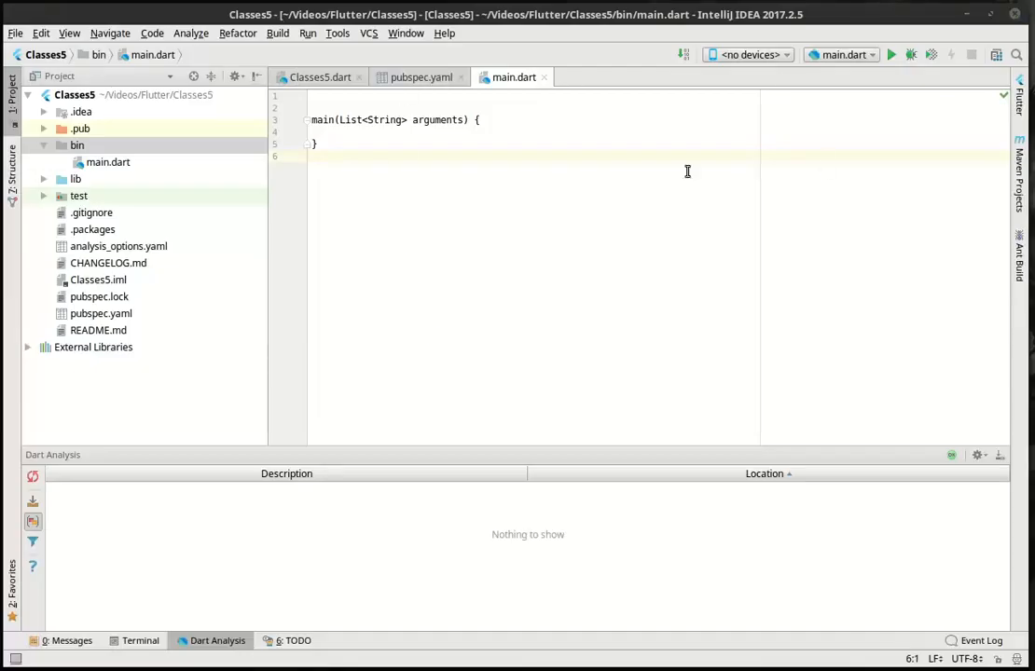
- Create a new Dart file named car in the bin folder
{"action": "right_click", "coordinate": [78, 145]}
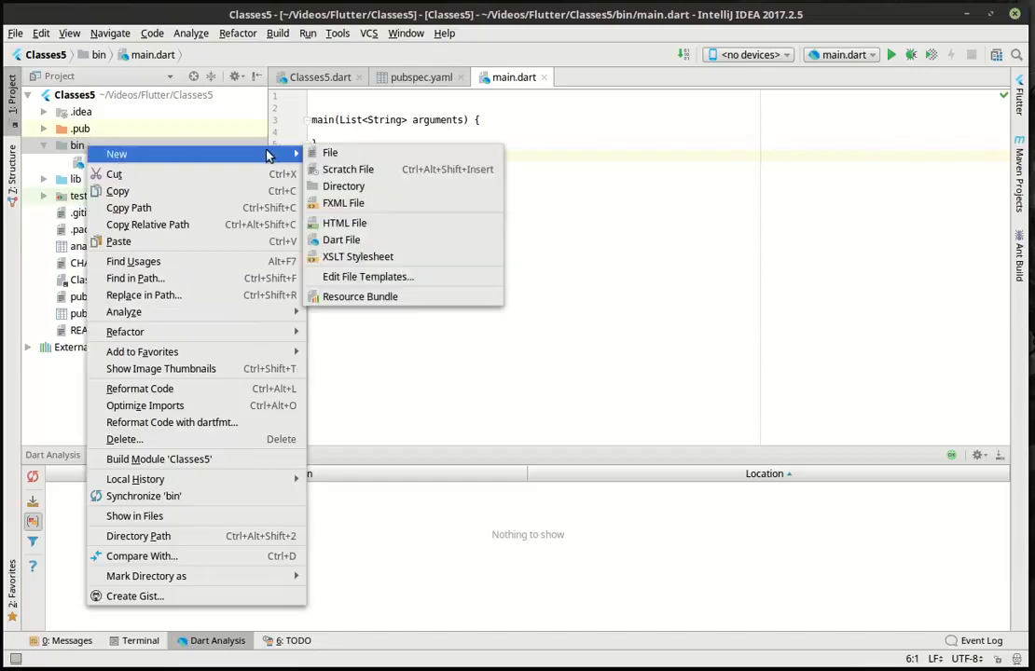
{"action": "left_click", "coordinate": [341, 240]}
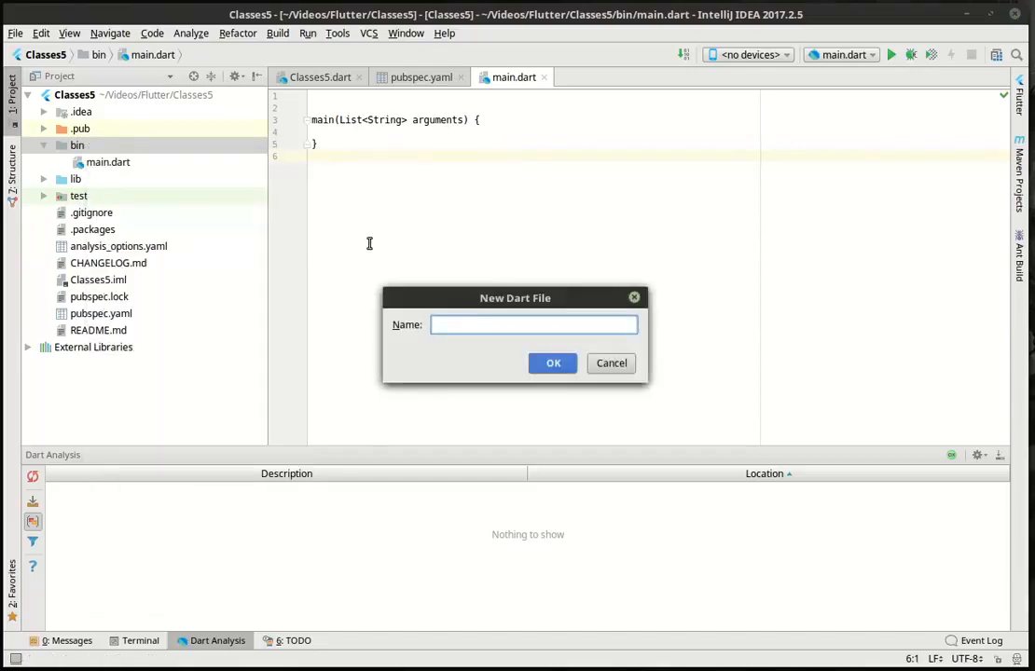
{"action": "left_click", "coordinate": [553, 362]}
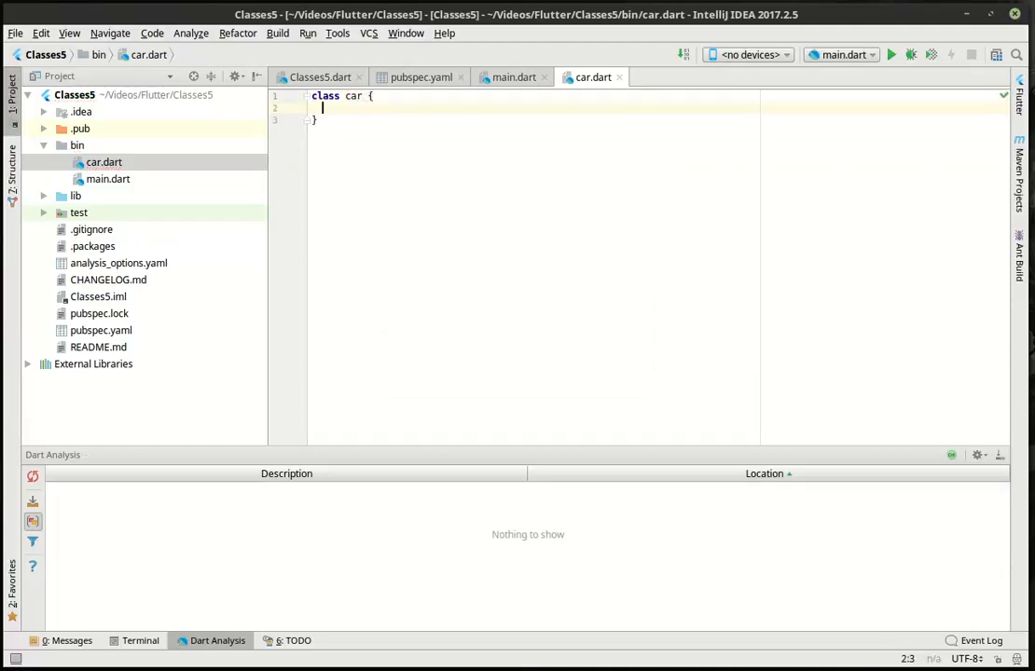
- Give the car class an int doors field and a String color set to 'black'
{"action": "type", "text": "int doors() => 4;"}
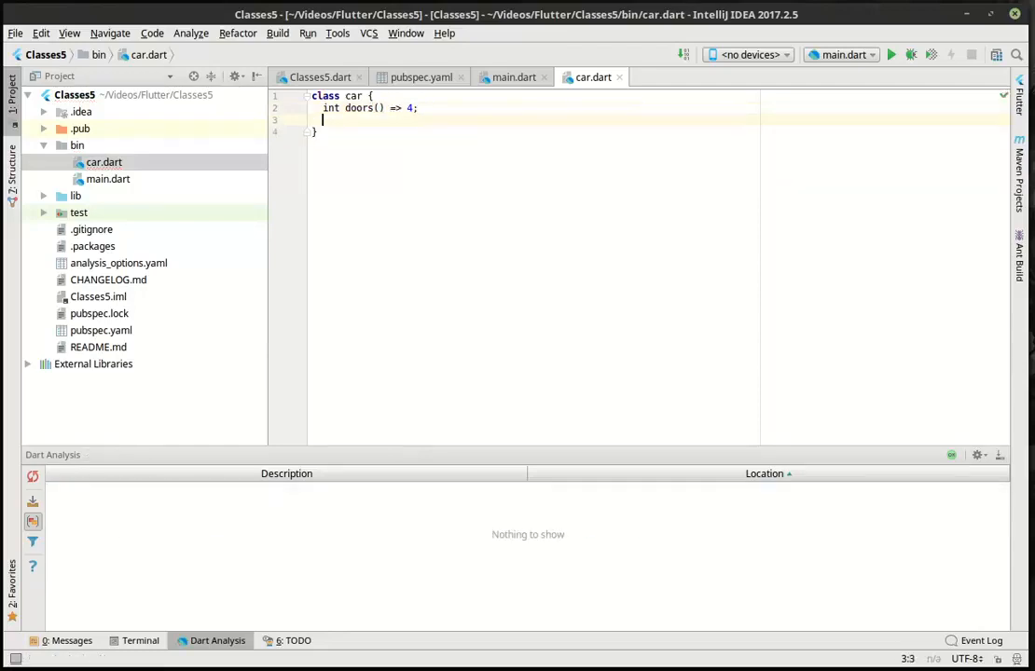
{"action": "type", "text": "String g"}
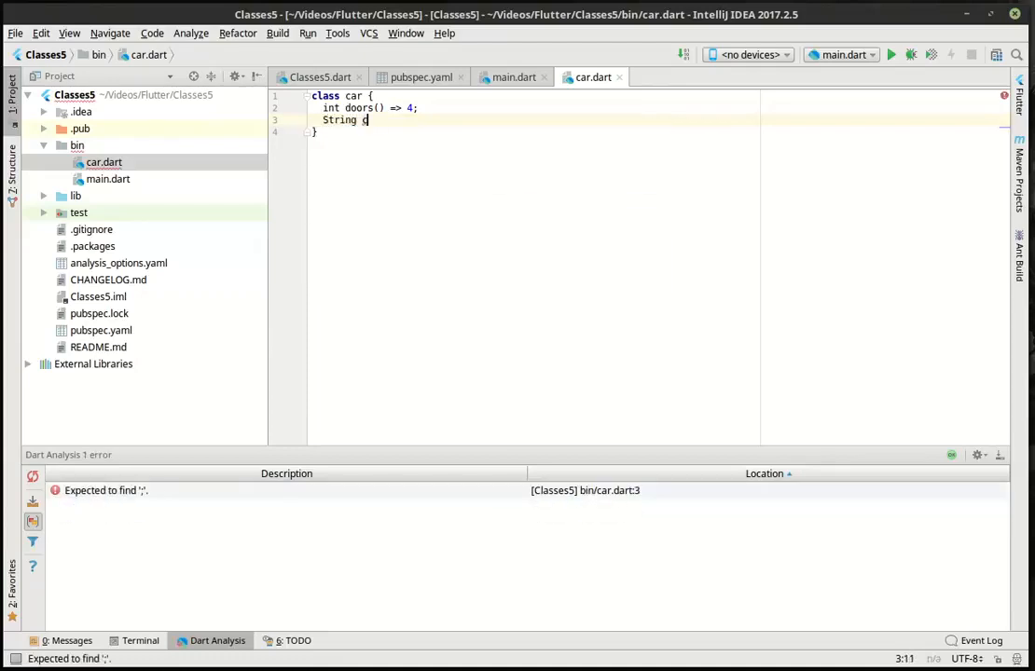
{"action": "type", "text": "olor ="}
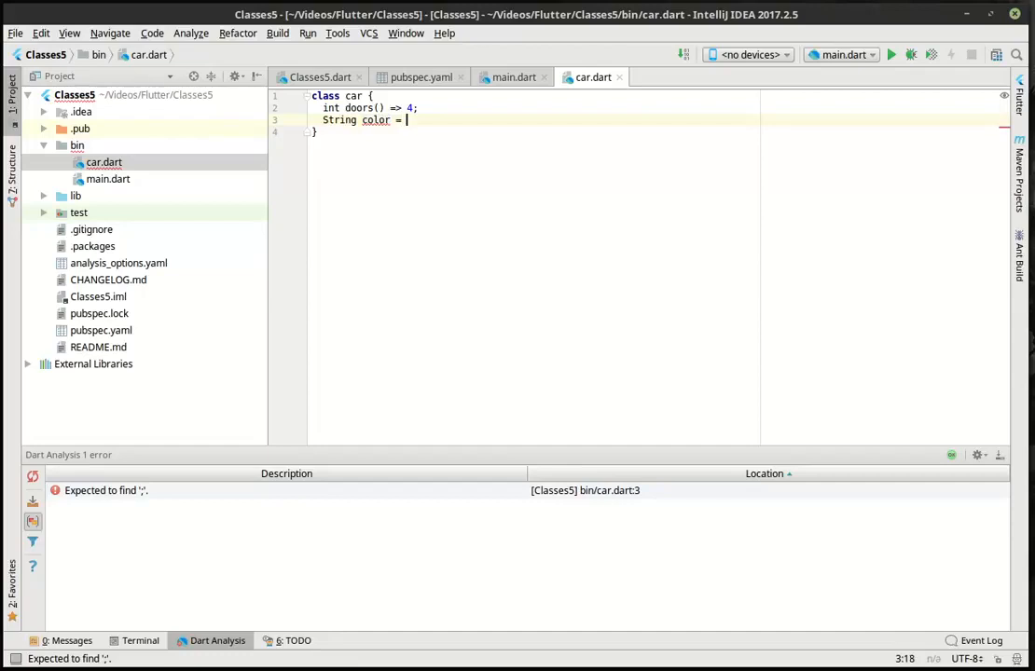
{"action": "type", "text": "'black';"}
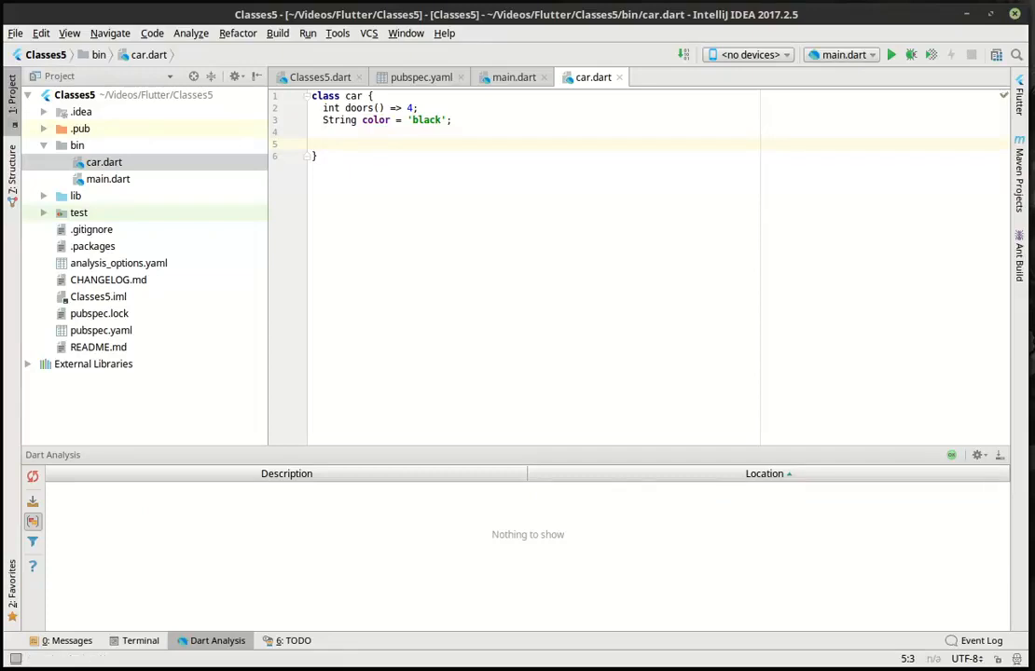
- Add void playMusic() with a for loop to i < 3 that prints 'boom'
{"action": "type", "text": "void playMus"}
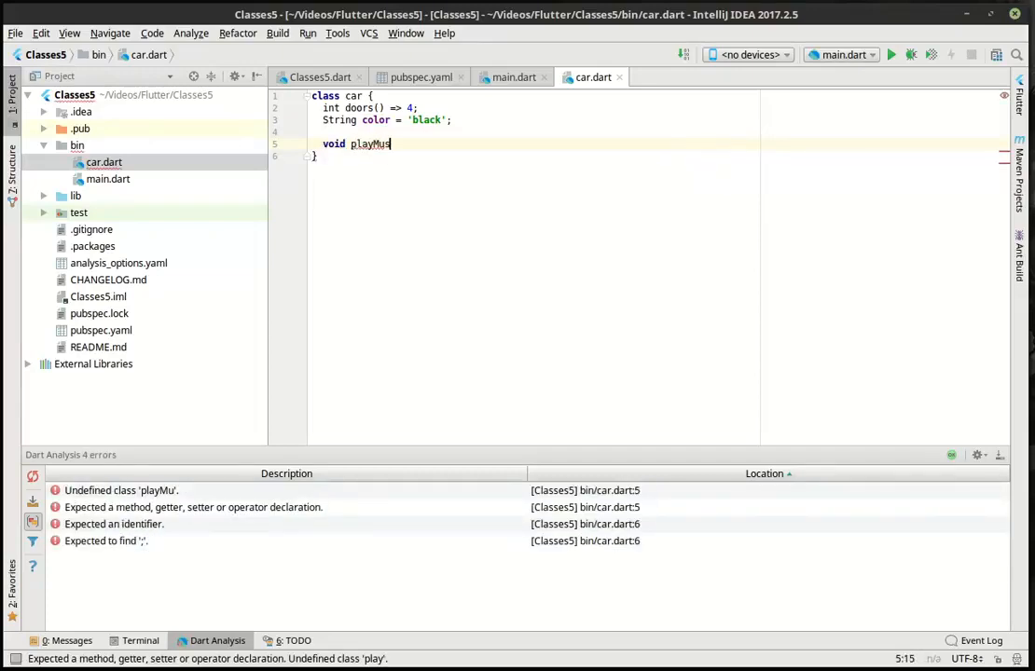
{"action": "type", "text": "ic()"}
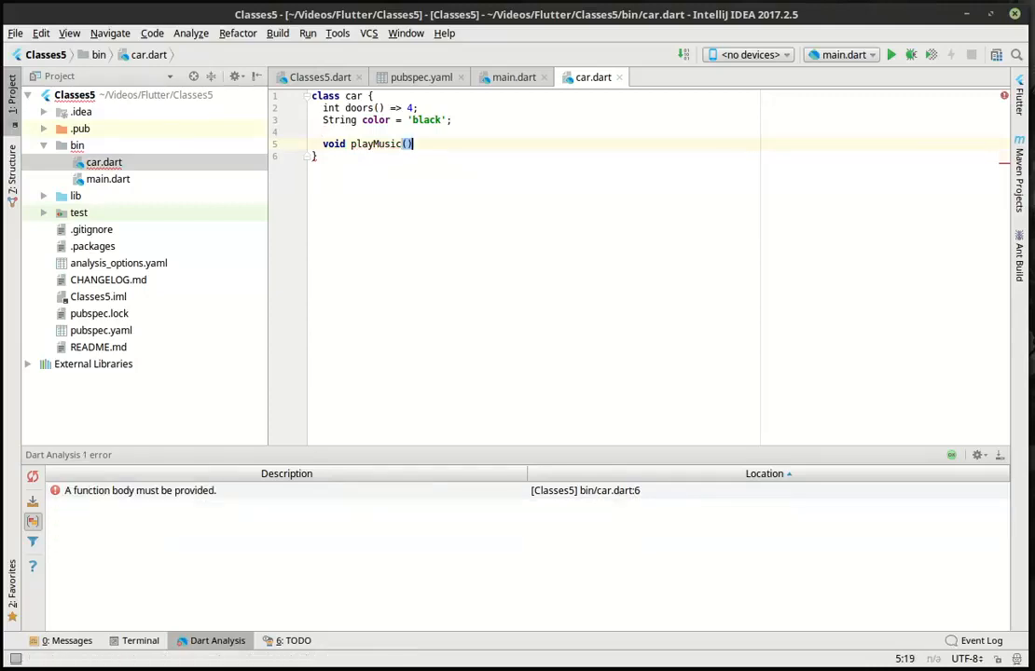
{"action": "type", "text": "{"}
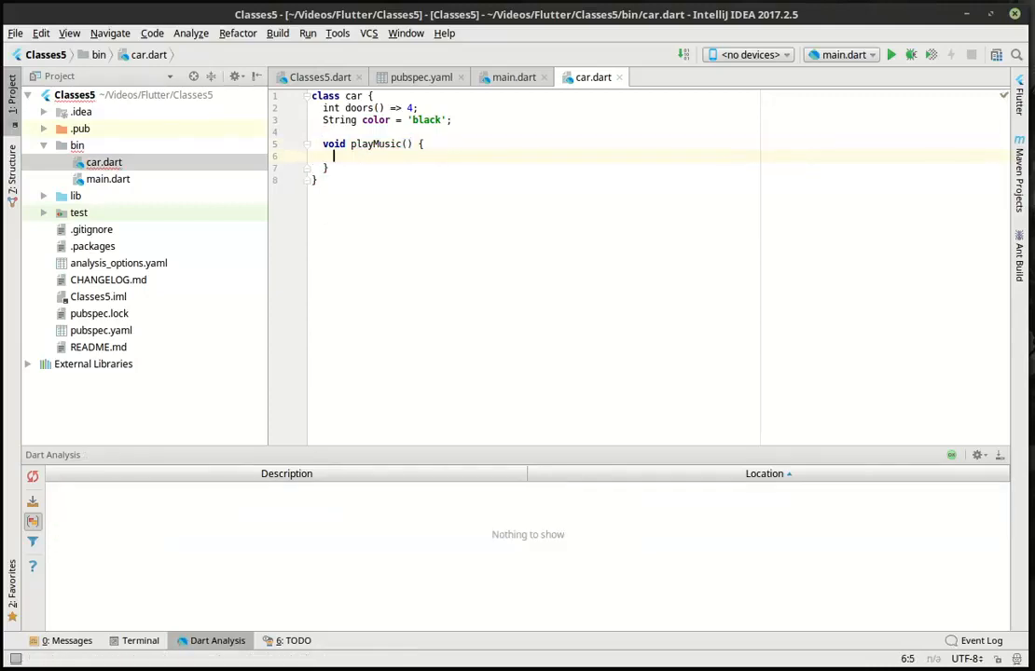
{"action": "type", "text": "for(int i = 0;"}
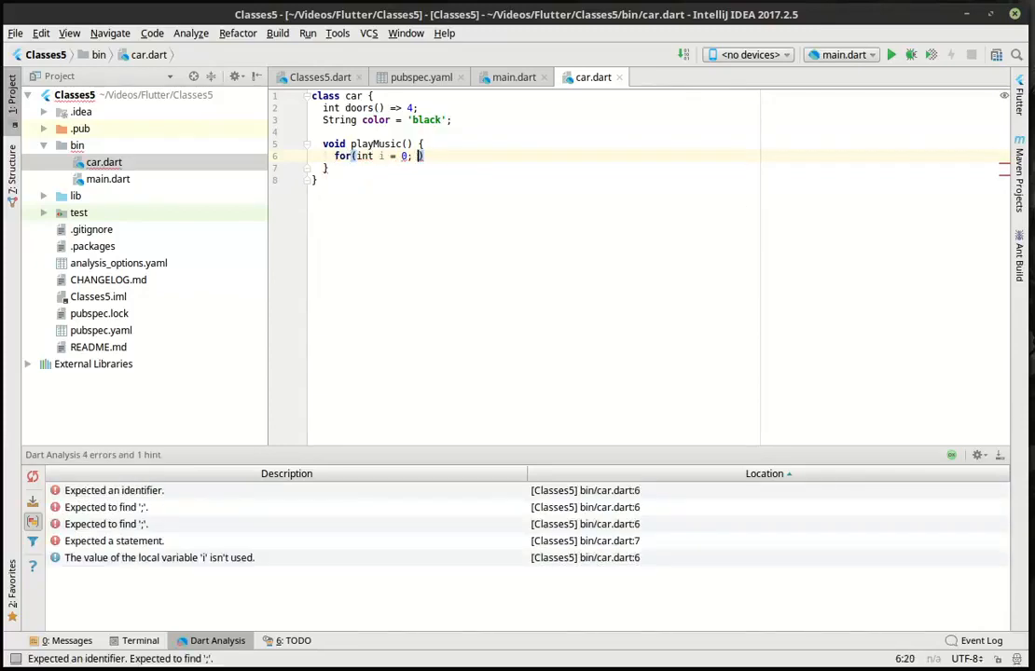
{"action": "type", "text": "i < 3; i ++"}
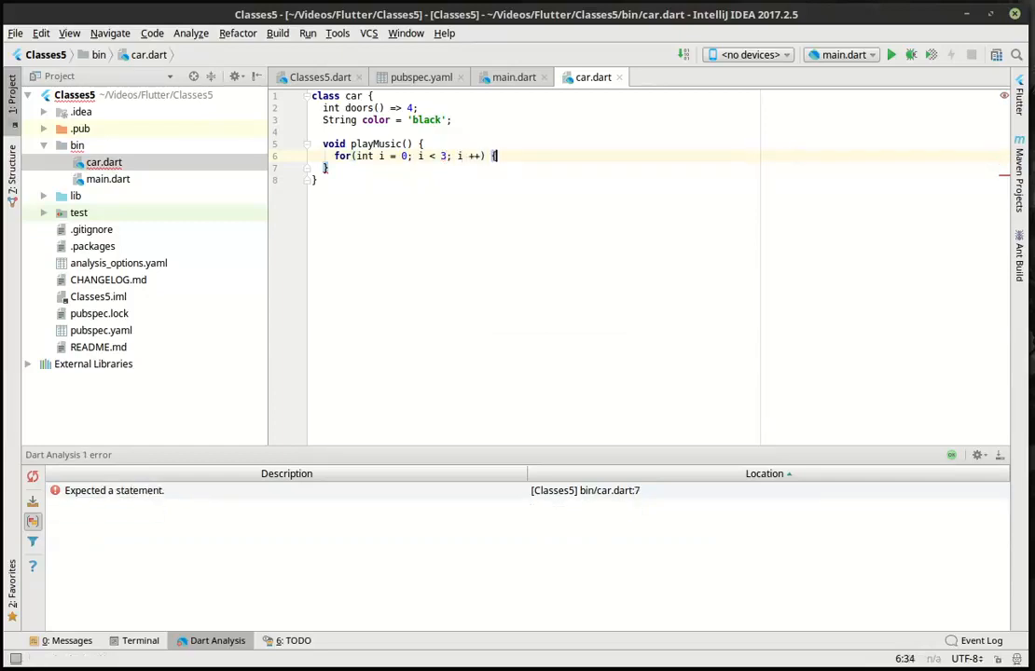
{"action": "type", "text": "print('"}
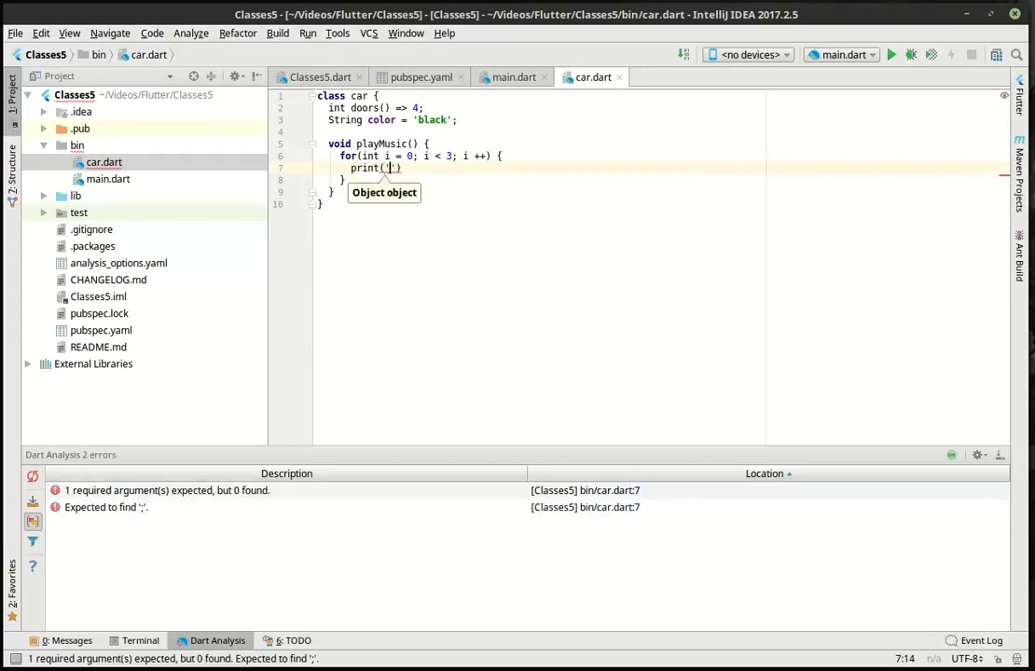
{"action": "type", "text": "boom"}
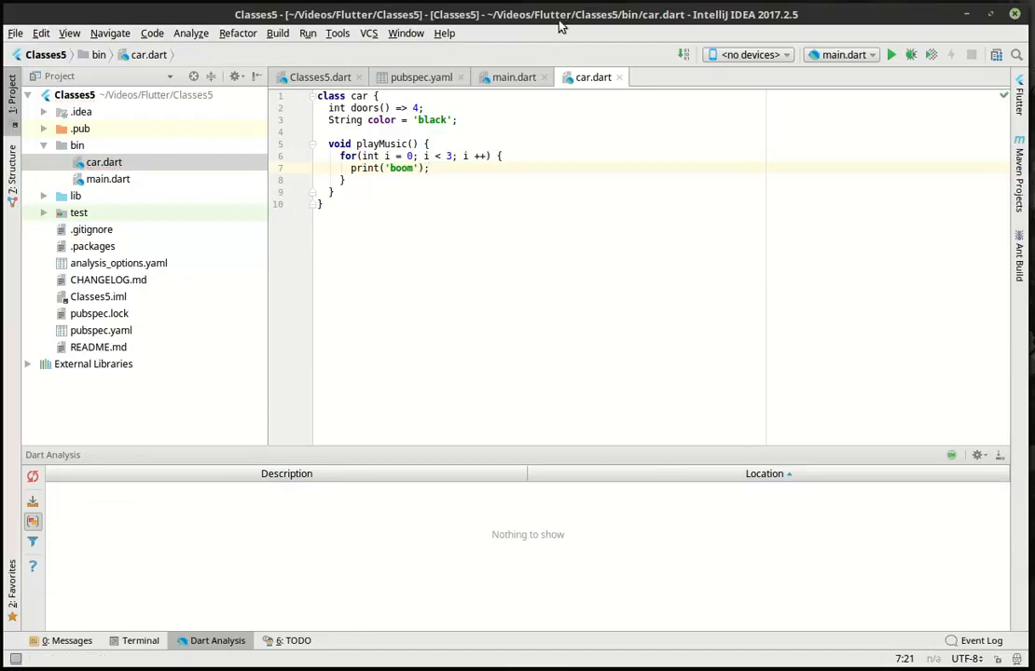
{"action": "double_click", "coordinate": [365, 108]}
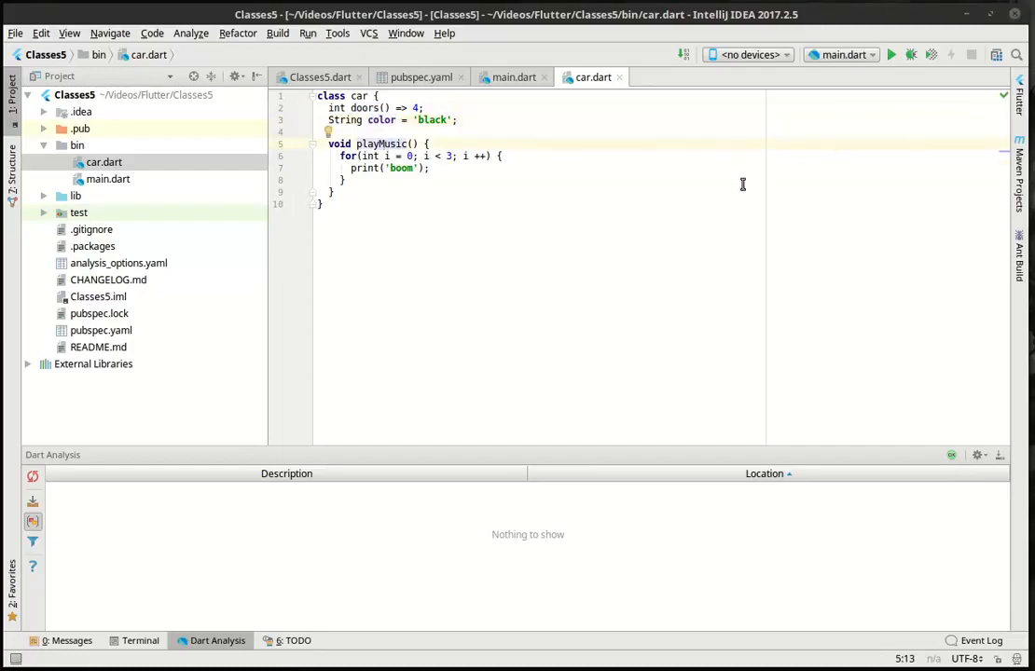
- Start a new Dart file in the bin folder from its context menu
{"action": "right_click", "coordinate": [77, 145]}
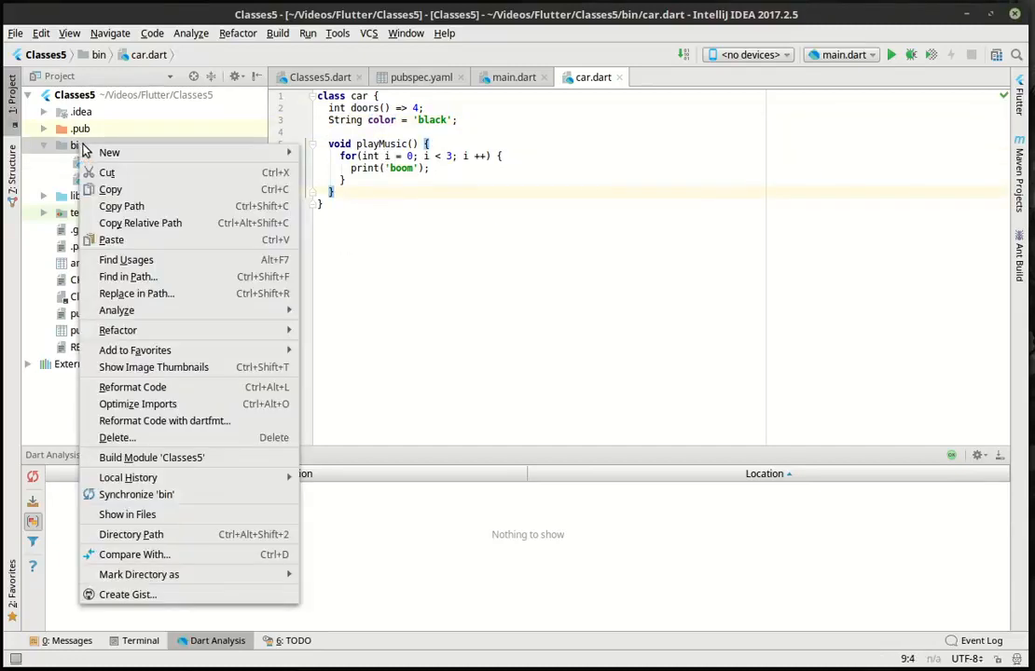
{"action": "left_click", "coordinate": [109, 152]}
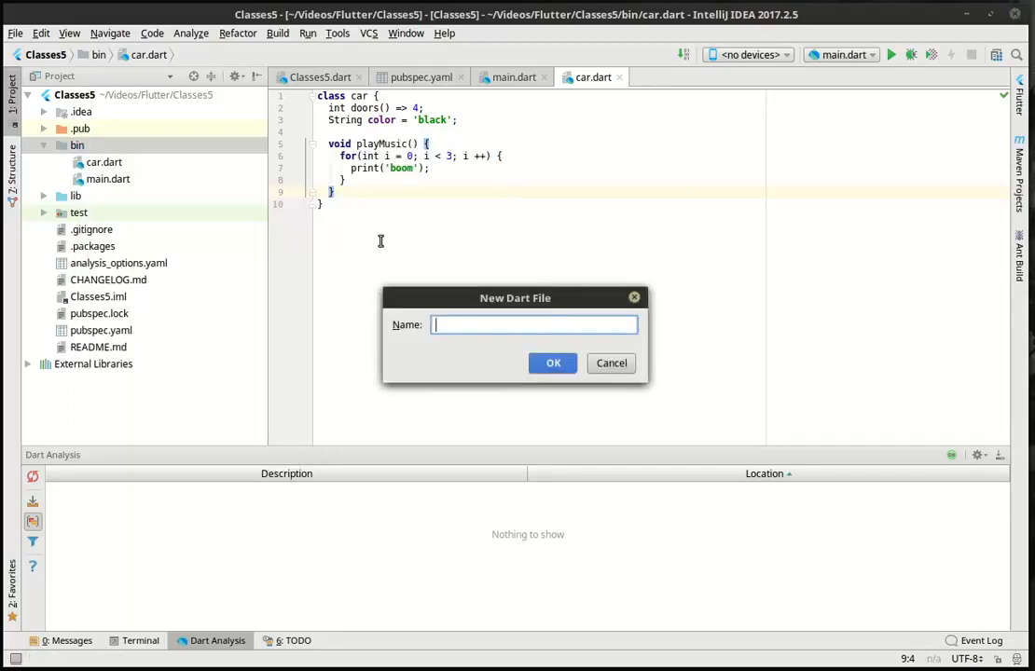
- Create truck.dart and declare class truck with bool has4x4() and hasBed() returning true
{"action": "left_click", "coordinate": [553, 362]}
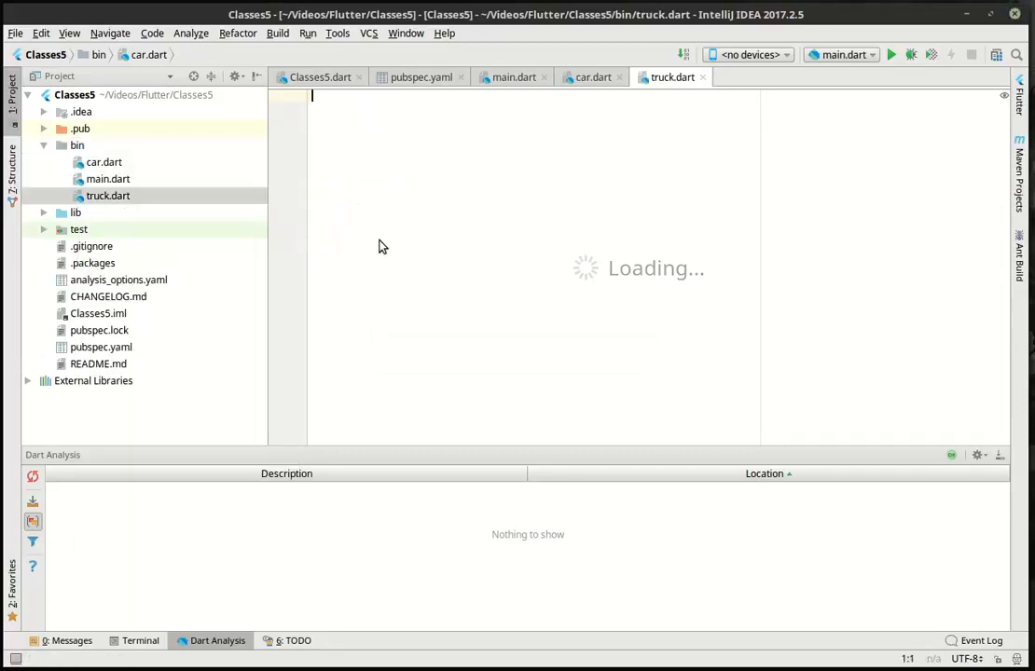
{"action": "type", "text": "class"}
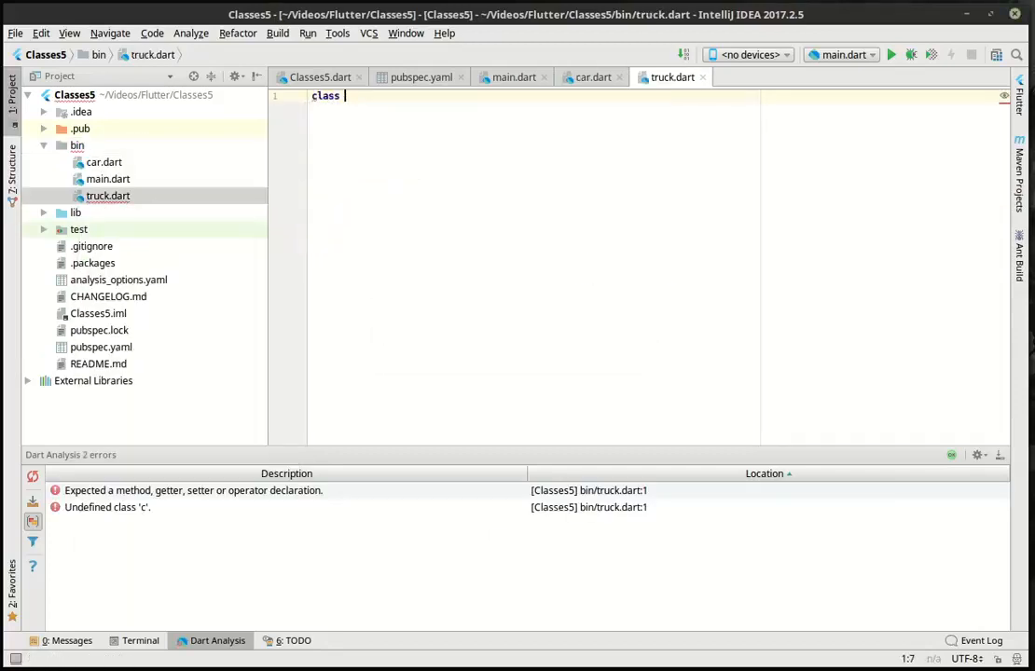
{"action": "type", "text": "truck"}
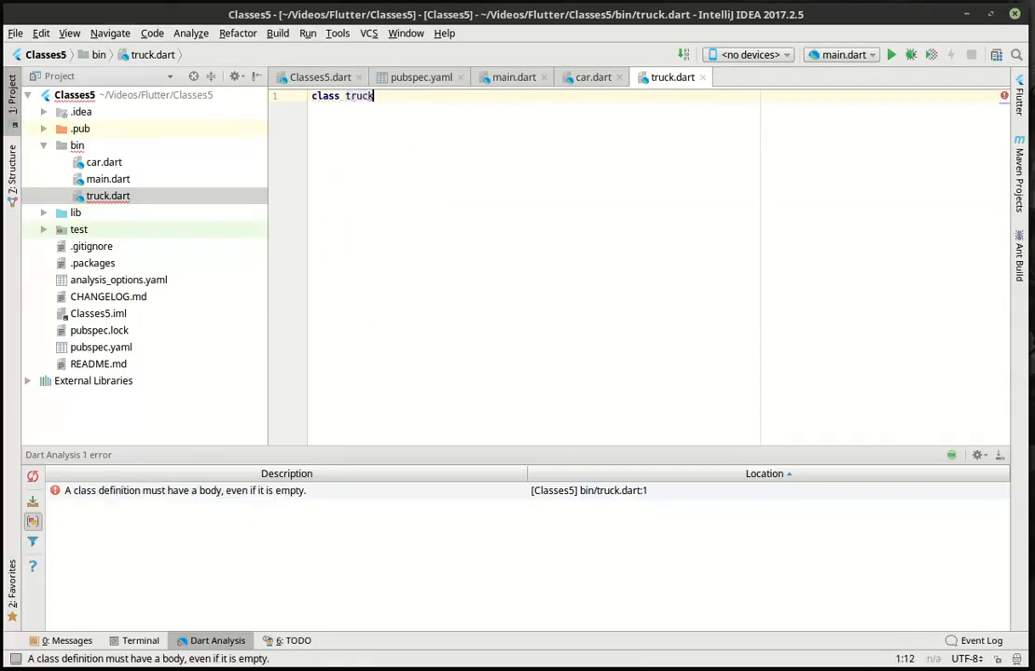
{"action": "type", "text": "{"}
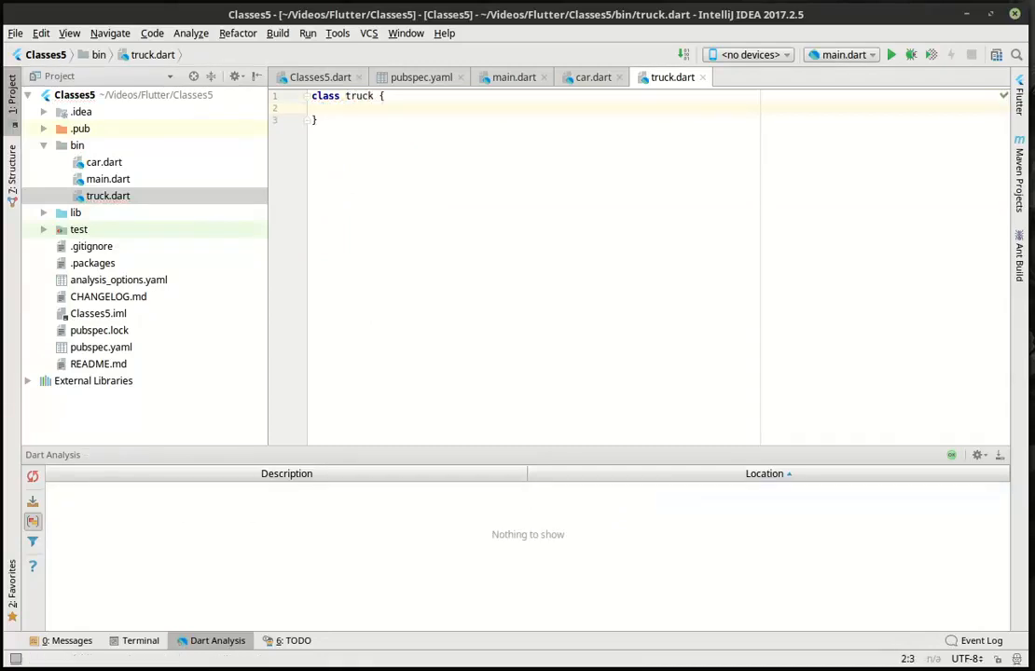
{"action": "type", "text": "bool"}
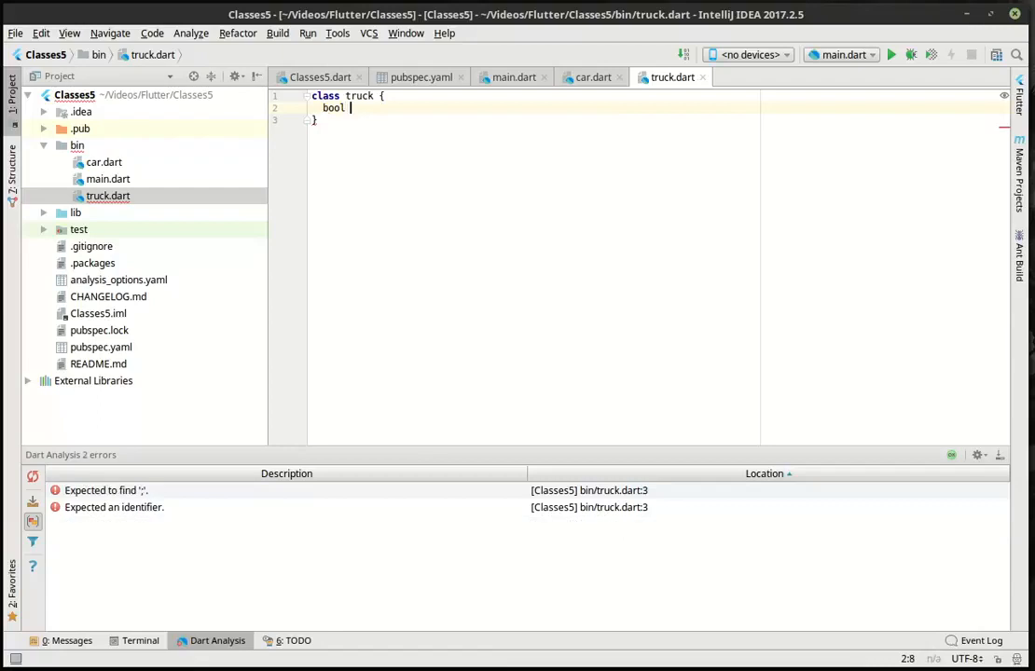
{"action": "type", "text": "has4"}
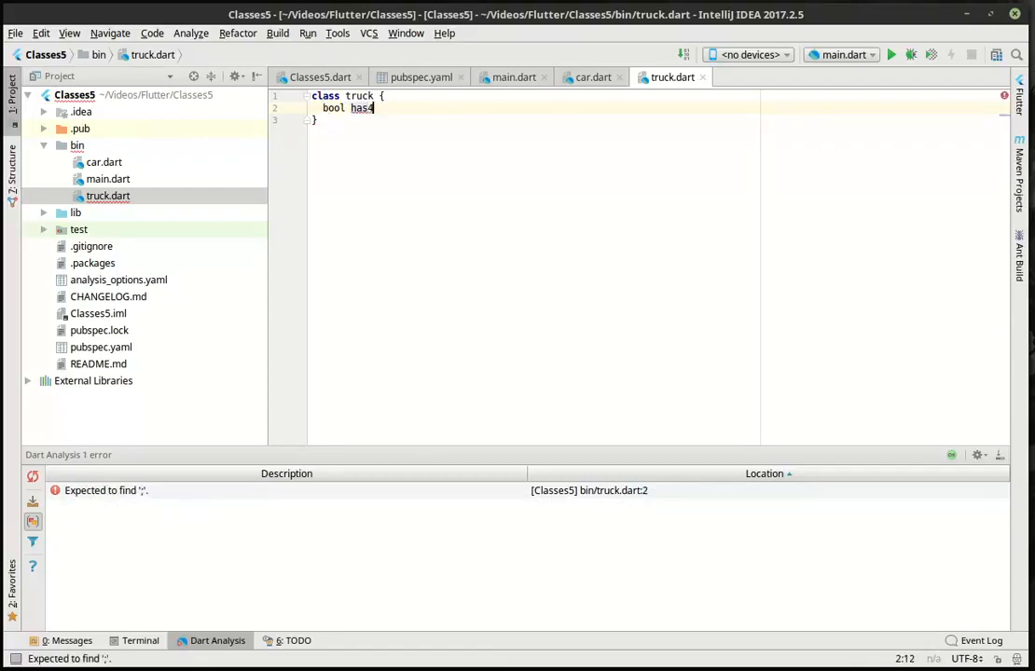
{"action": "type", "text": "x4"}
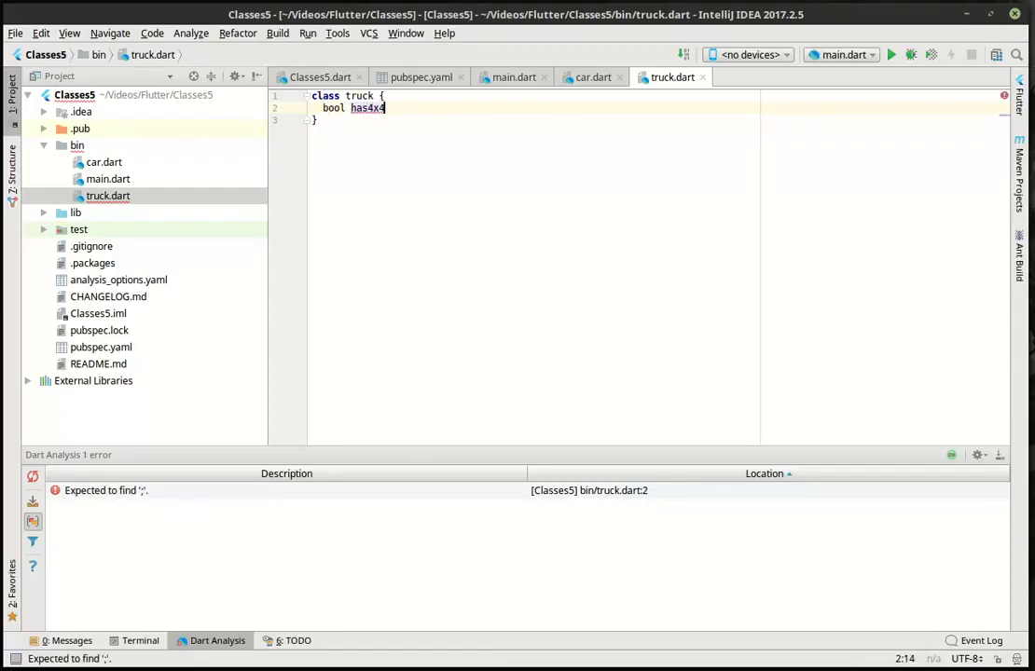
{"action": "type", "text": "()"}
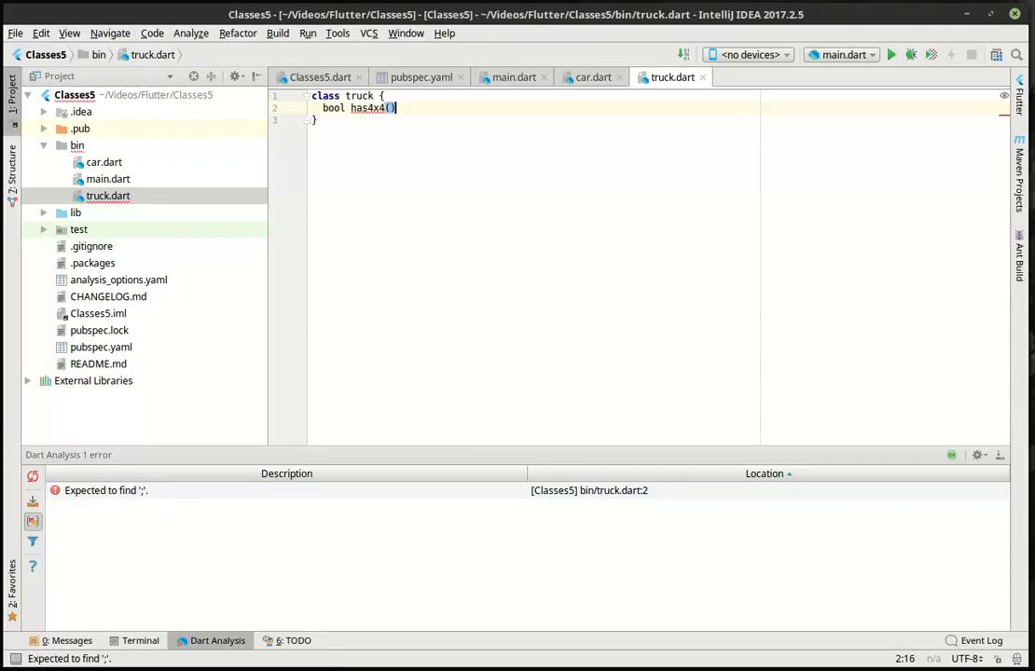
{"action": "type", "text": "=> true;"}
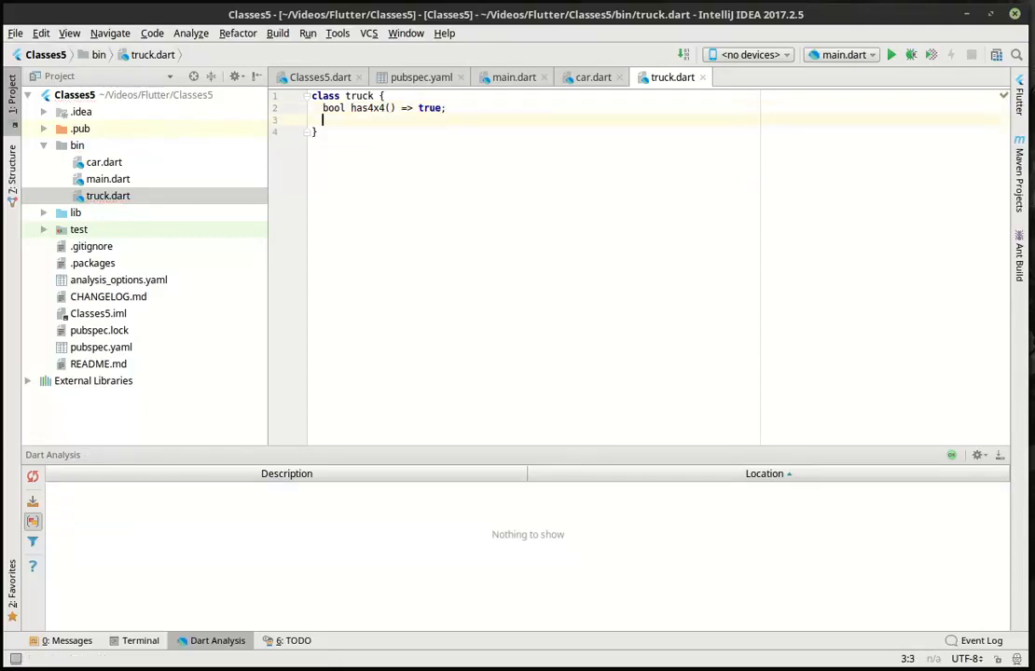
{"action": "type", "text": "bool"}
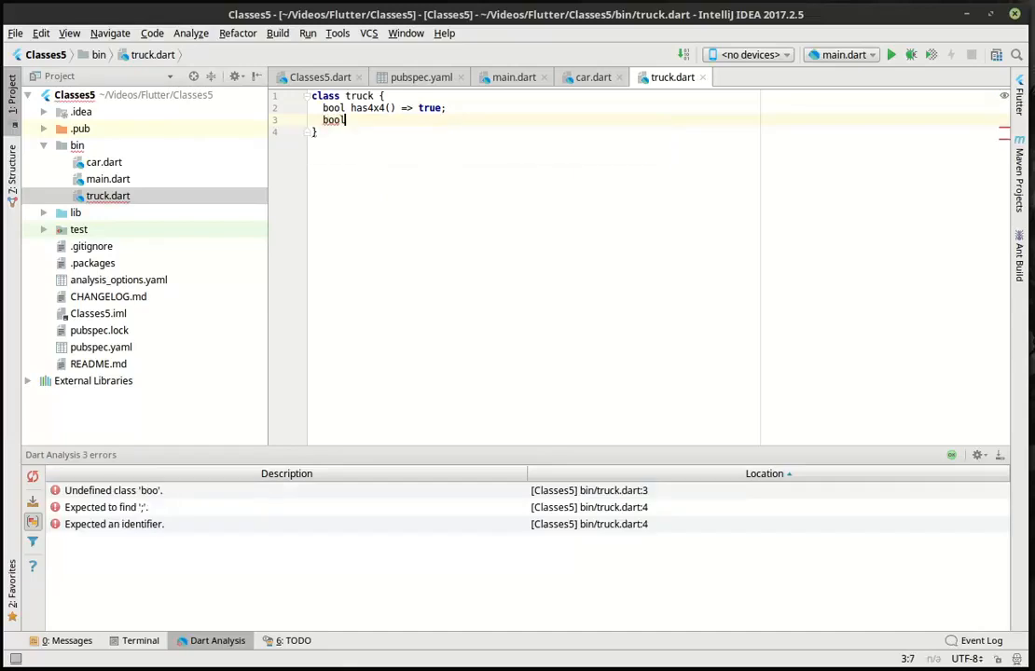
{"action": "type", "text": "has4"}
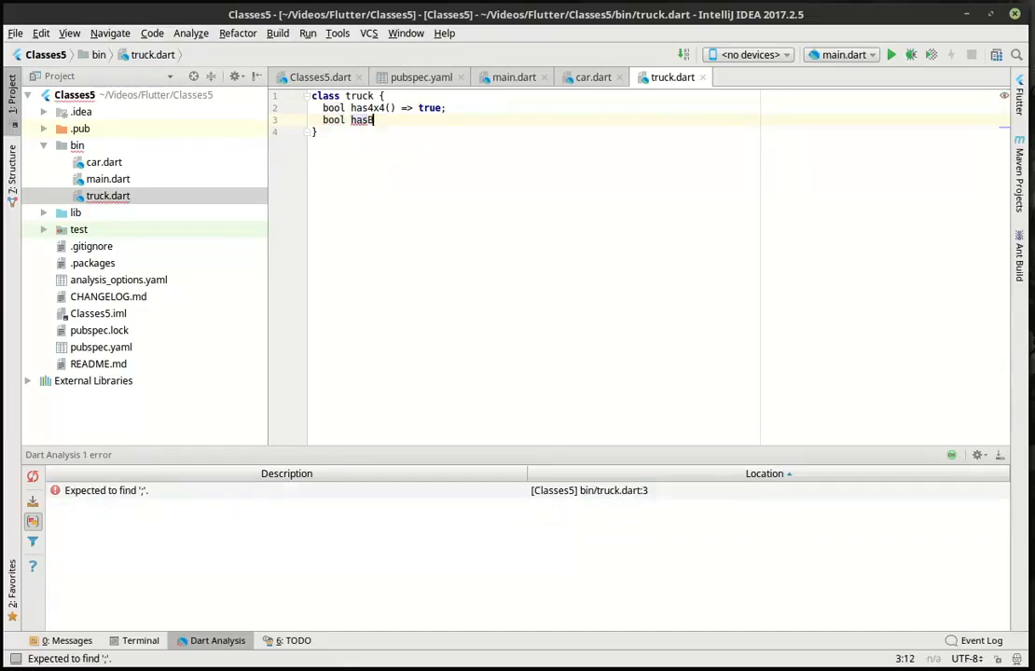
{"action": "type", "text": "ed() => true;"}
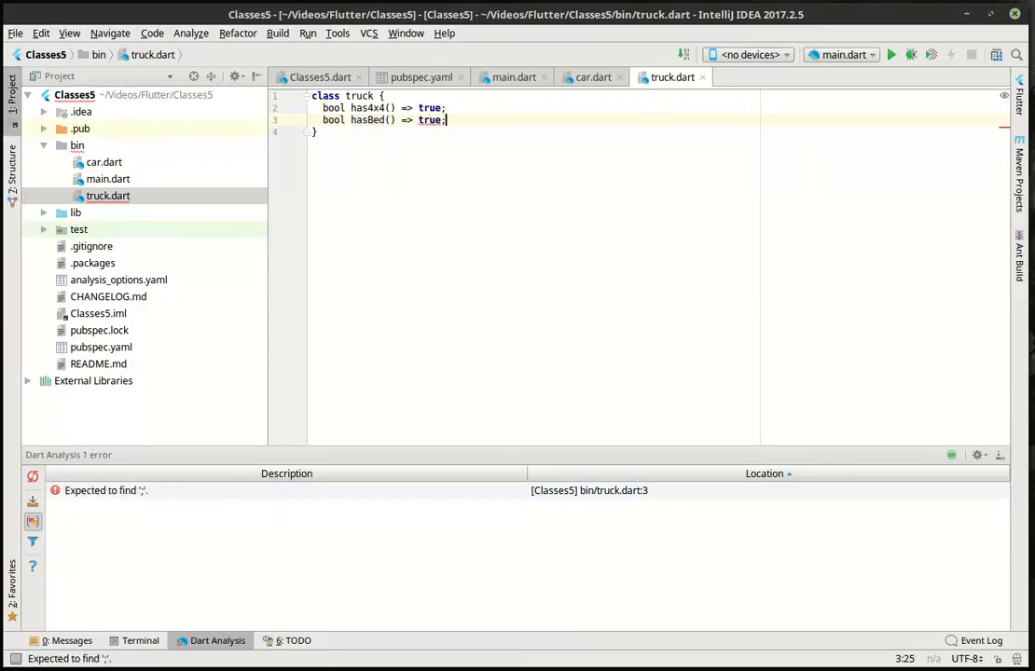
- Add int doors returning 2 and color() => 'red' to the truck class
{"action": "type", "text": "int"}
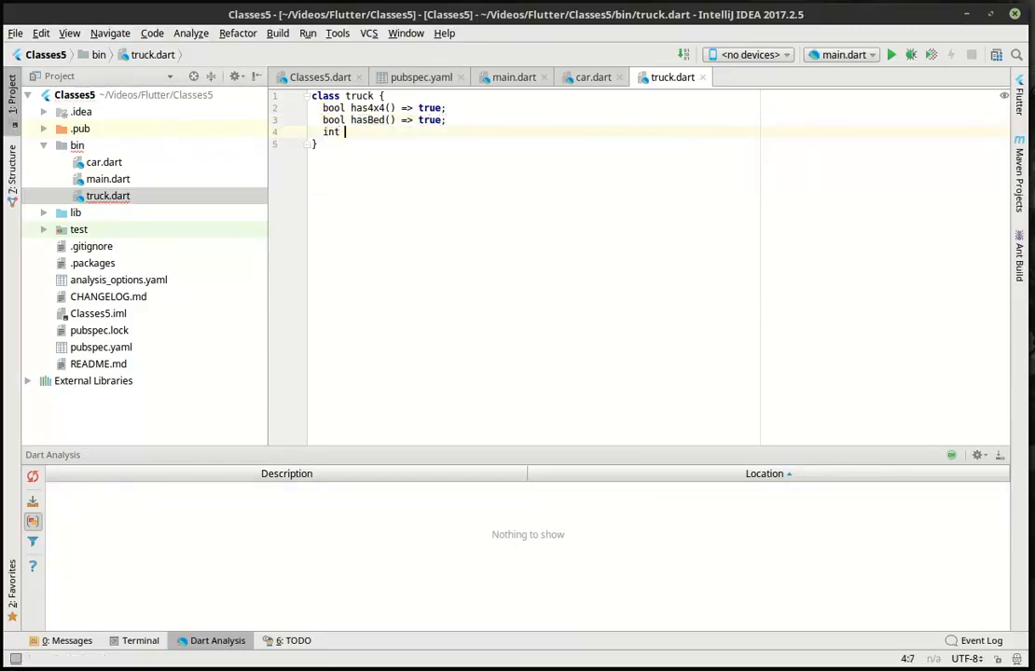
{"action": "type", "text": "doors() ="}
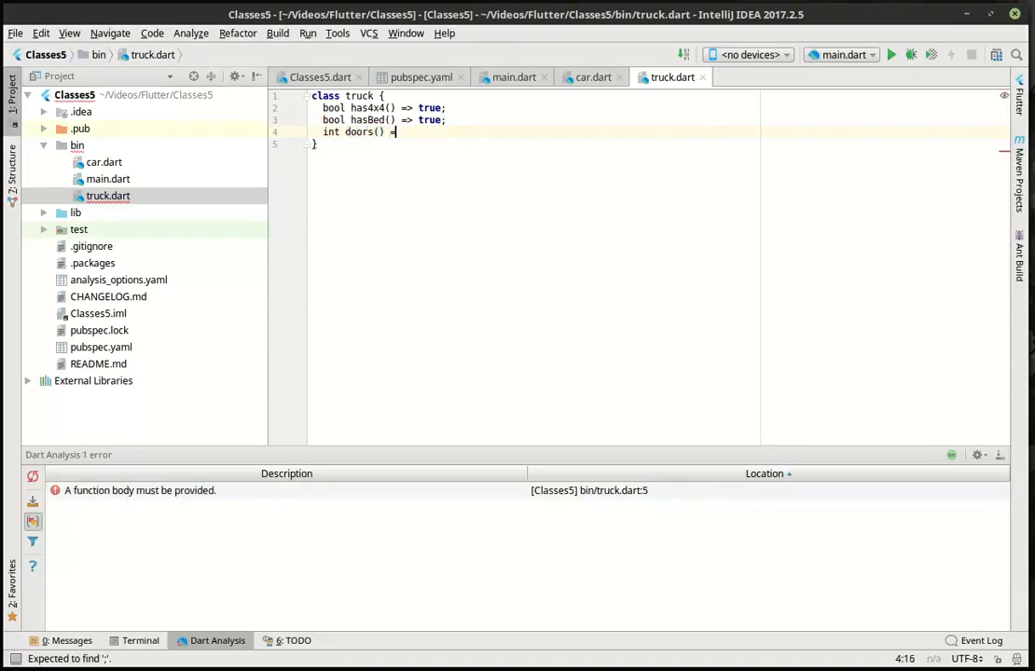
{"action": "type", "text": "2;"}
{"action": "type", "text": "String"}
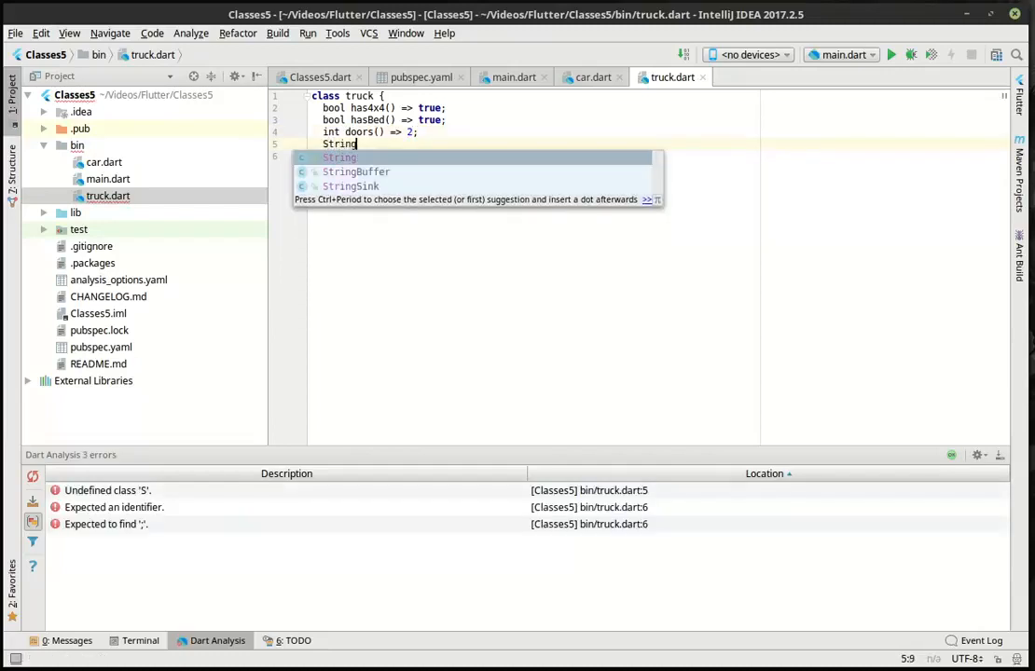
{"action": "type", "text": "color"}
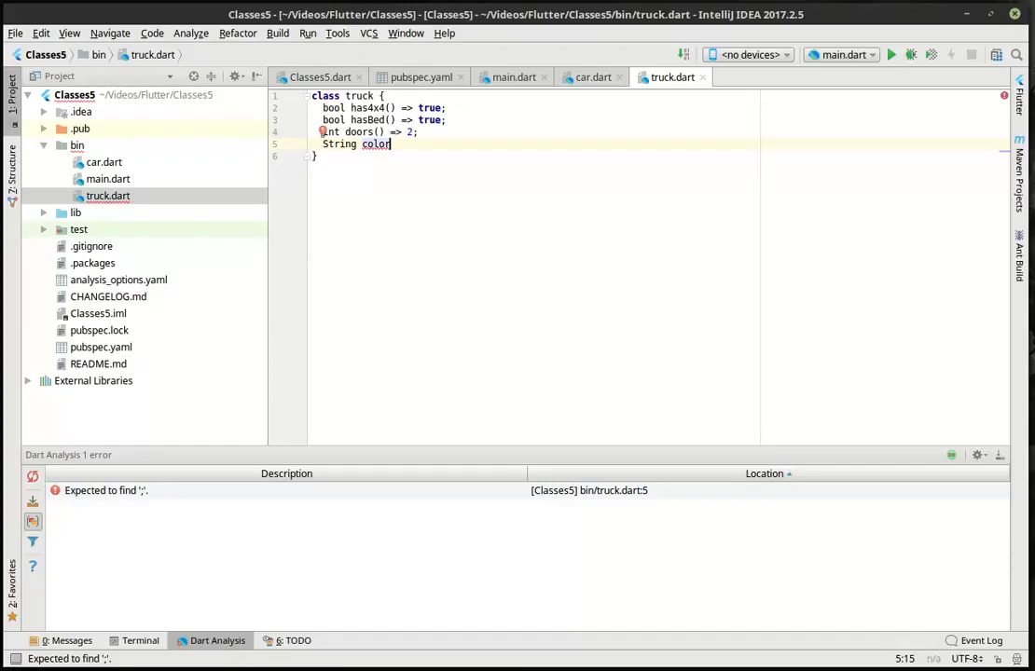
{"action": "type", "text": "() =>"}
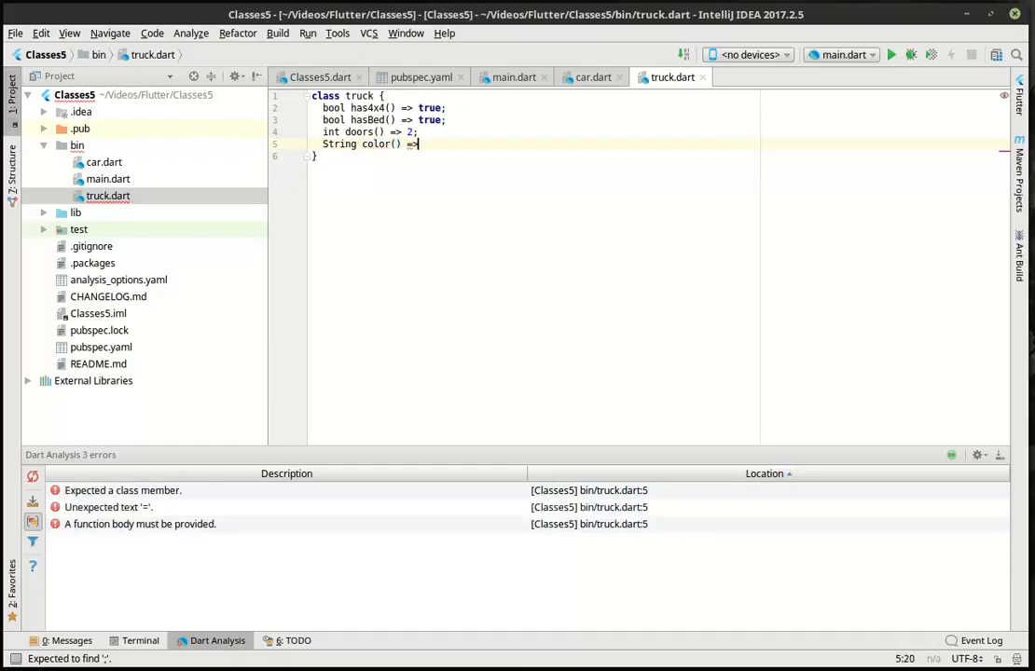
{"action": "type", "text": "'"}
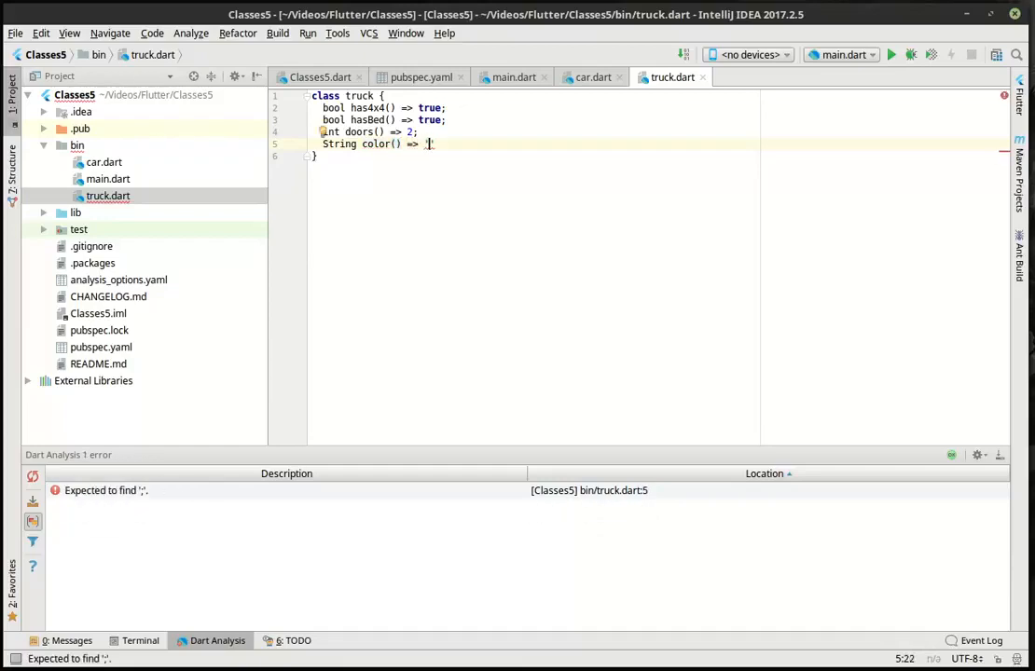
{"action": "type", "text": "red';"}
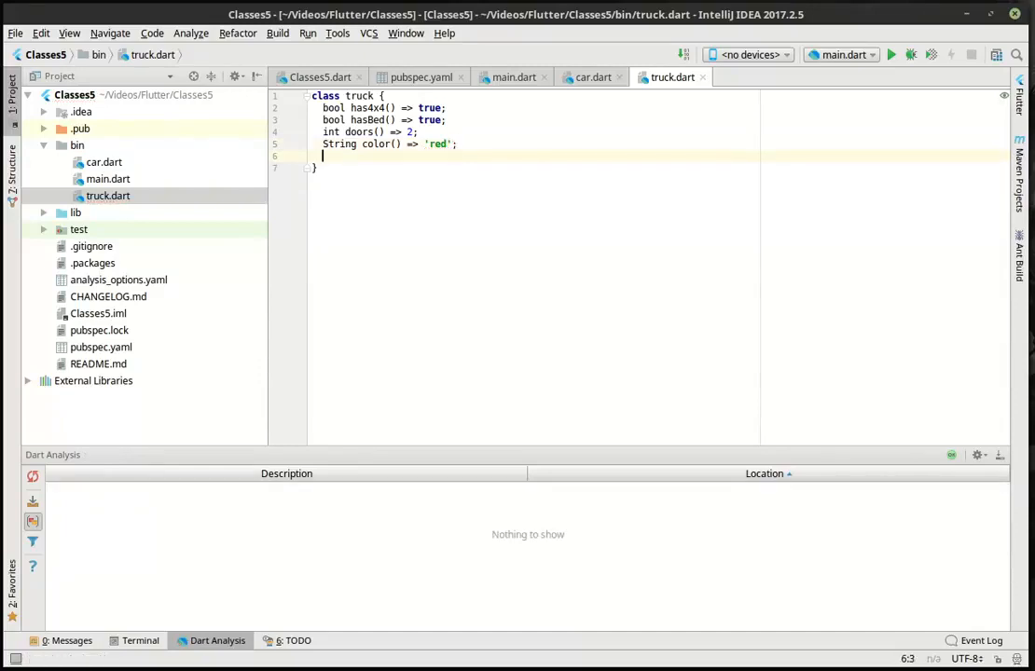
{"action": "type", "text": "void"}
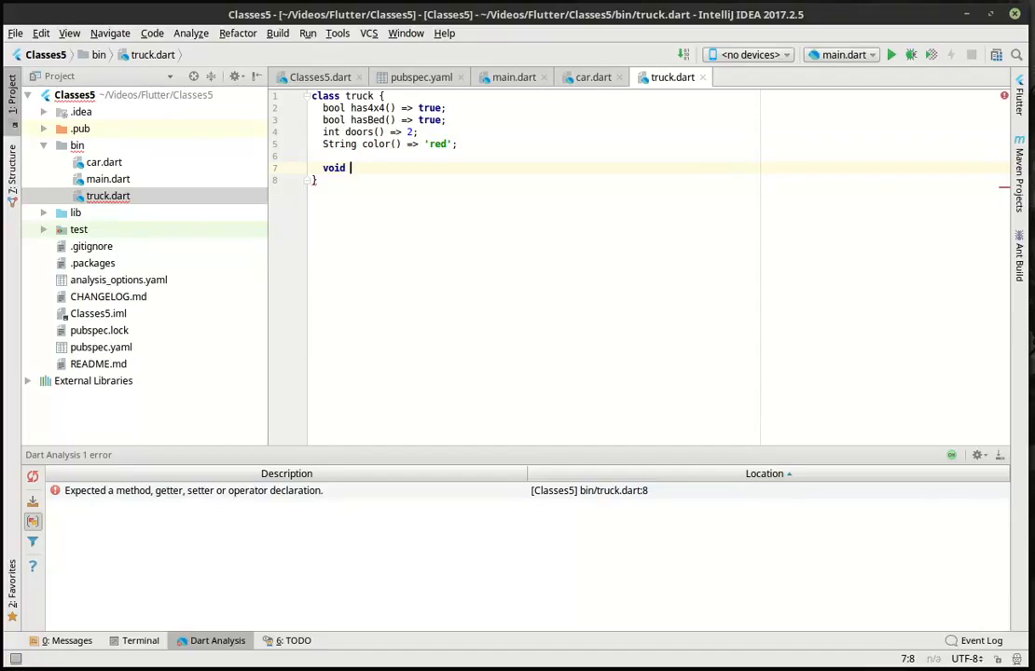
- Write void honkHorn() that prints 'HONK' in the truck class
{"action": "type", "text": "honk"}
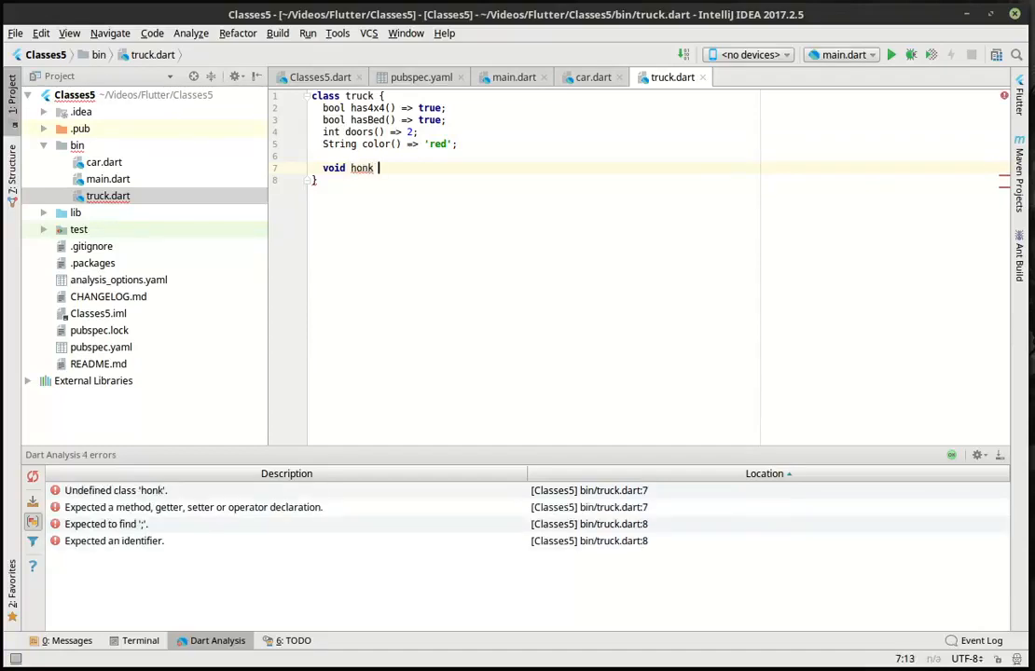
{"action": "type", "text": "Horn()"}
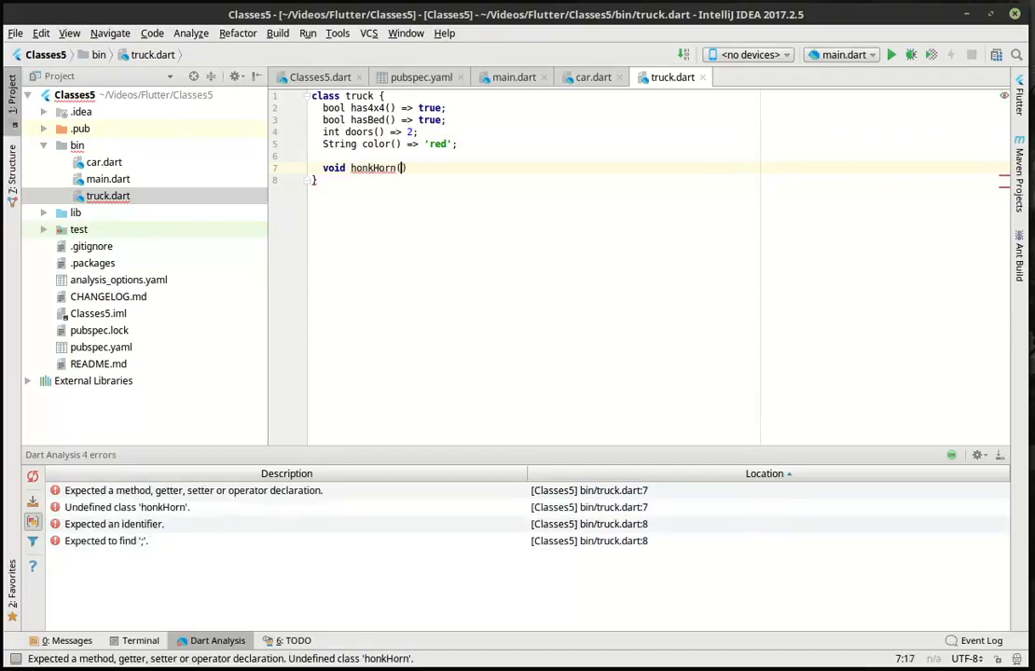
{"action": "type", "text": "{"}
{"action": "type", "text": "print('"}
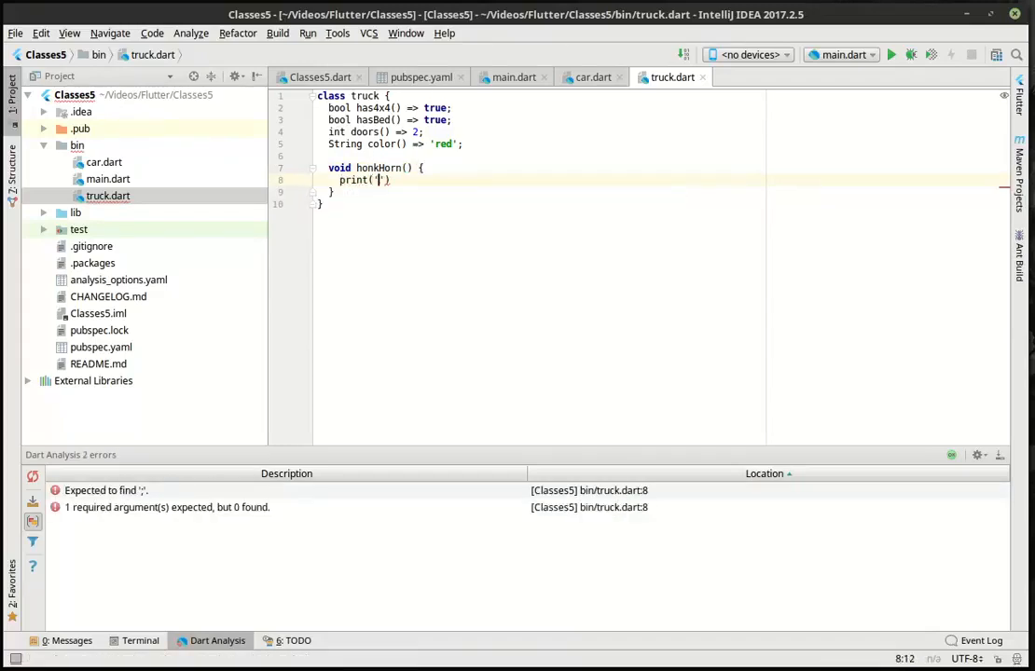
{"action": "type", "text": "HONK"}
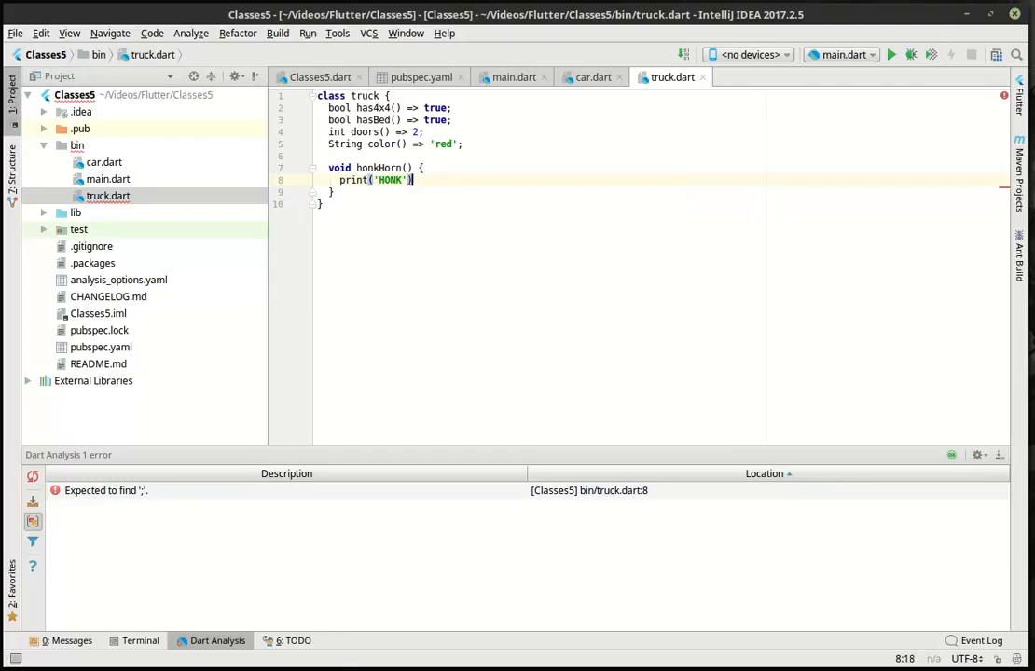
{"action": "type", "text": ";"}
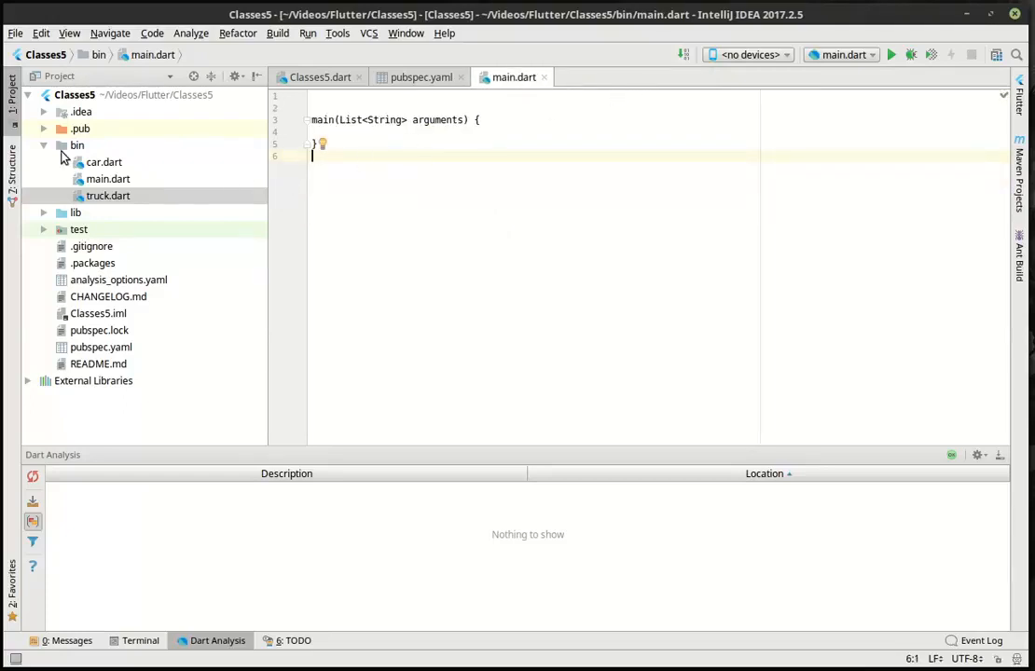
- Create a new Dart file named suv in the bin folder
{"action": "right_click", "coordinate": [76, 145]}
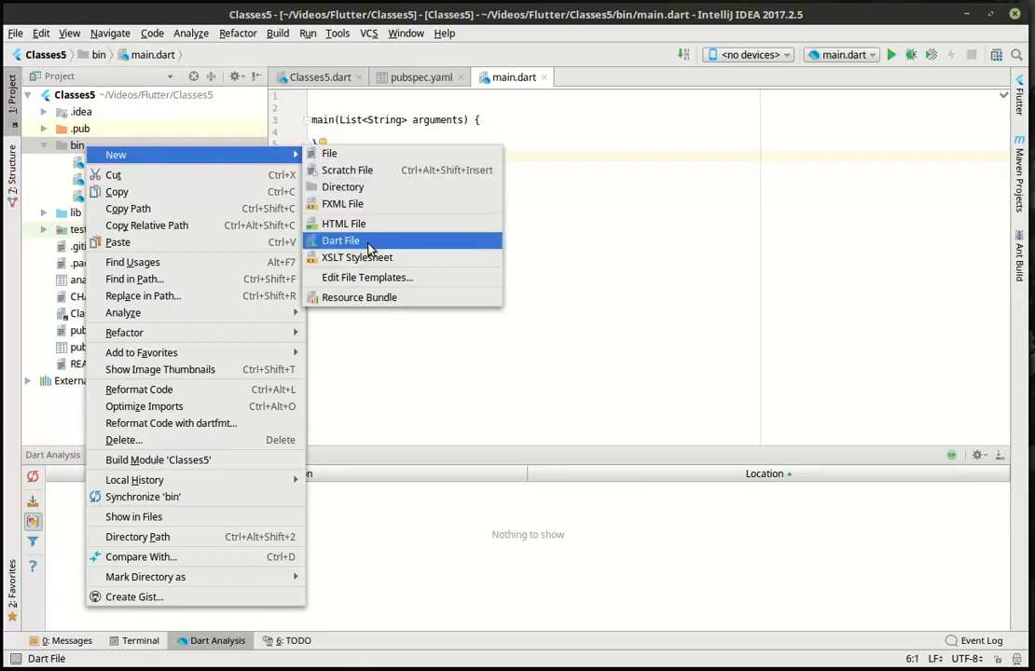
{"action": "left_click", "coordinate": [341, 240]}
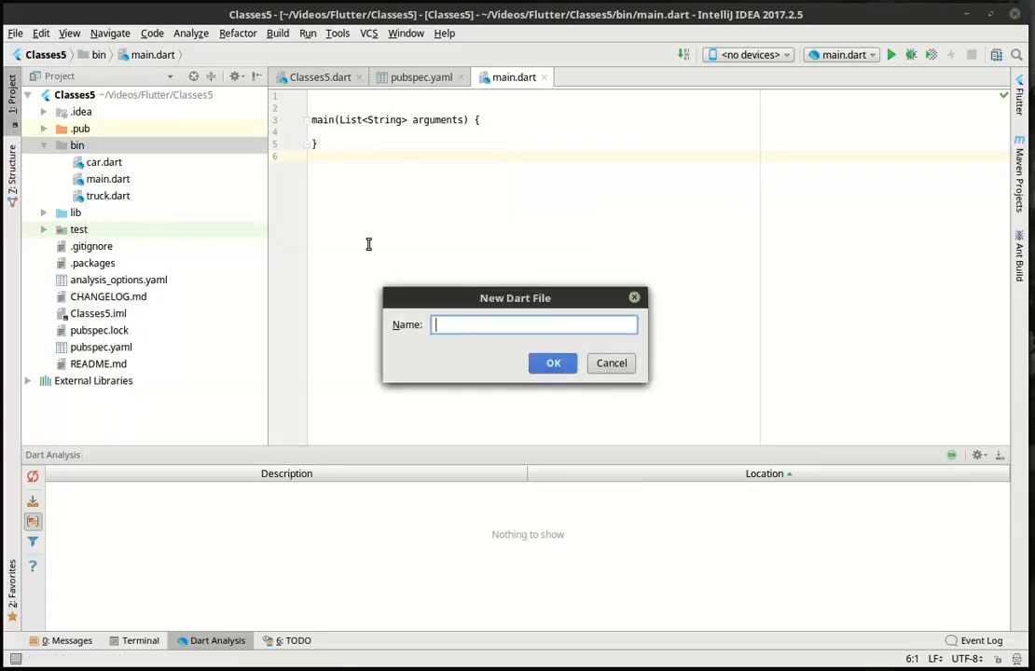
{"action": "type", "text": "jeep"}
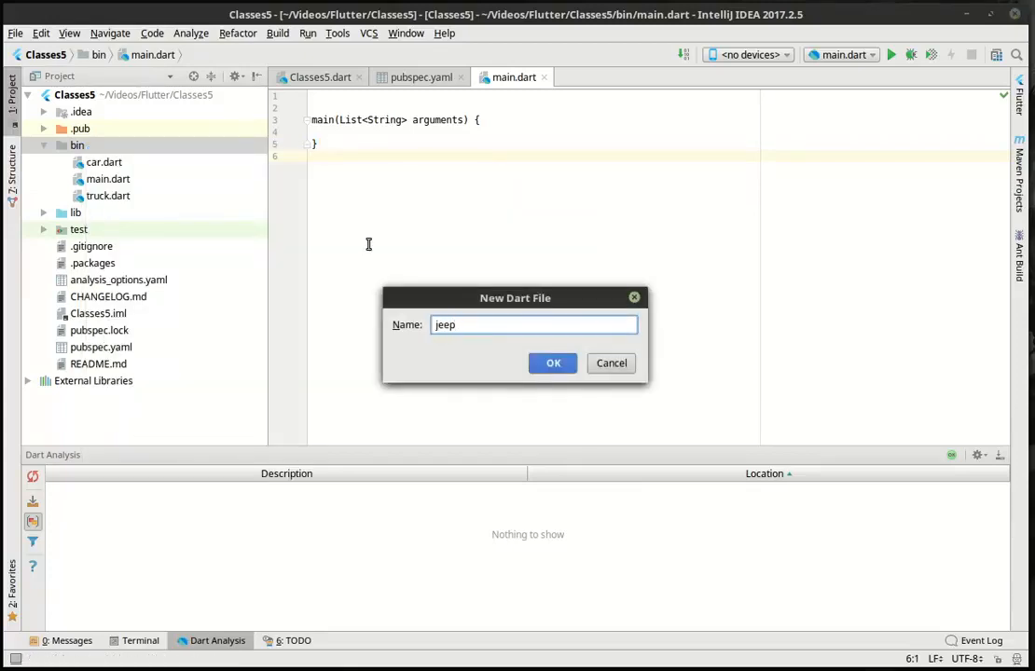
{"action": "type", "text": "s"}
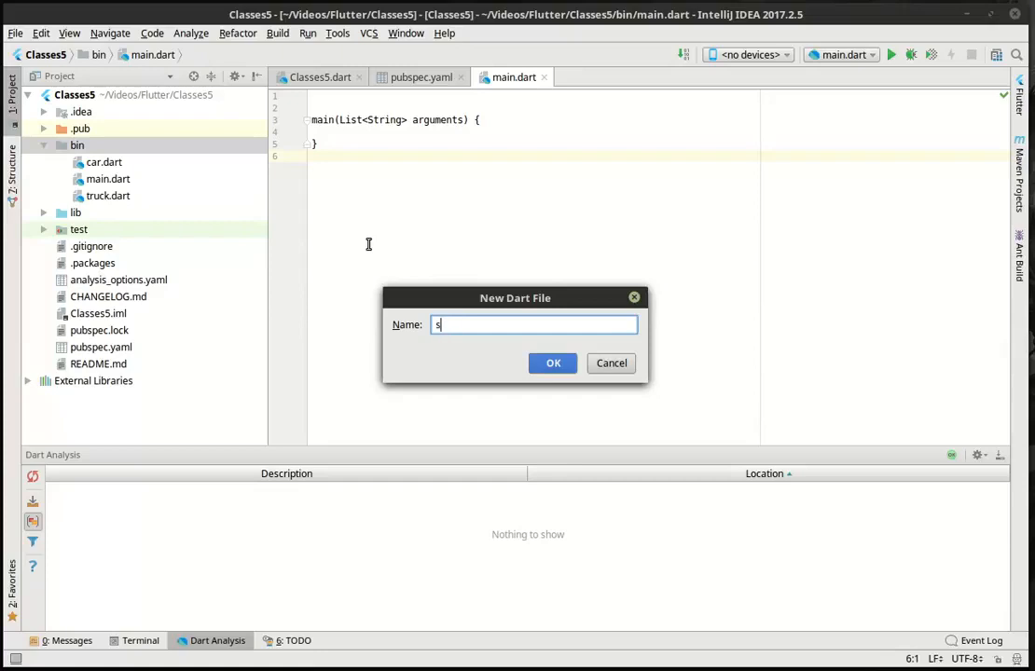
{"action": "left_click", "coordinate": [553, 363]}
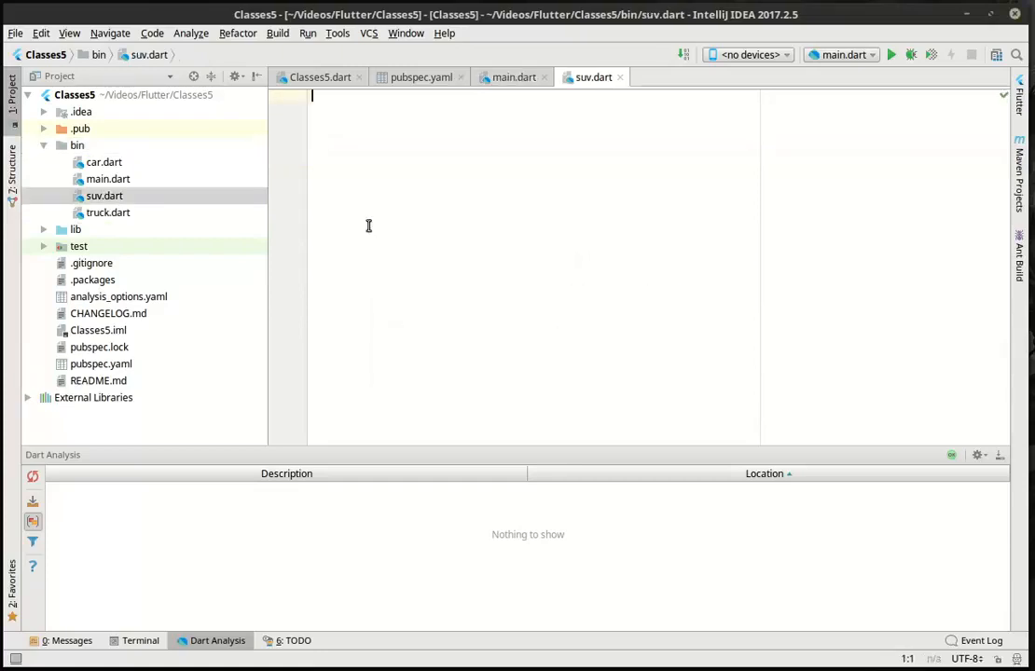
{"action": "mouse_move", "coordinate": [620, 167]}
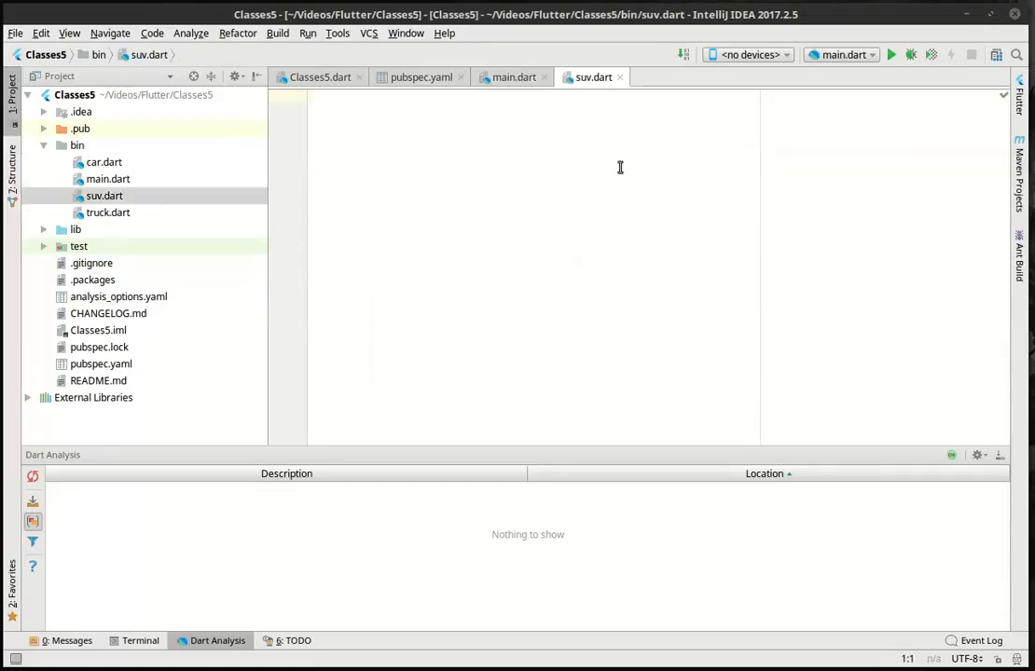
- Import car.dart and truck.dart, then declare class suv extends truck with car
{"action": "type", "text": "in"}
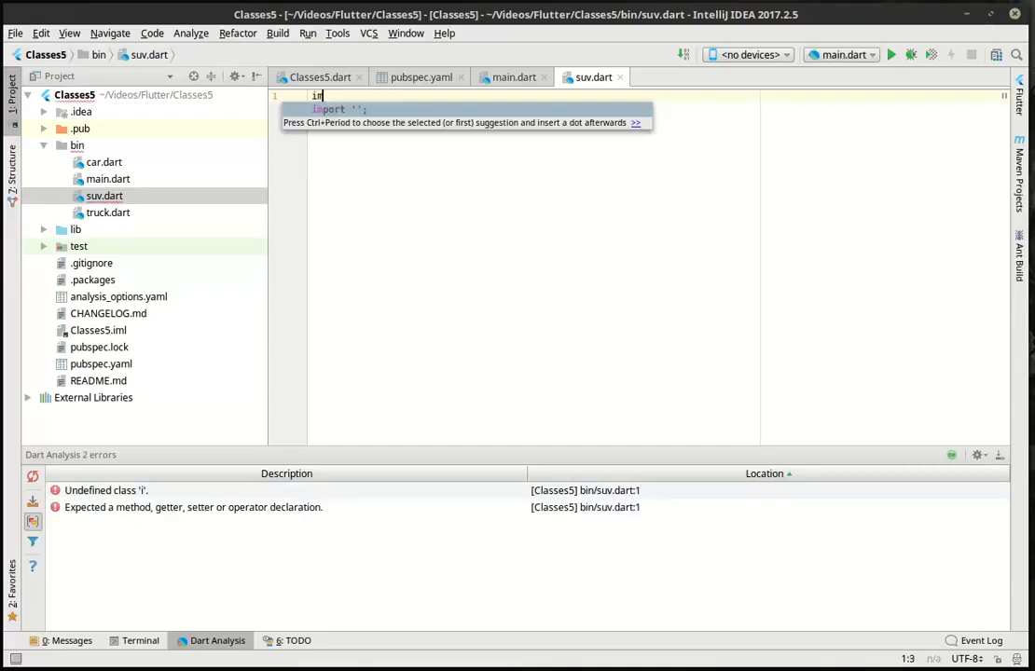
{"action": "type", "text": "mport 'car.dart';"}
{"action": "type", "text": "class "}
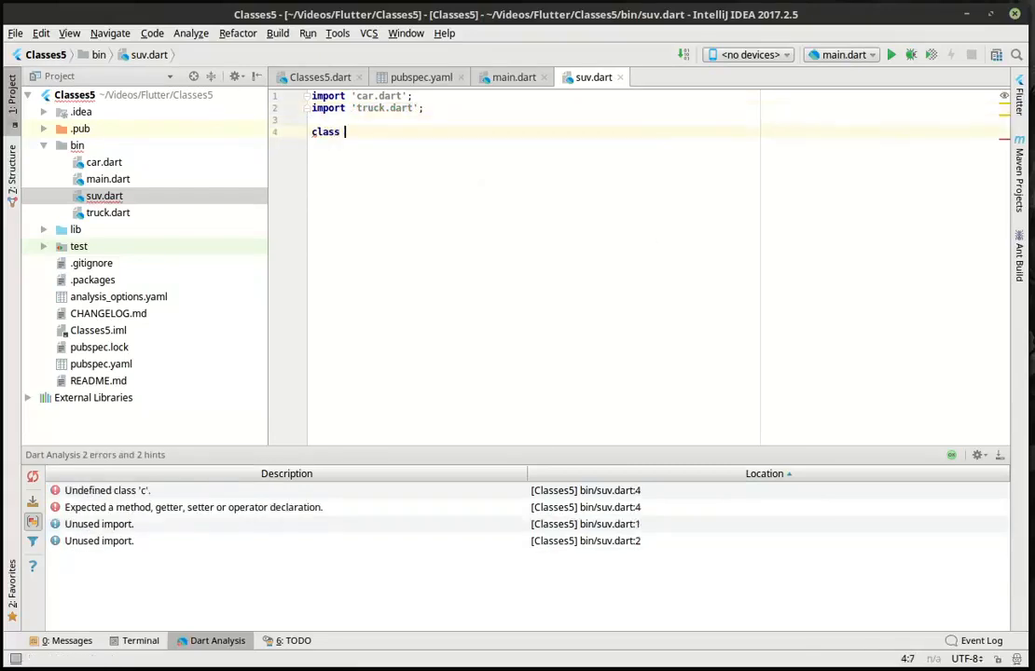
{"action": "type", "text": "suv extends"}
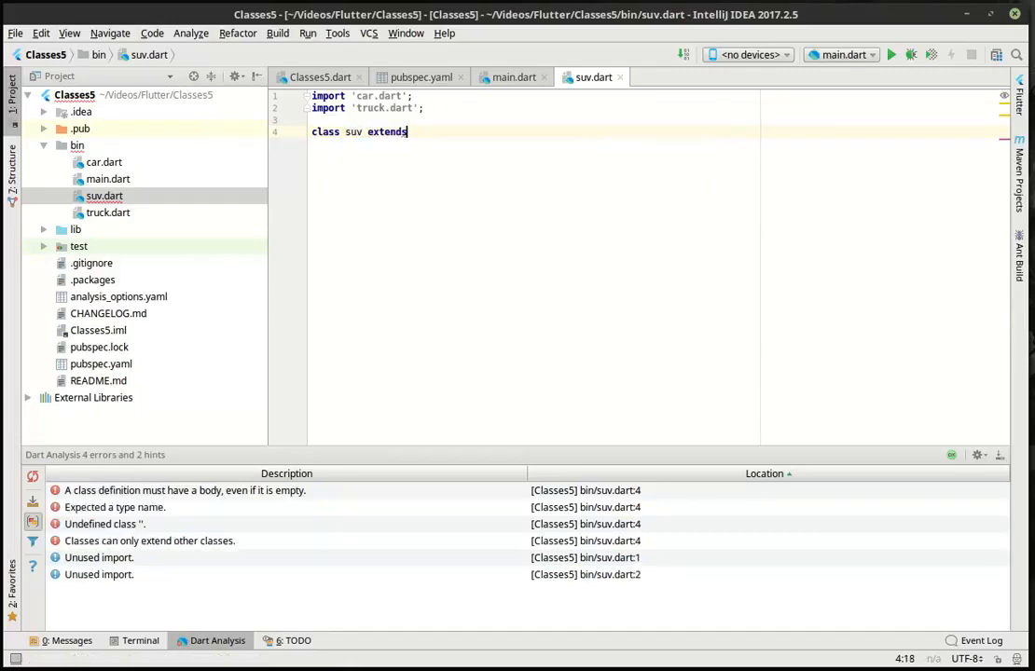
{"action": "type", "text": "truck with"}
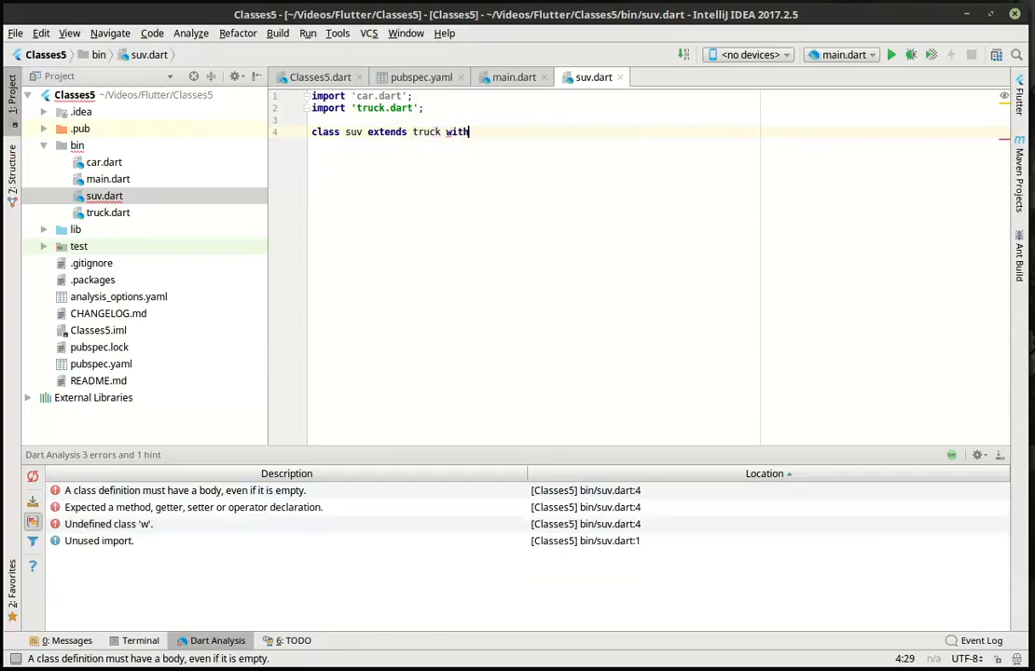
{"action": "type", "text": "car_"}
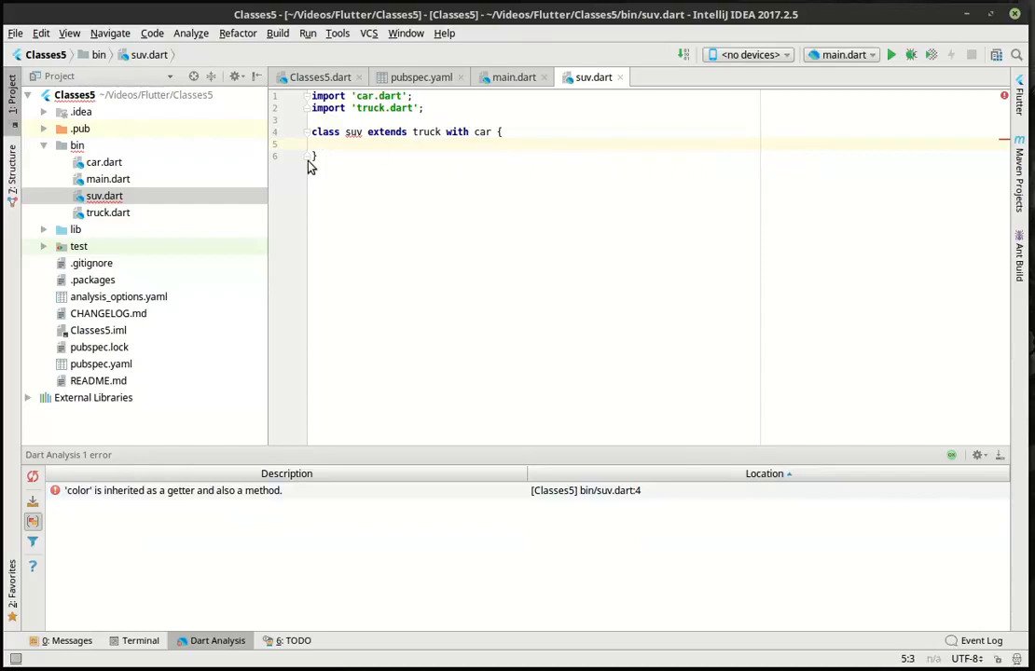
{"action": "mouse_move", "coordinate": [353, 131]}
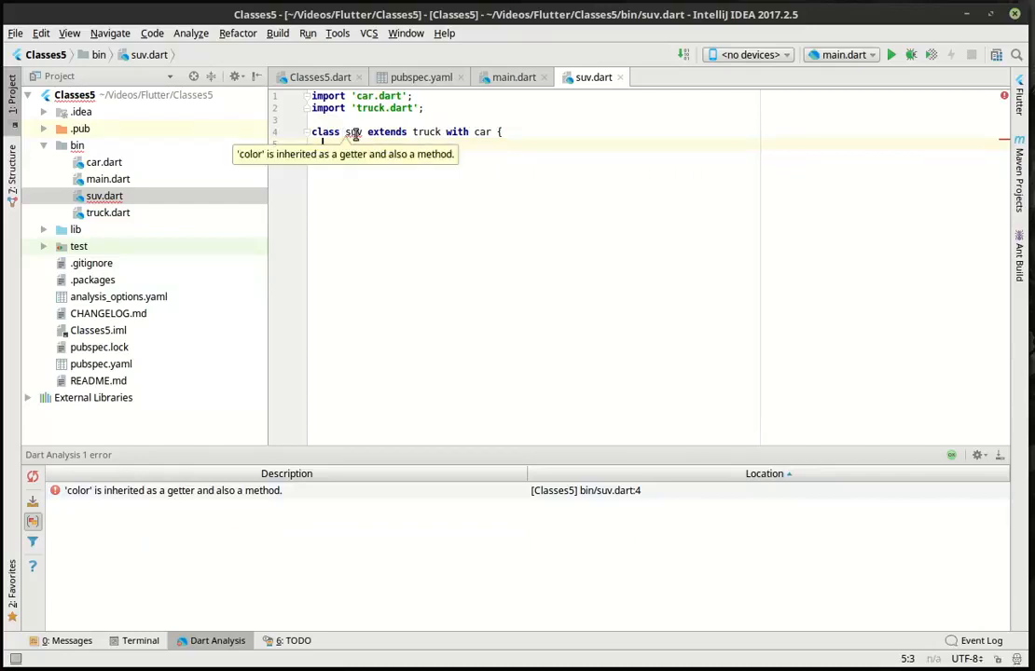
- Change car's color to color() => so the inheritance error clears, then close car and truck files
{"action": "left_click", "coordinate": [104, 196]}
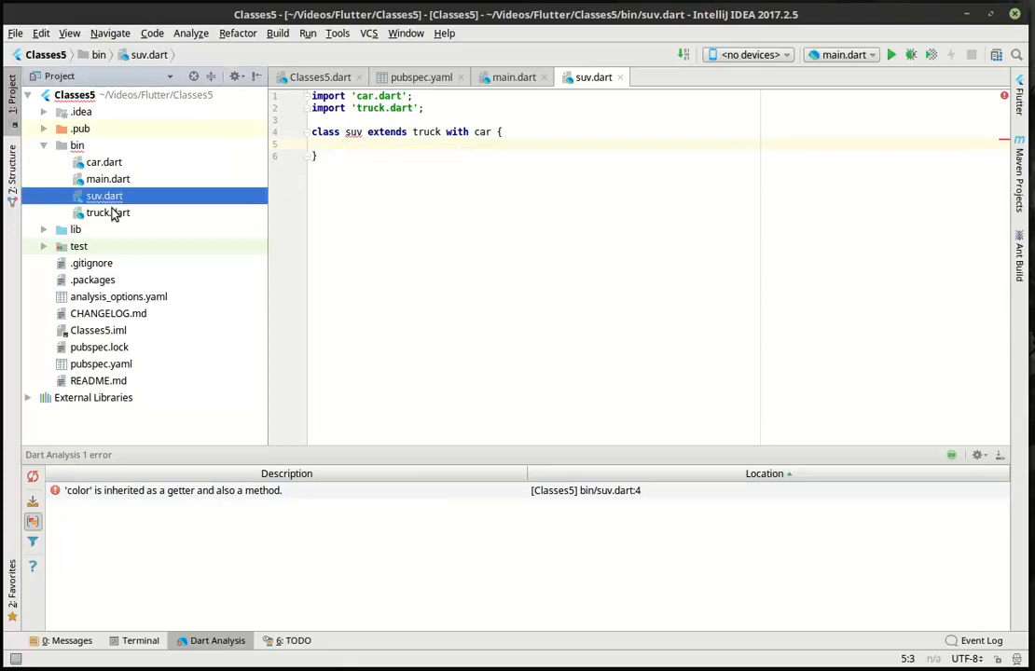
{"action": "double_click", "coordinate": [109, 213]}
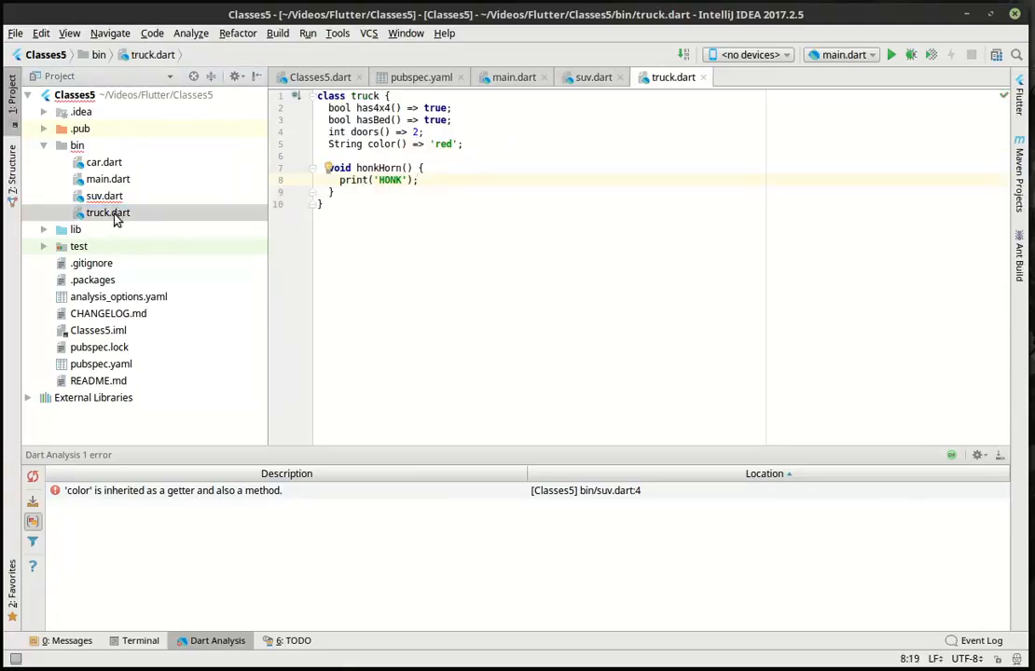
{"action": "left_click", "coordinate": [103, 162]}
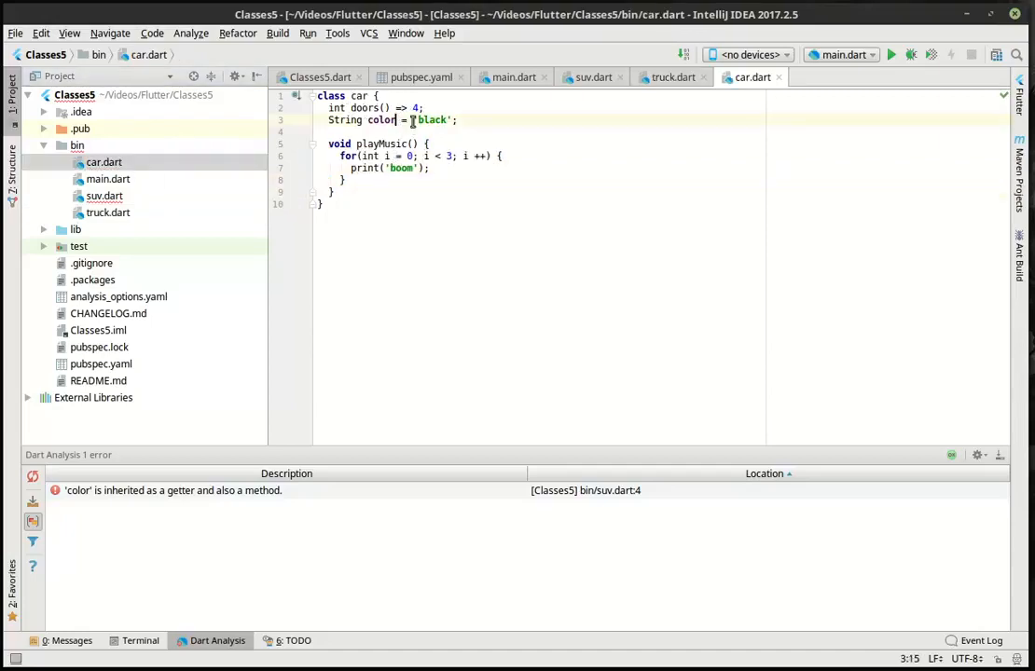
{"action": "type", "text": "()"}
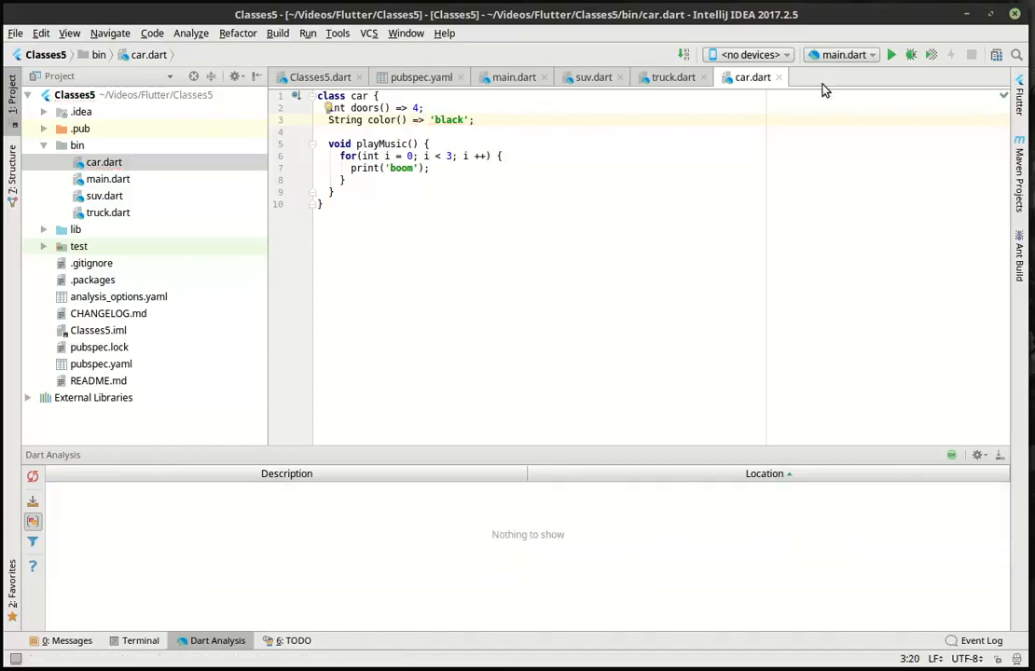
{"action": "left_click", "coordinate": [673, 77]}
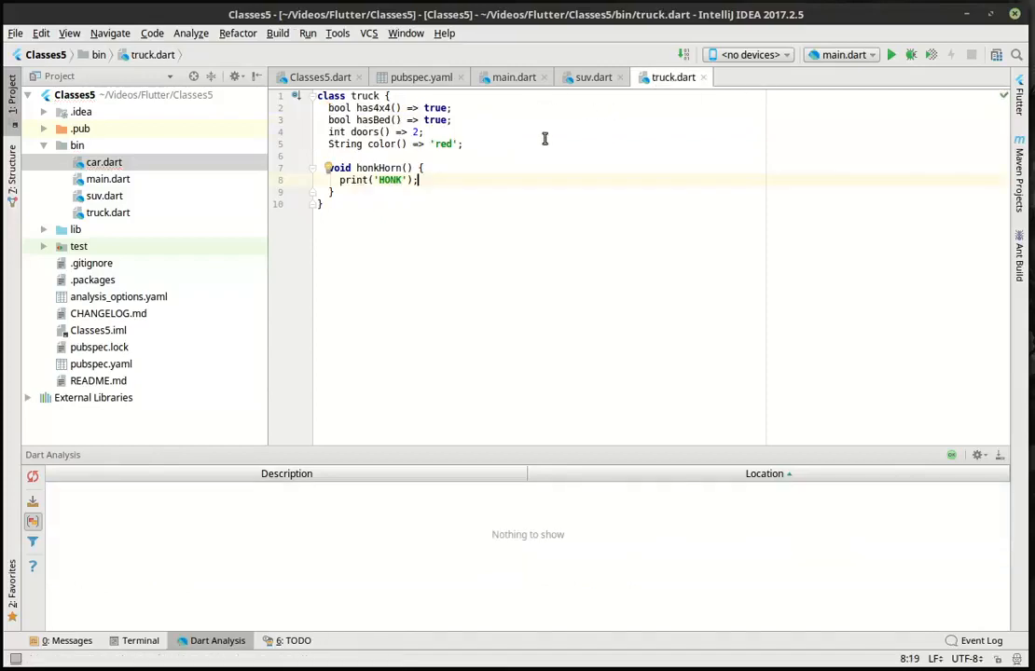
{"action": "left_click", "coordinate": [594, 76]}
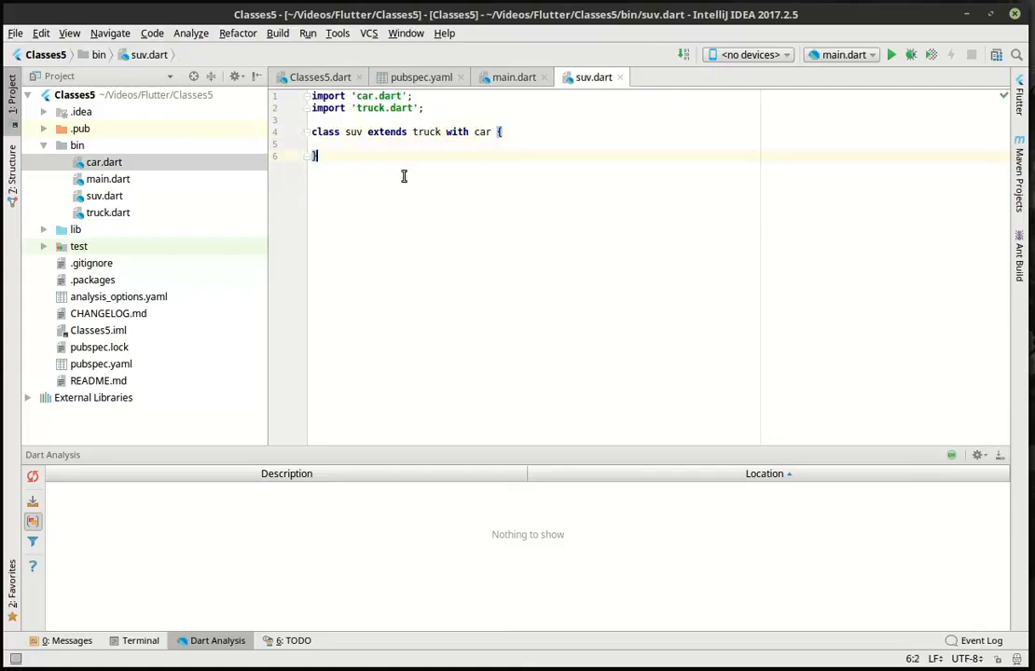
{"action": "left_click", "coordinate": [419, 131]}
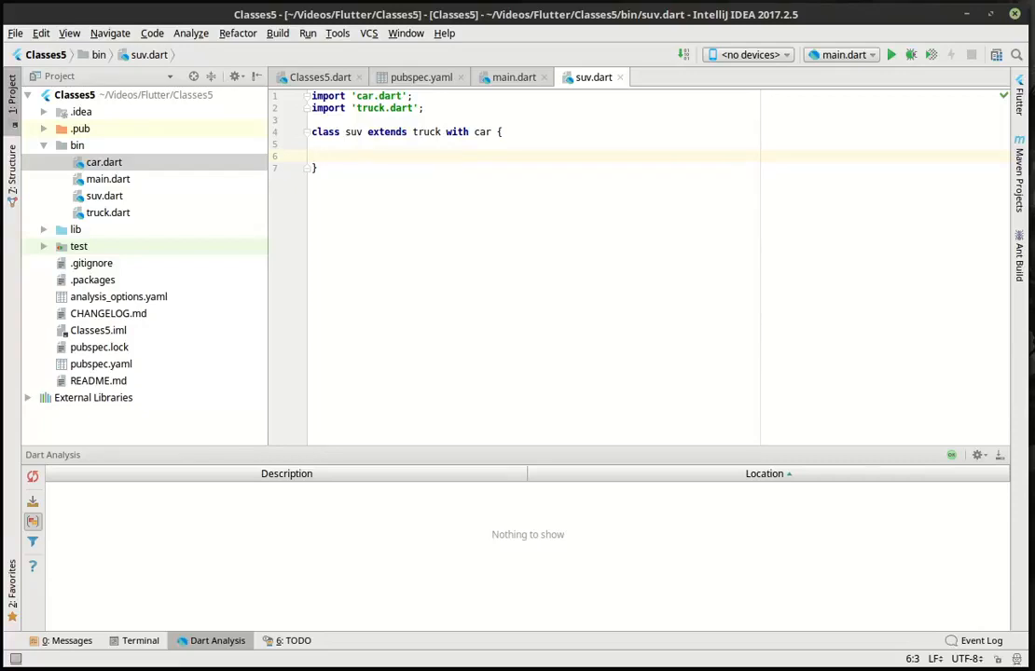
- In main.dart import suv, create suv jeep = new suv(), and call jeep.honkHorn()
{"action": "left_click", "coordinate": [513, 76]}
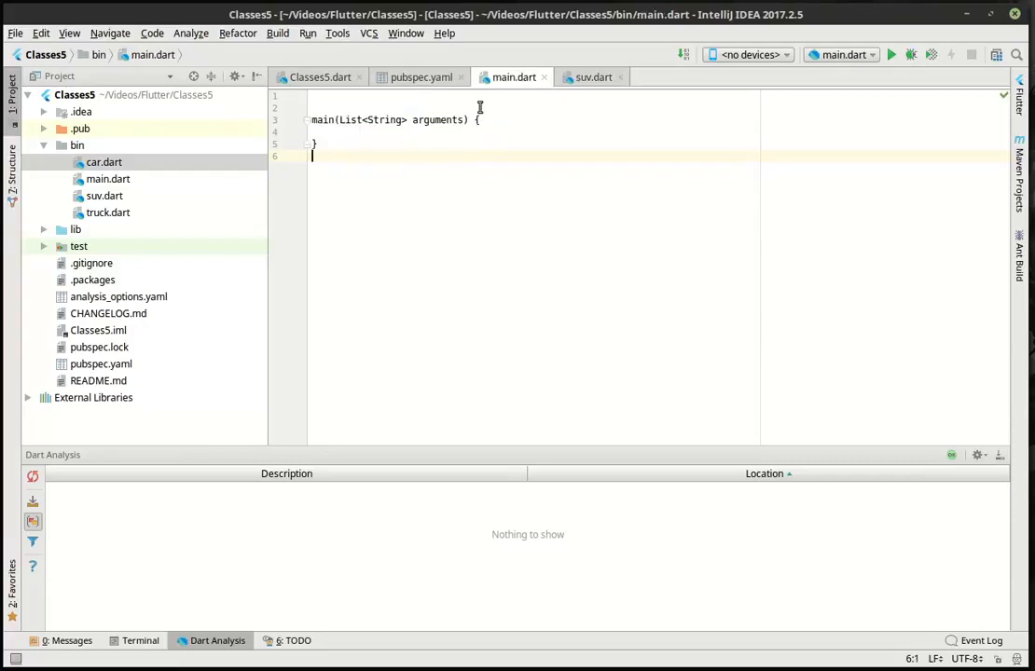
{"action": "type", "text": "import 'suv.dart';"}
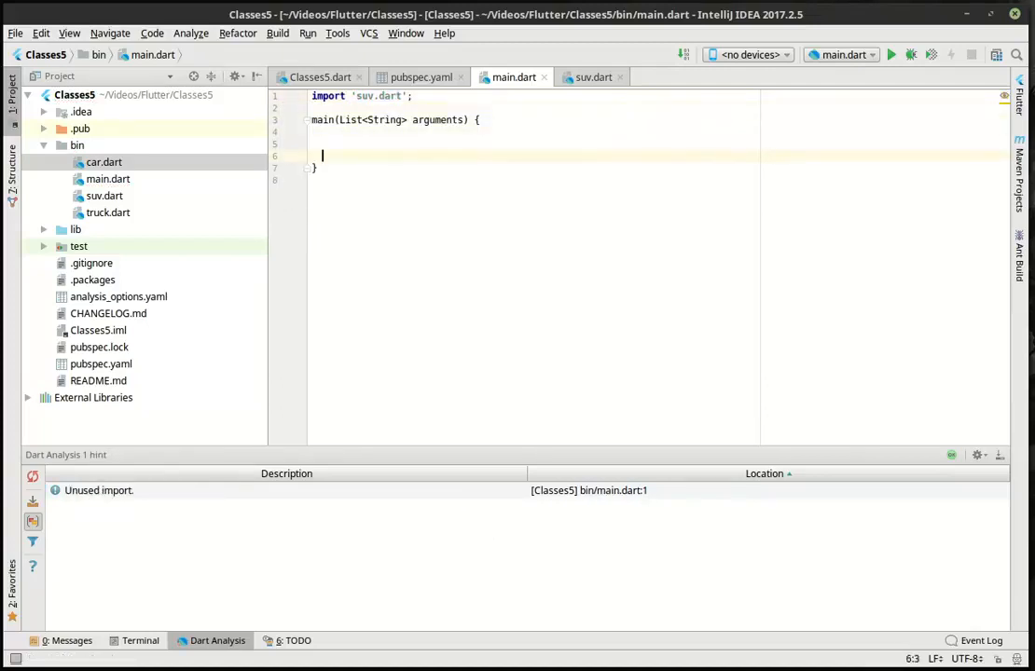
{"action": "type", "text": "suv"}
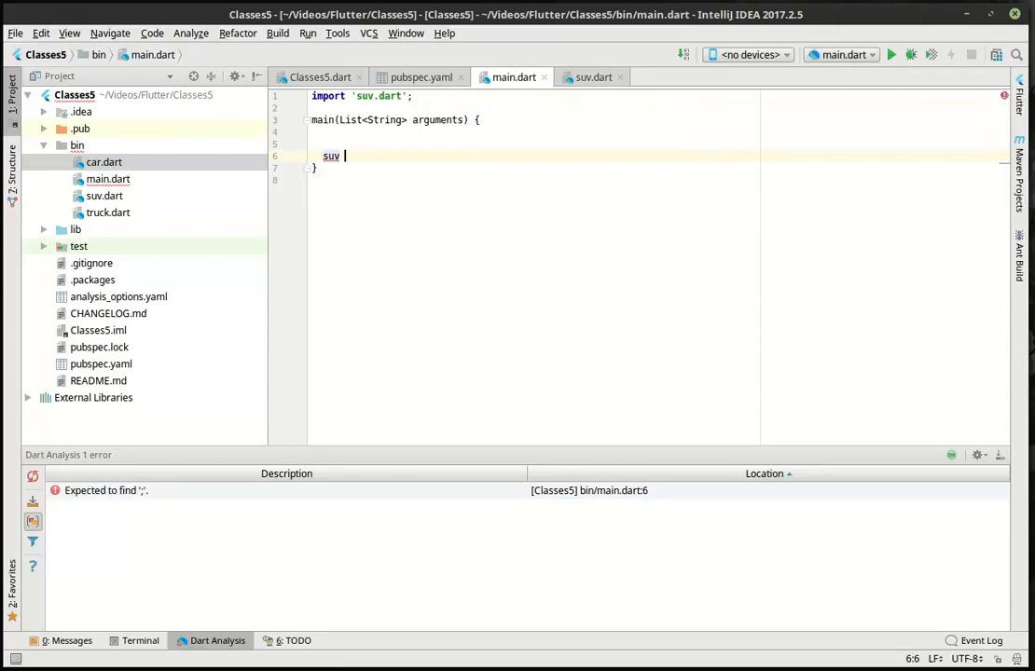
{"action": "type", "text": "jeep = nrewe"}
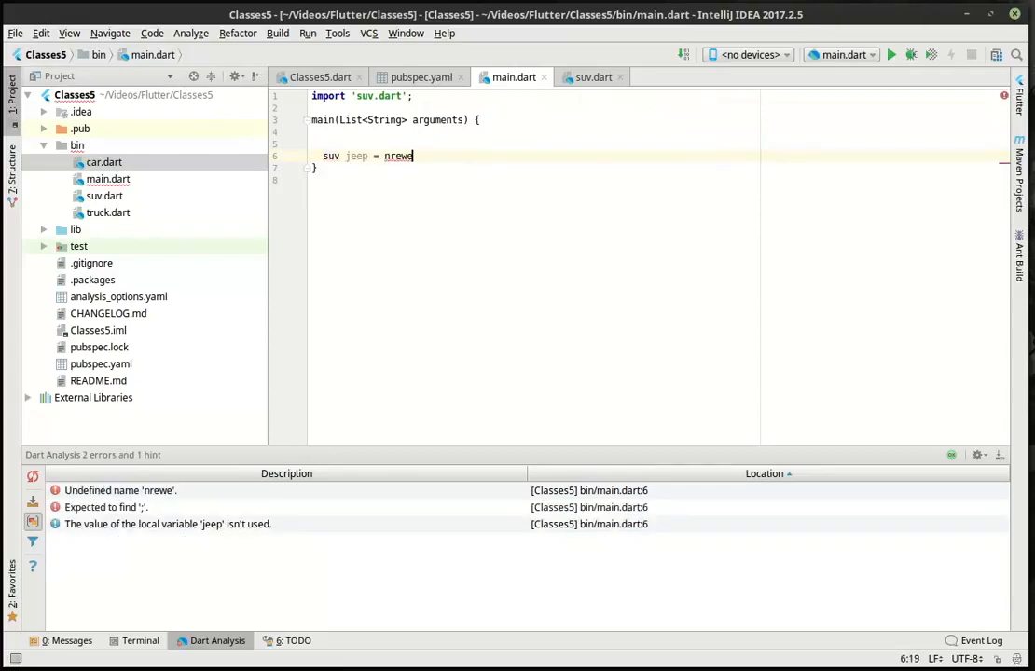
{"action": "type", "text": "new"}
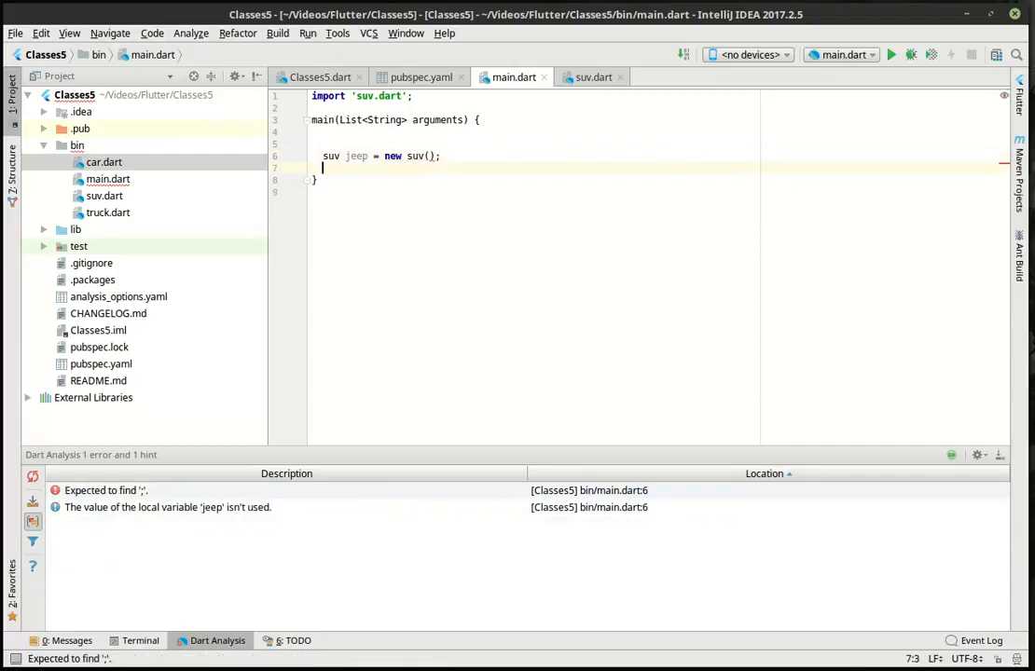
{"action": "type", "text": "je"}
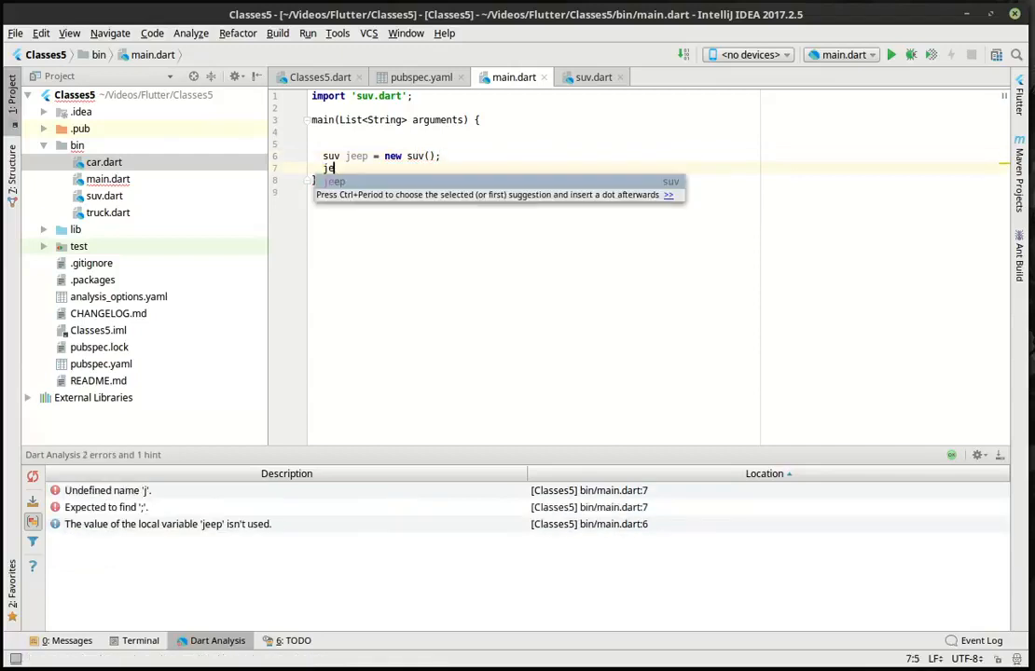
{"action": "type", "text": "."}
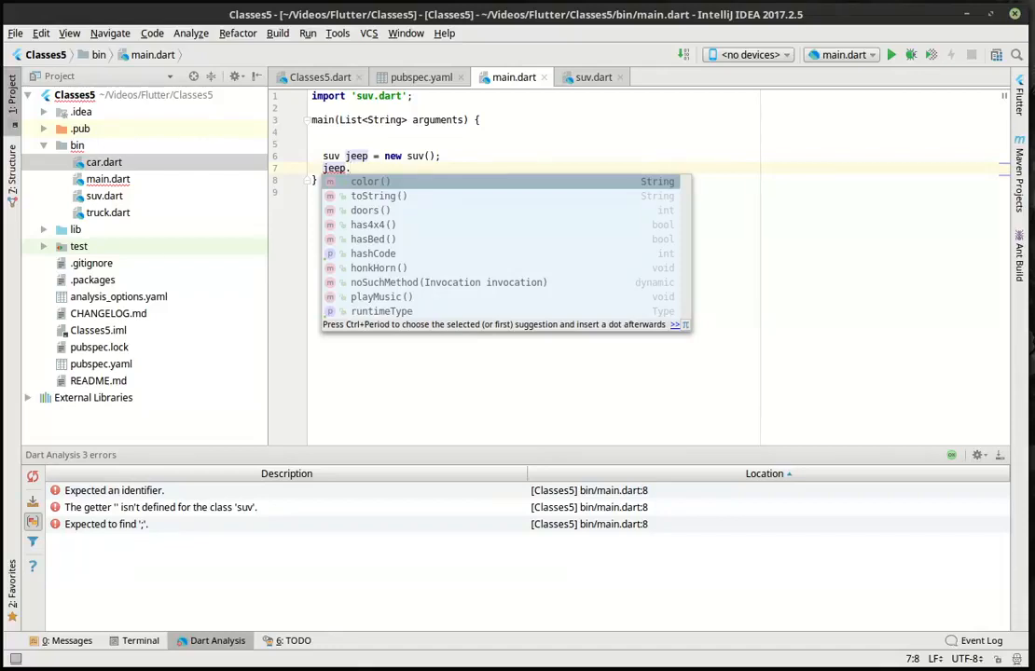
{"action": "key", "text": "Down"}
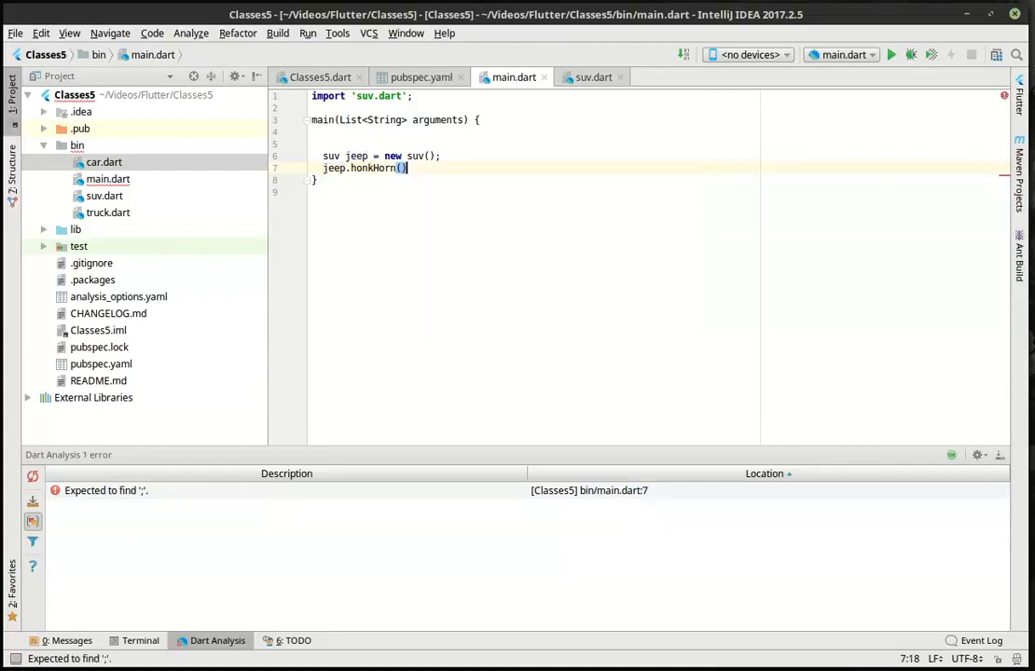
- Call jeep.playMusic() and print jeep.doors() and jeep.color()
{"action": "type", "text": "jeep.playMusic();"}
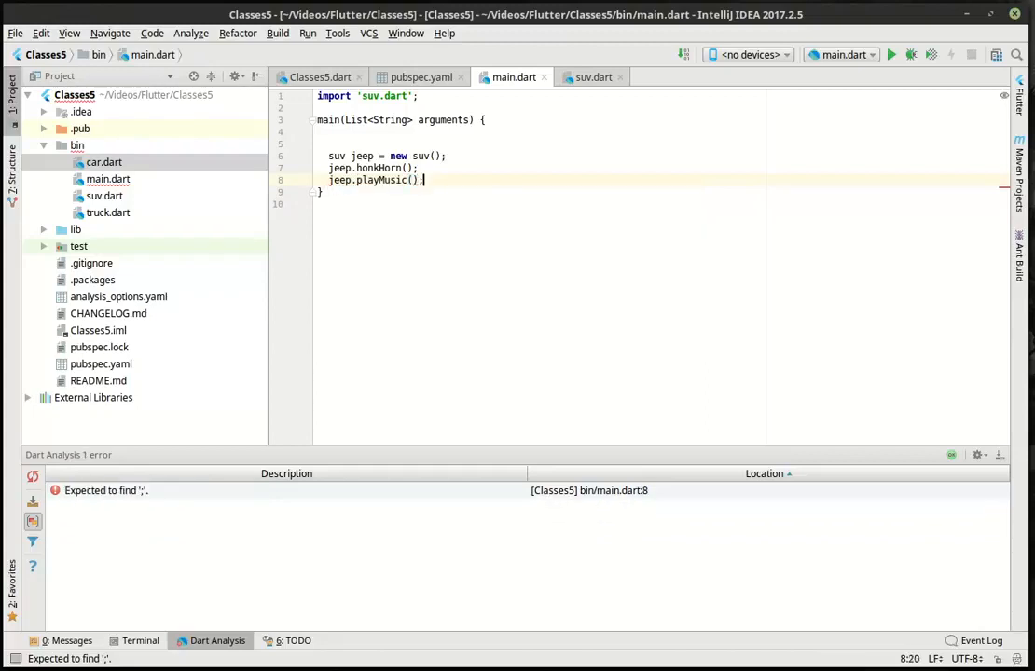
{"action": "type", "text": "print("}
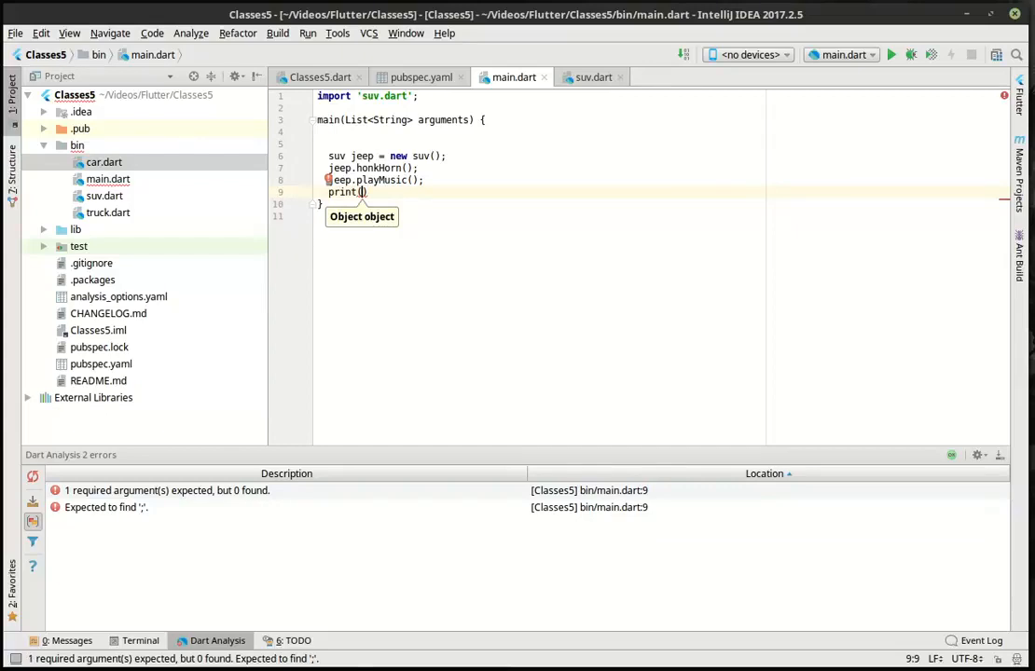
{"action": "type", "text": "jeep.doors("}
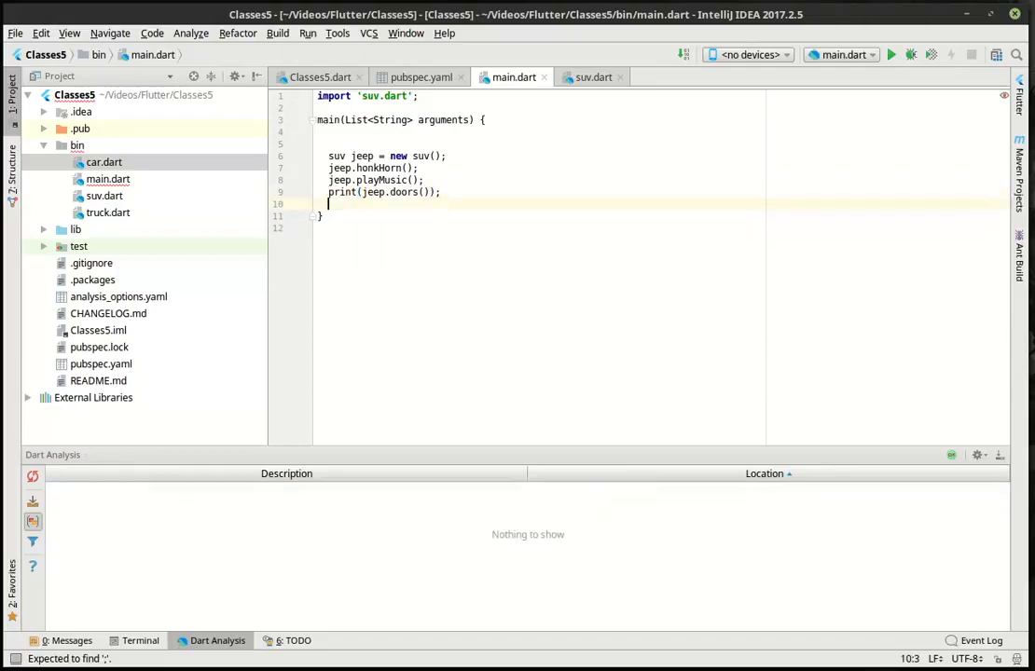
{"action": "type", "text": "print(j"}
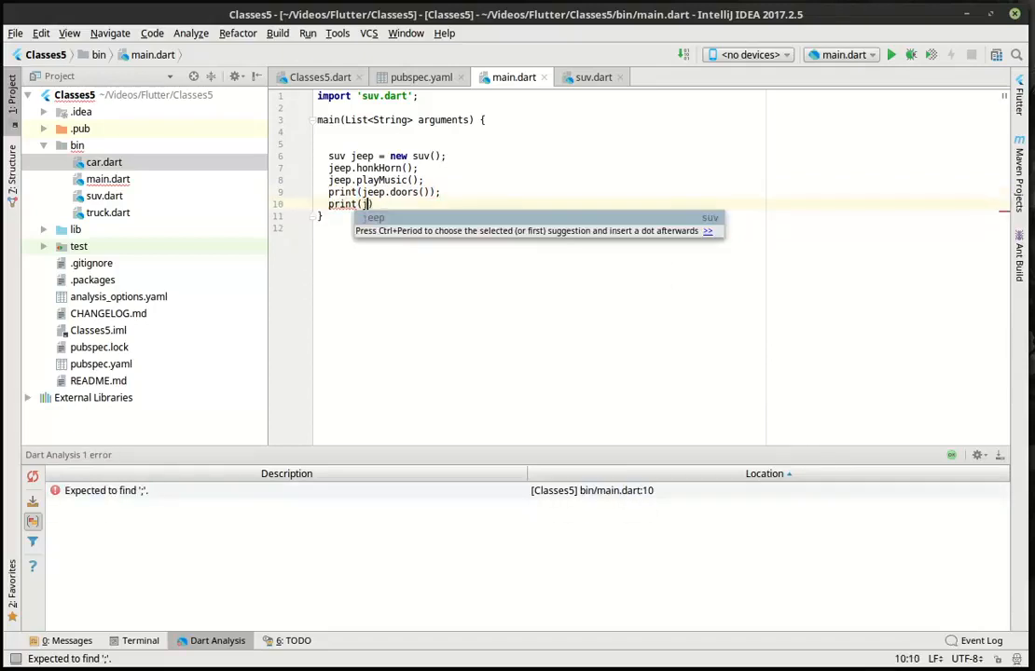
{"action": "type", "text": ".color("}
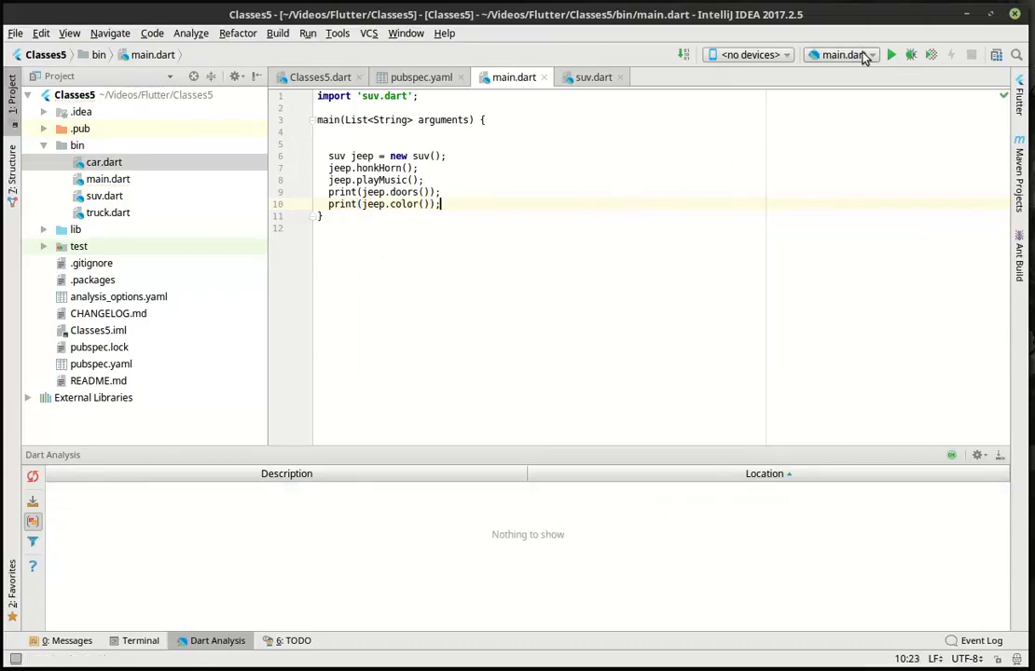
- Run main.dart to get HONK, boom, 4 and black, then review suv's truck and car names
{"action": "left_click", "coordinate": [890, 54]}
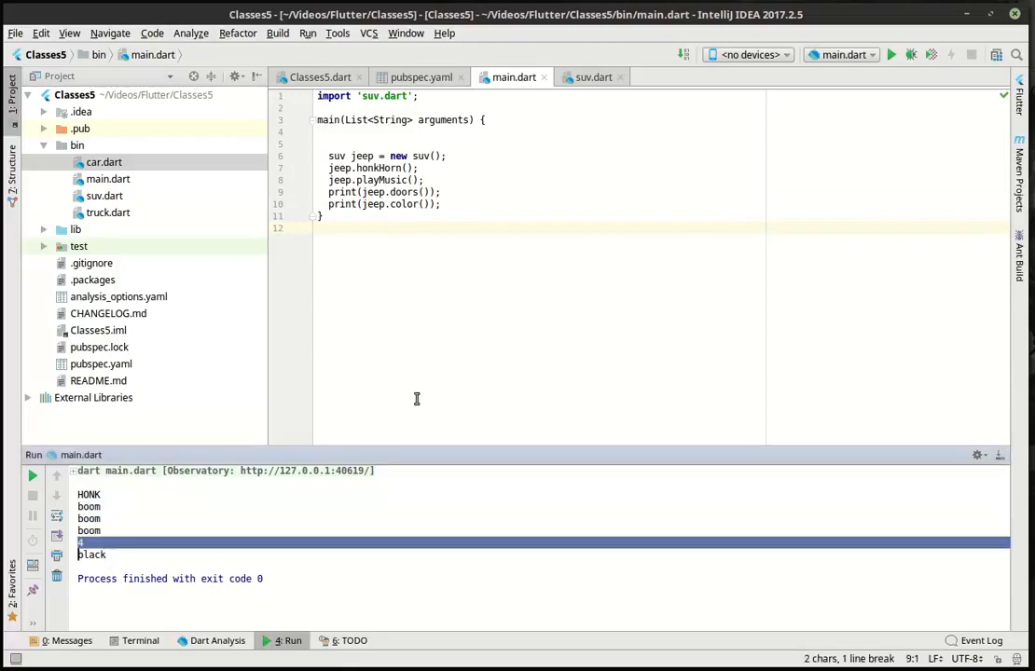
{"action": "left_click", "coordinate": [593, 76]}
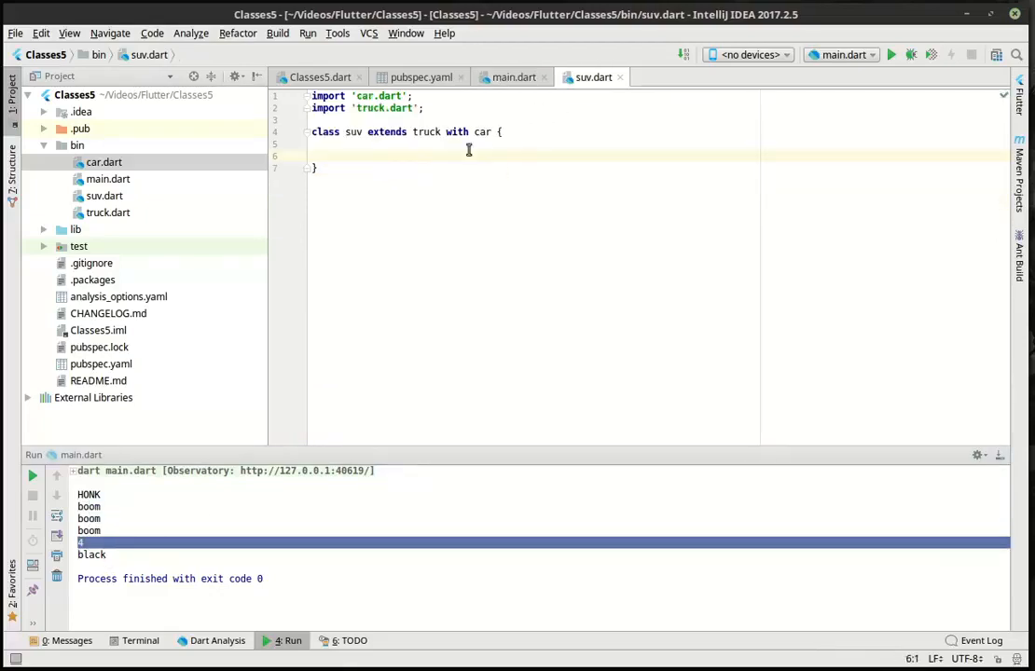
{"action": "double_click", "coordinate": [426, 132]}
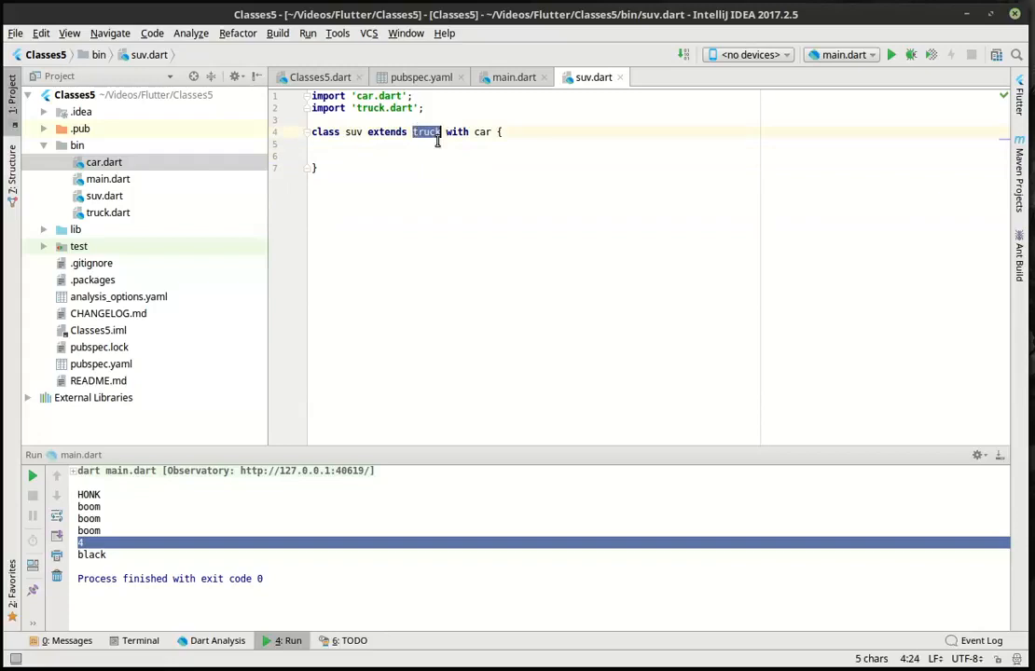
{"action": "double_click", "coordinate": [482, 132]}
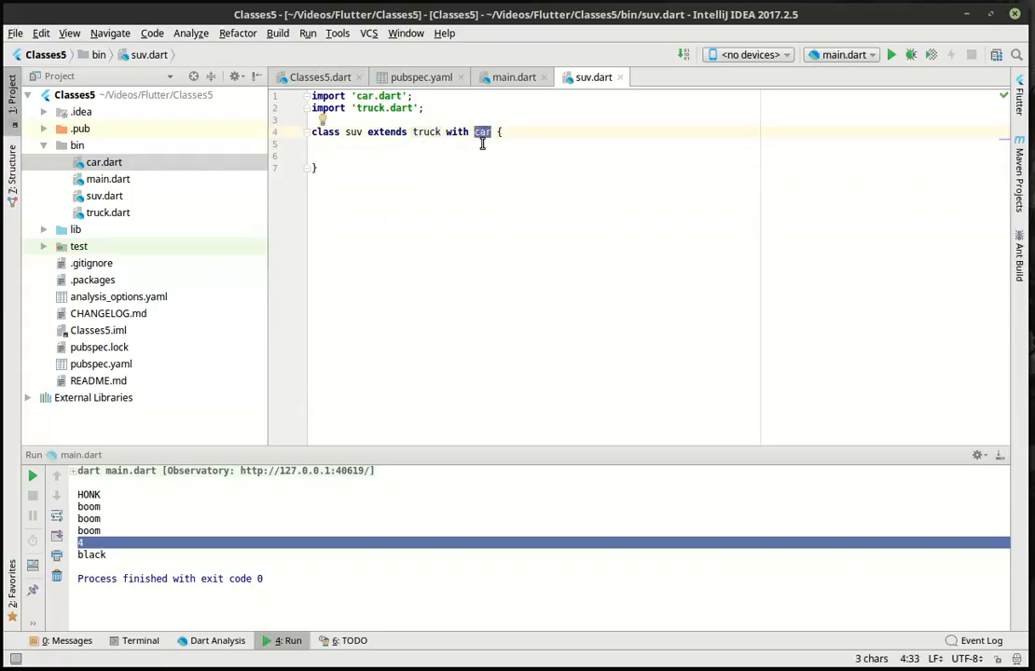
- Reopen car.dart from the Project tree for editing
{"action": "left_click", "coordinate": [103, 162]}
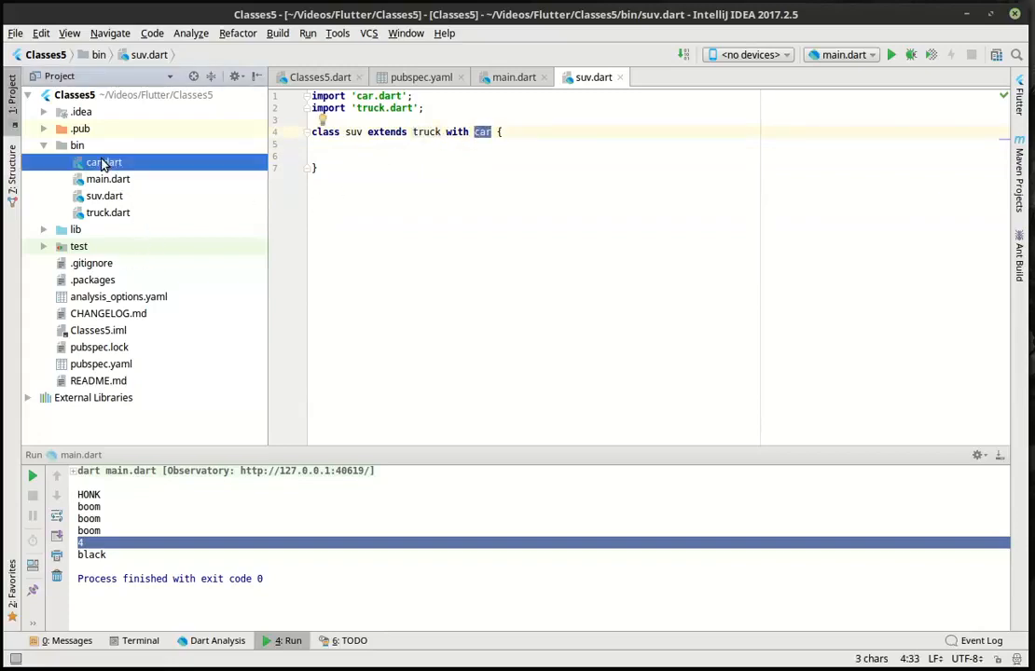
{"action": "double_click", "coordinate": [104, 161]}
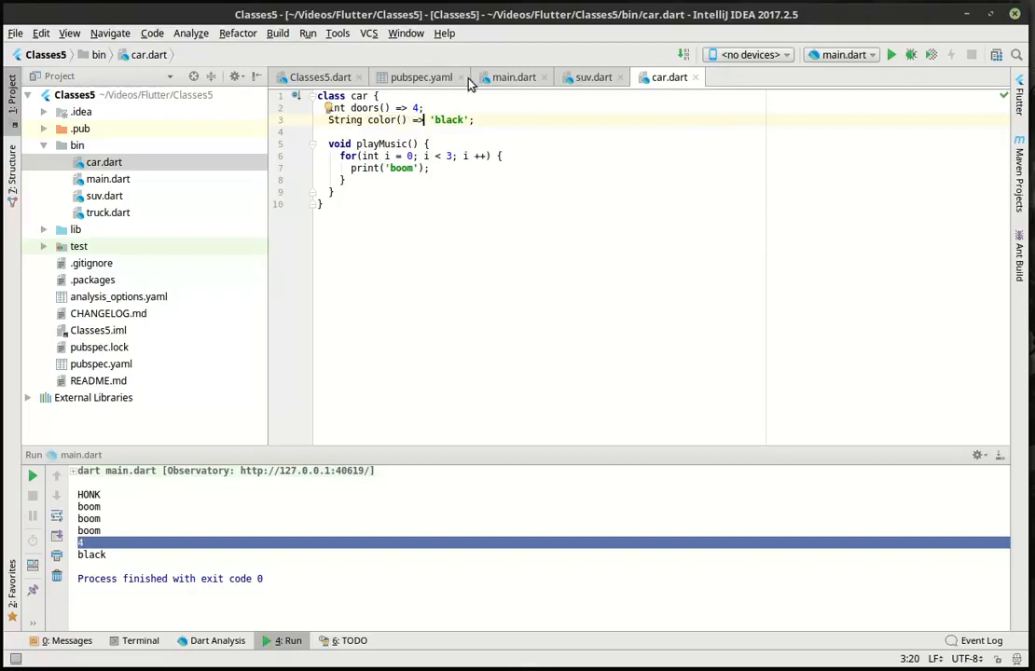
- Swap suv to 'extends car with truck' (printing 2, red), then restore 'extends truck with car'
{"action": "left_click", "coordinate": [593, 78]}
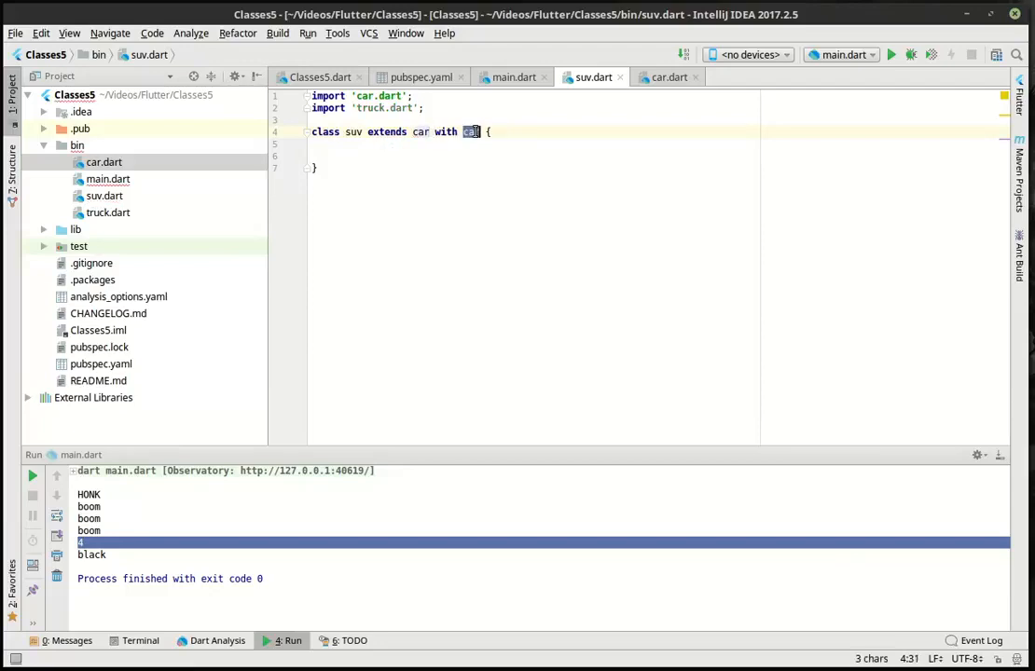
{"action": "type", "text": "truck"}
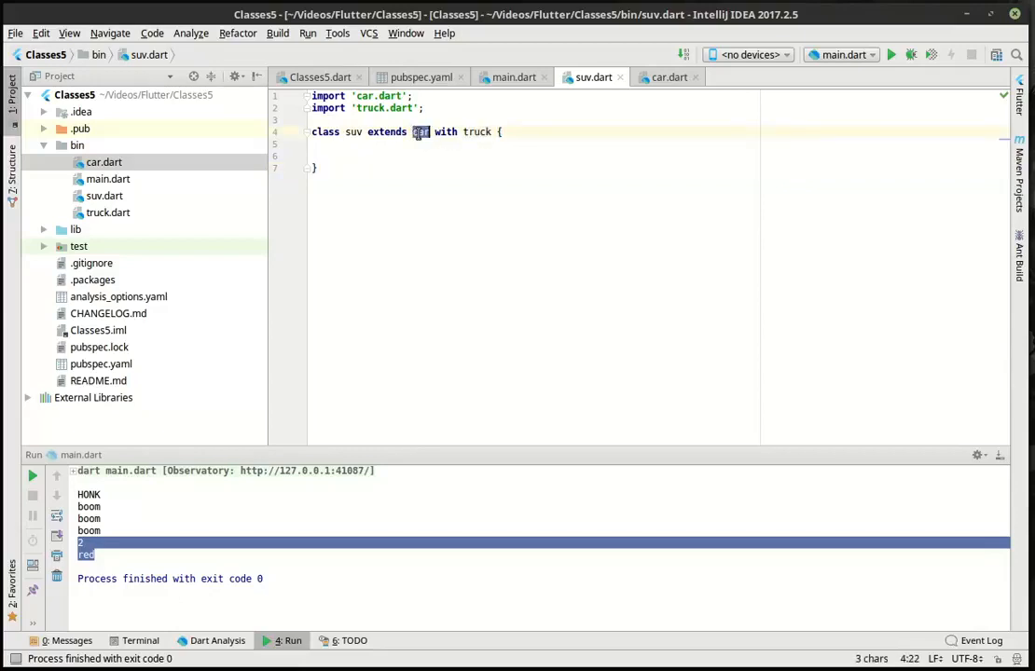
{"action": "type", "text": "truck"}
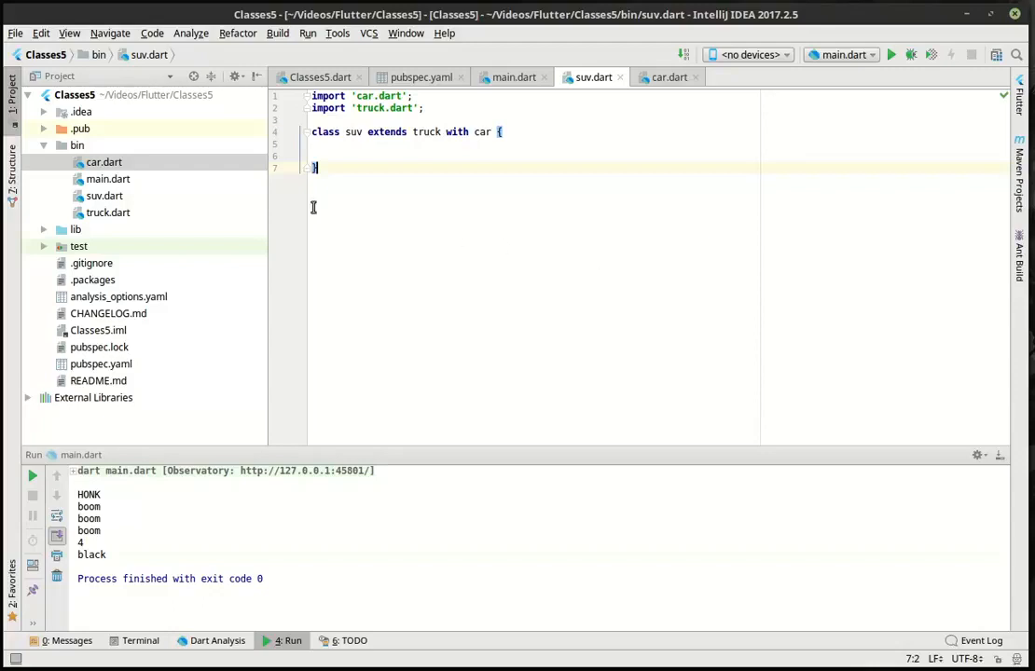
{"action": "mouse_move", "coordinate": [110, 560]}
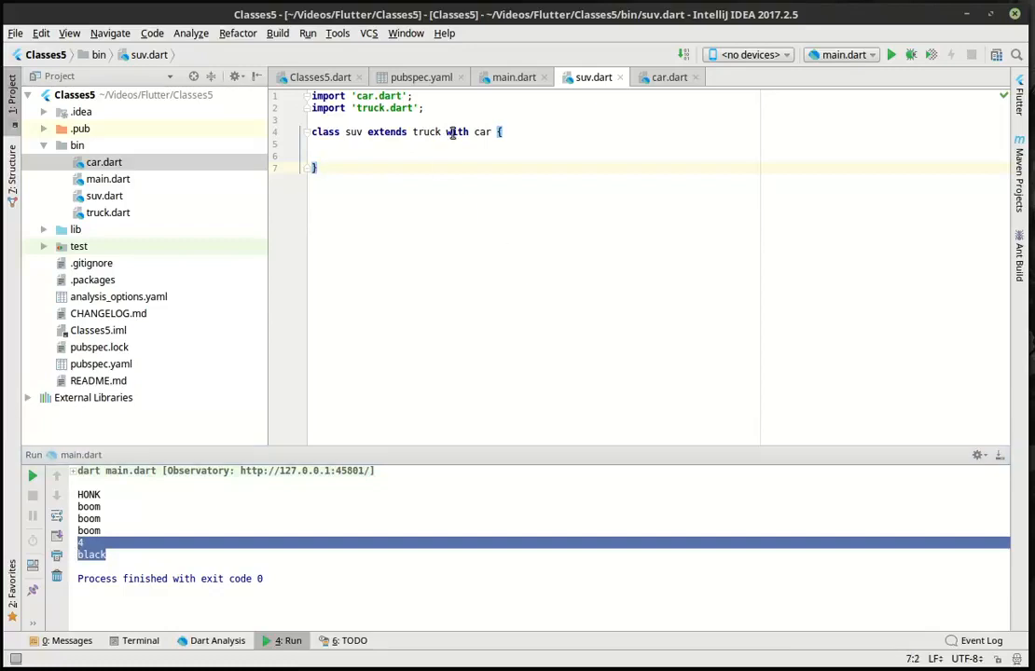
{"action": "left_click", "coordinate": [478, 132]}
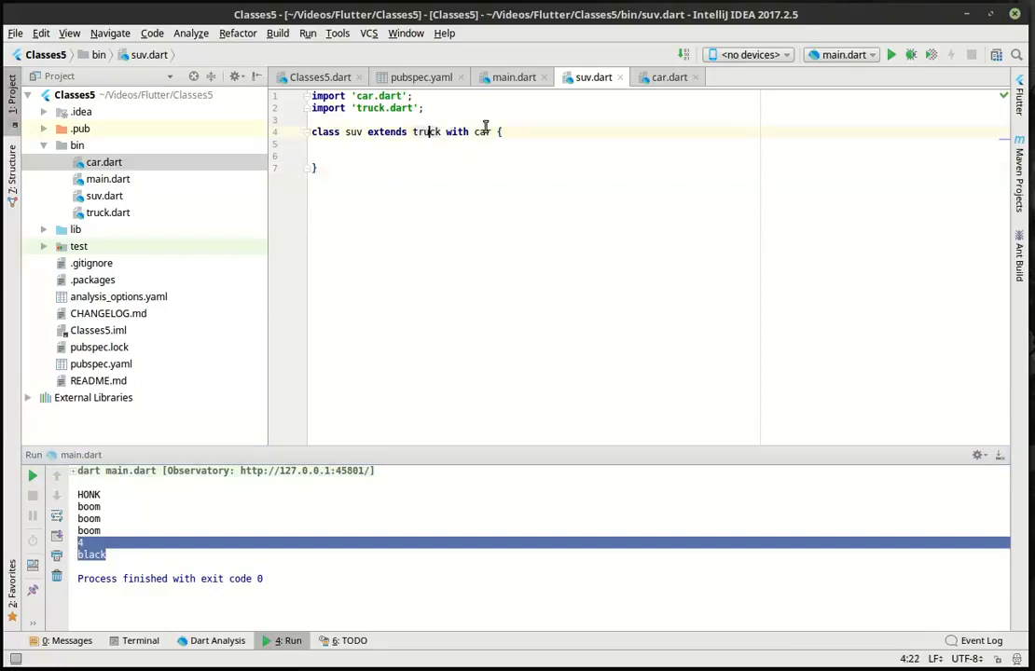
{"action": "double_click", "coordinate": [482, 131]}
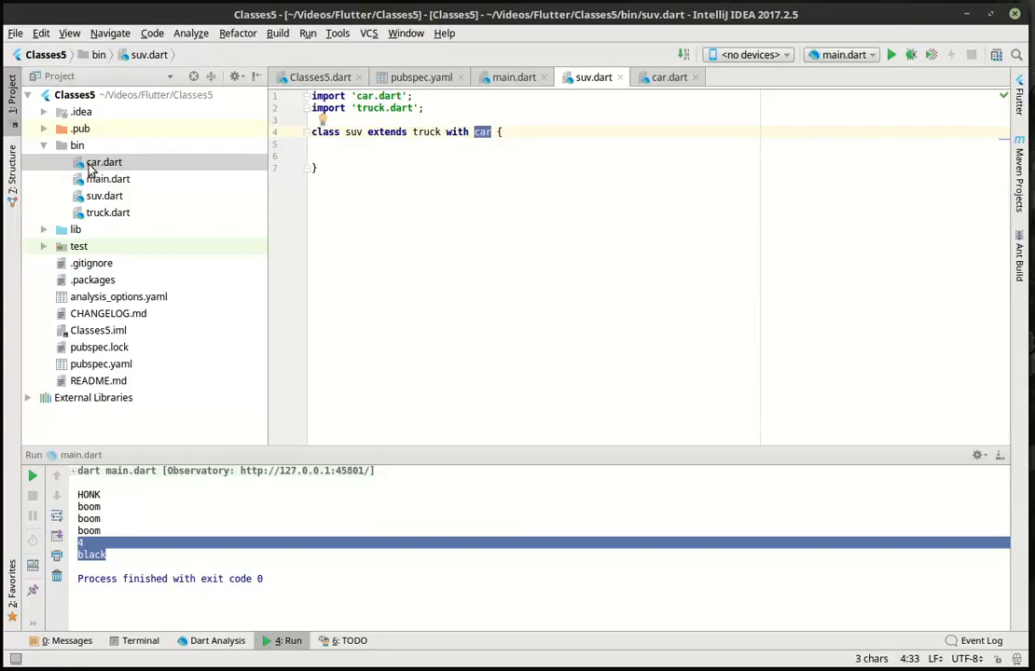
- Create a new Dart file named industrial in the bin folder
{"action": "right_click", "coordinate": [79, 162]}
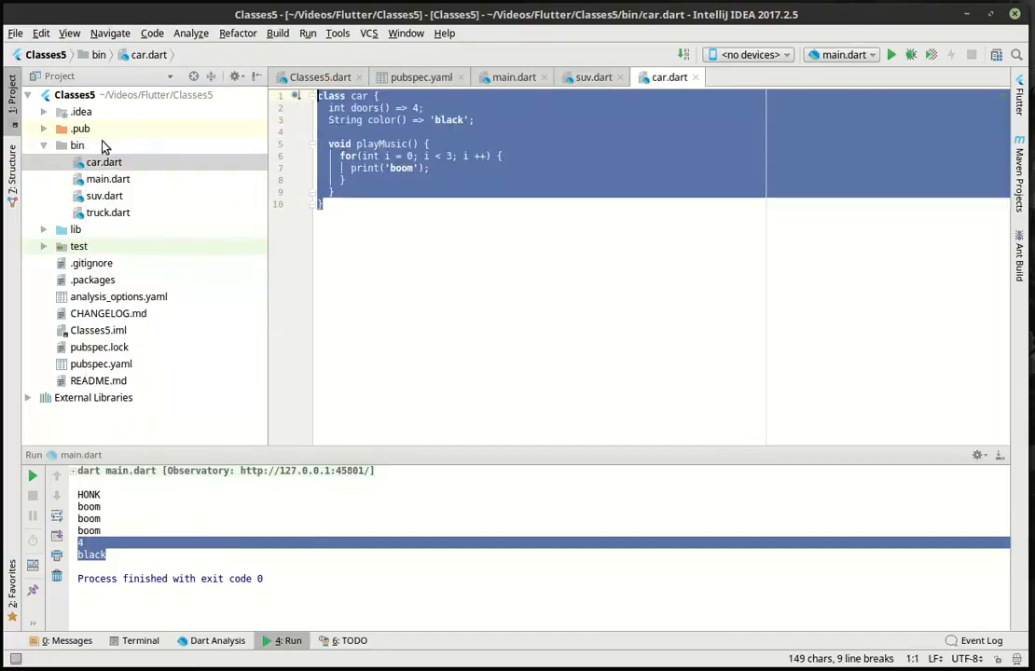
{"action": "right_click", "coordinate": [104, 161]}
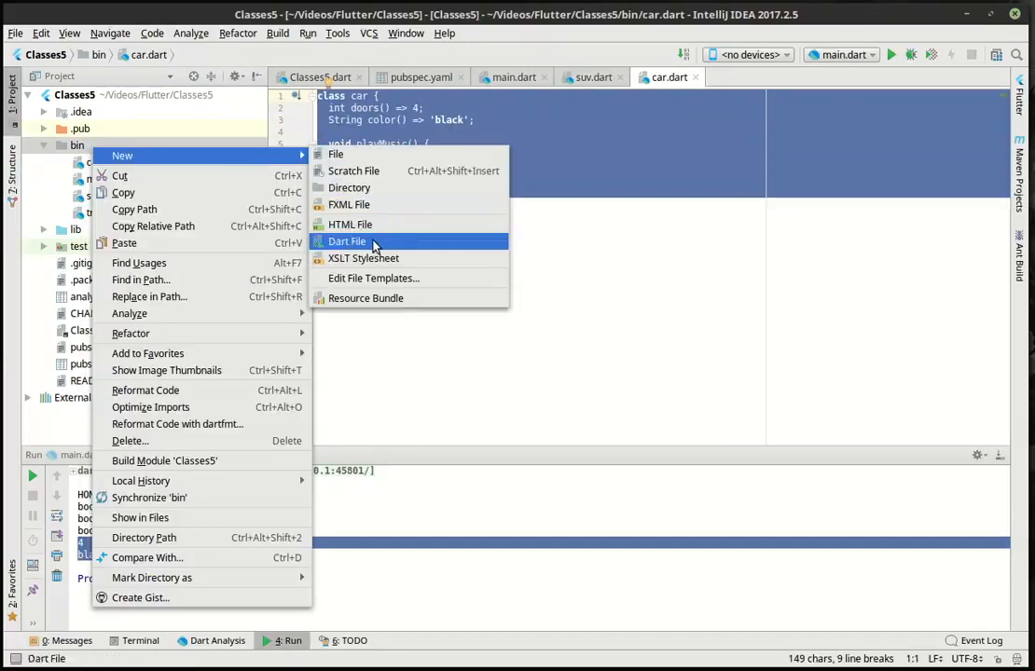
{"action": "left_click", "coordinate": [346, 241]}
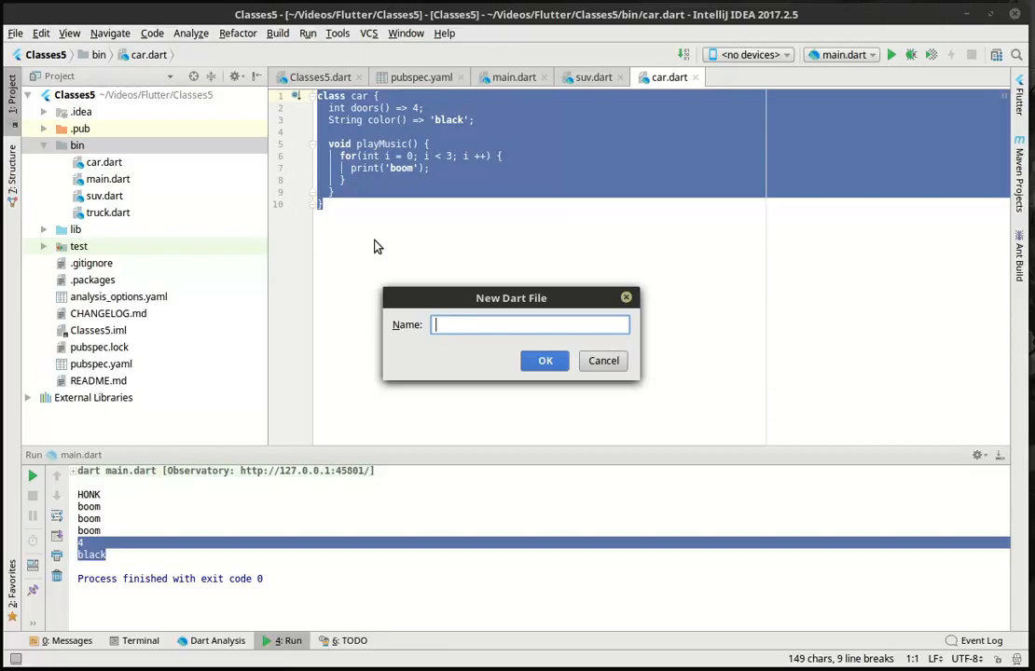
{"action": "type", "text": "ins"}
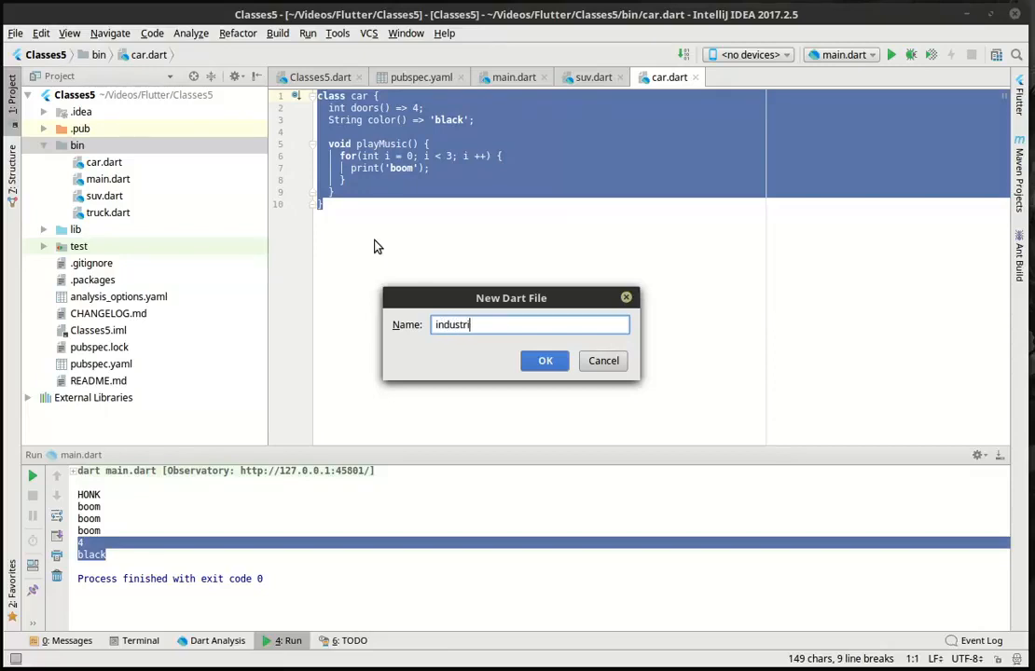
{"action": "left_click", "coordinate": [546, 361]}
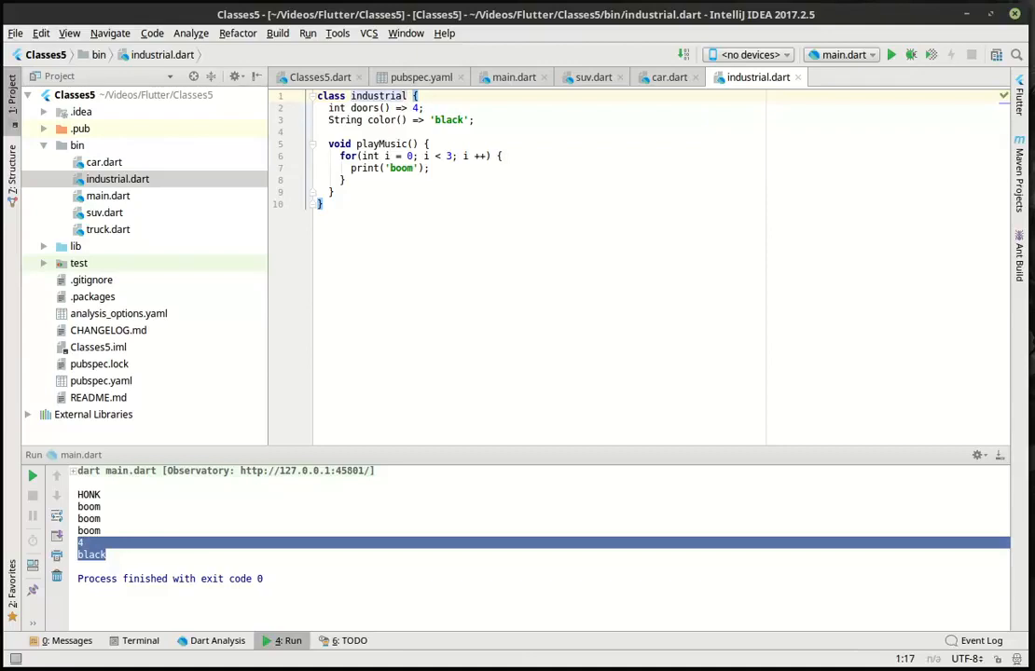
- Paste the car class code as industrial and change its color from 'black' to 'blue'
{"action": "double_click", "coordinate": [449, 119]}
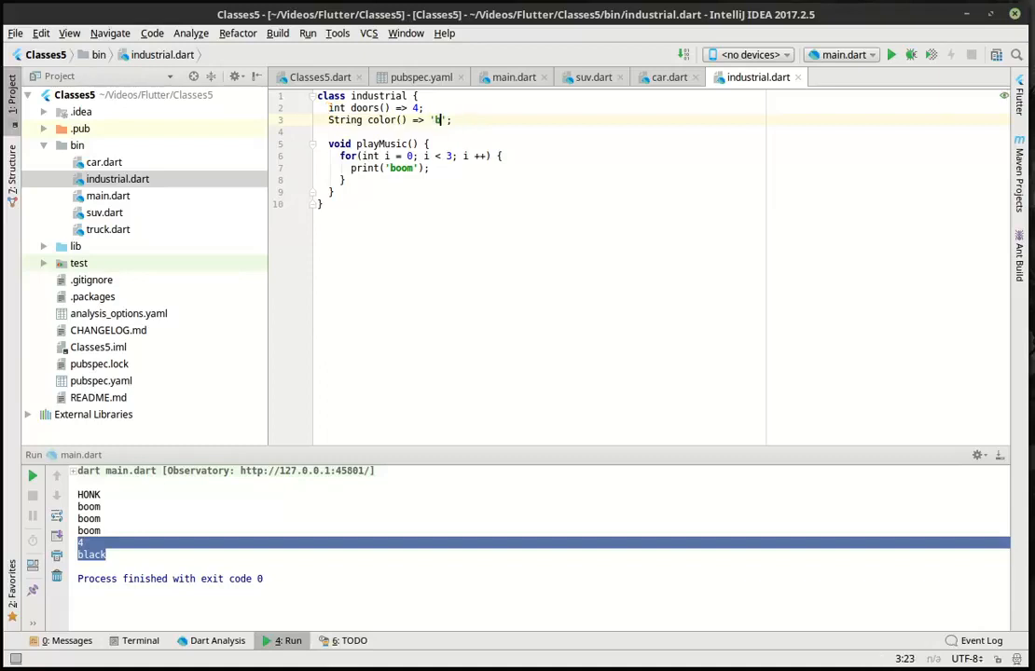
{"action": "type", "text": "lue"}
{"action": "left_click", "coordinate": [373, 107]}
{"action": "type", "text": "900"}
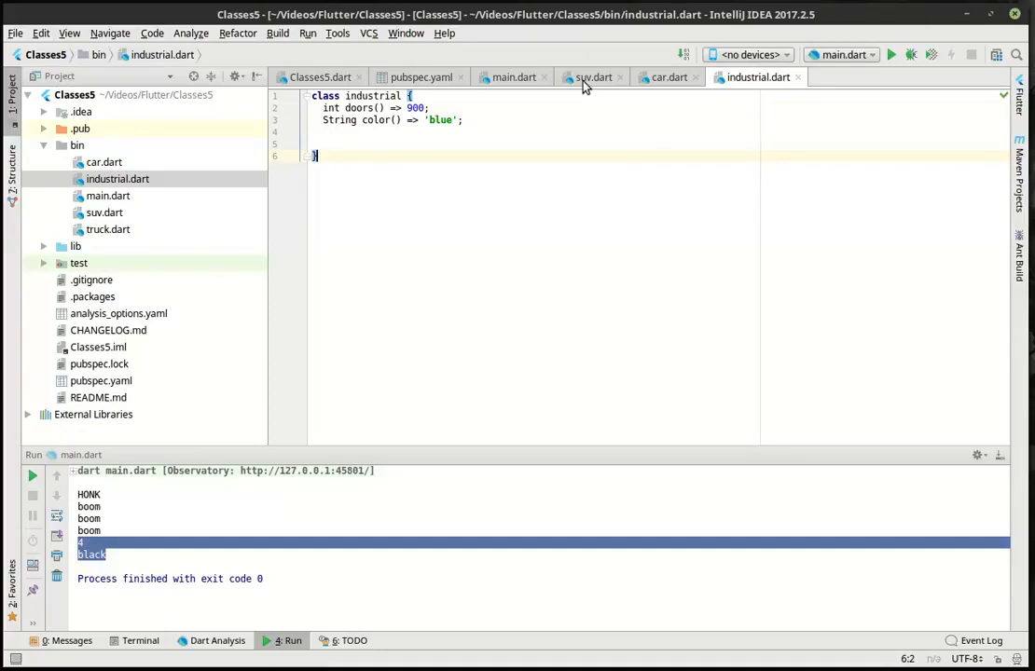
- In suv.dart import 'industrial.dart' and declare suv extends truck with car, industrial
{"action": "left_click", "coordinate": [593, 76]}
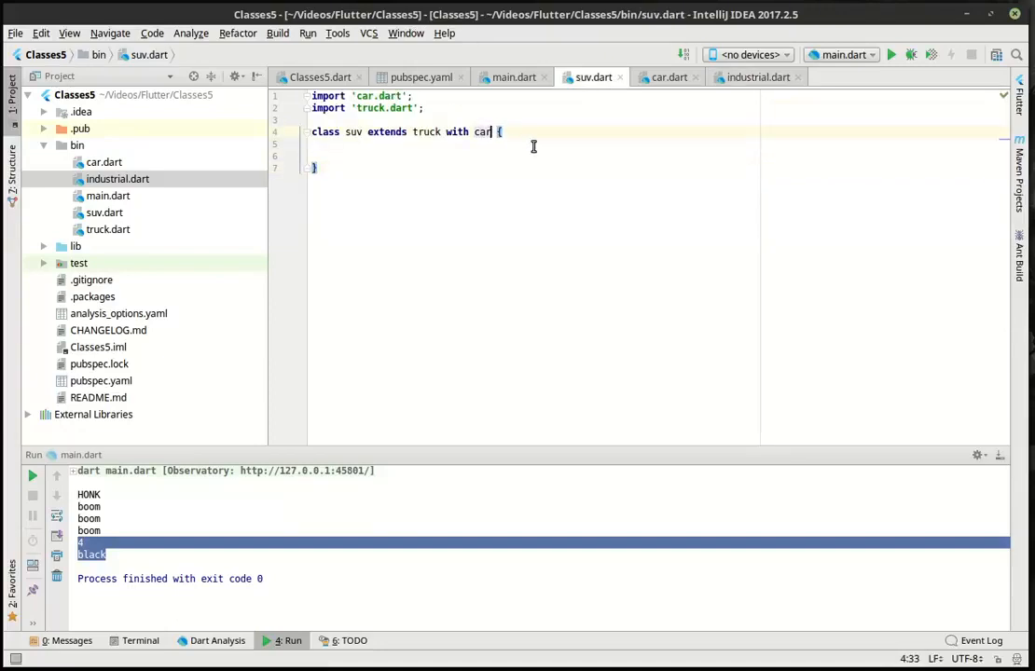
{"action": "type", "text": ", in"}
{"action": "left_click", "coordinate": [657, 119]}
{"action": "type", "text": "im"}
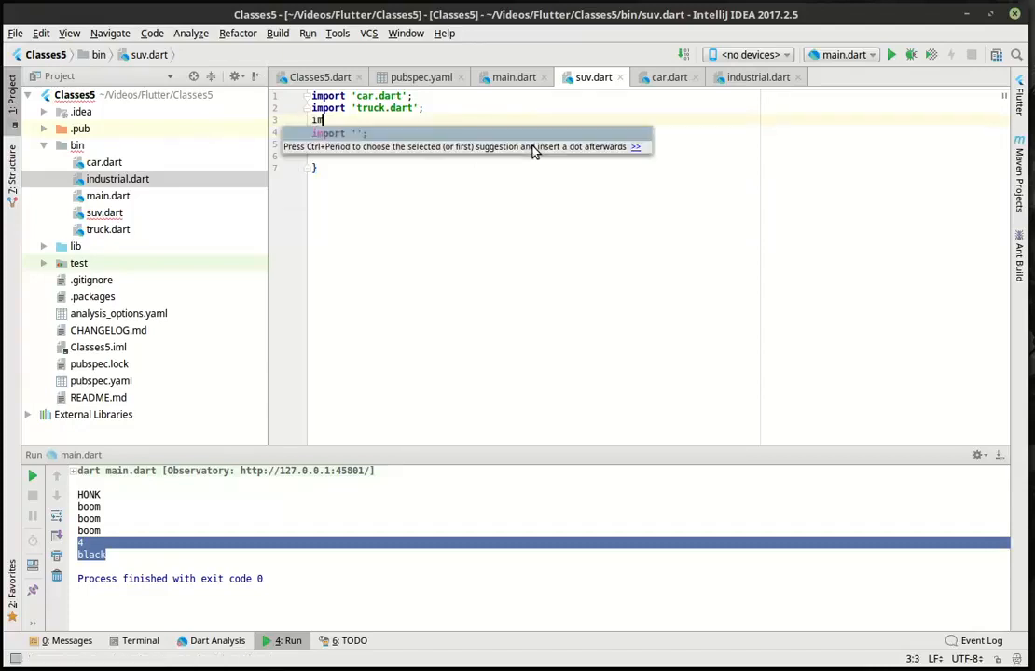
{"action": "type", "text": "industrial.dart';"}
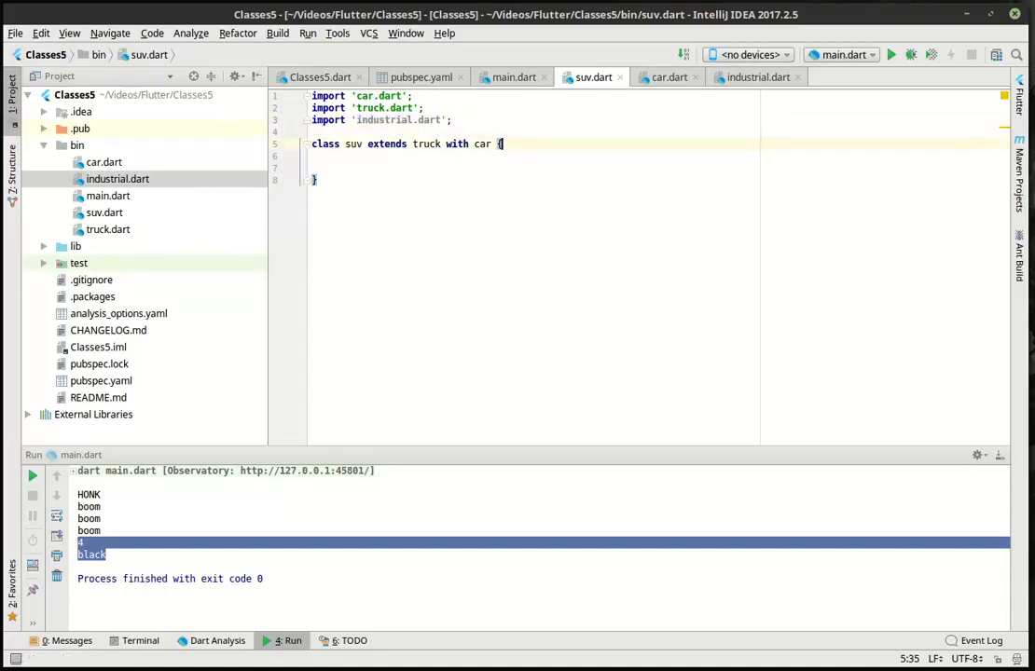
{"action": "type", "text": ", i"}
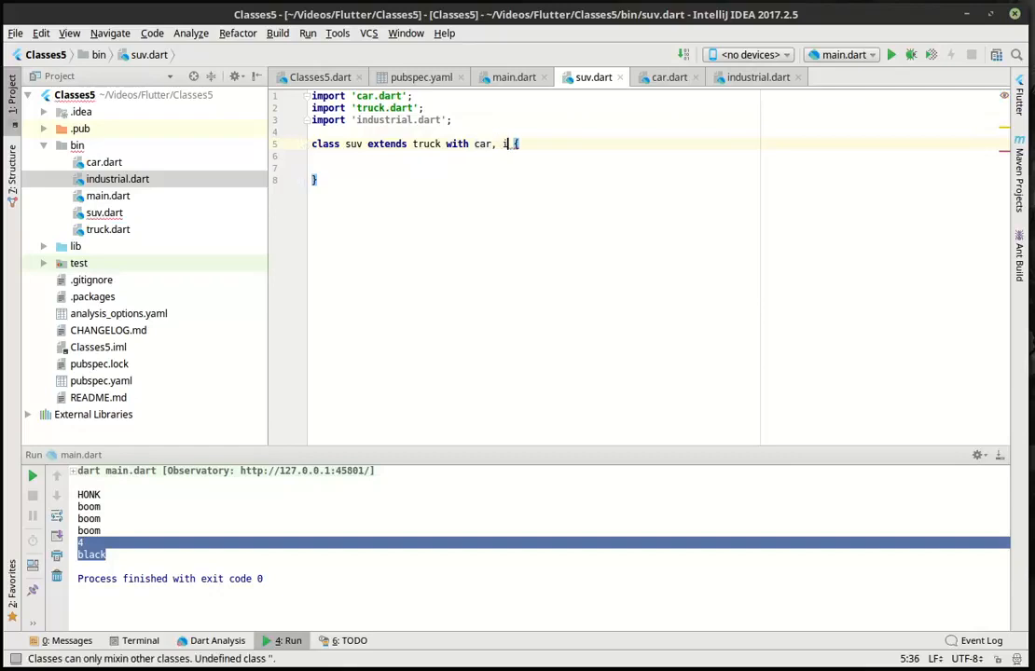
{"action": "type", "text": "ndustrial"}
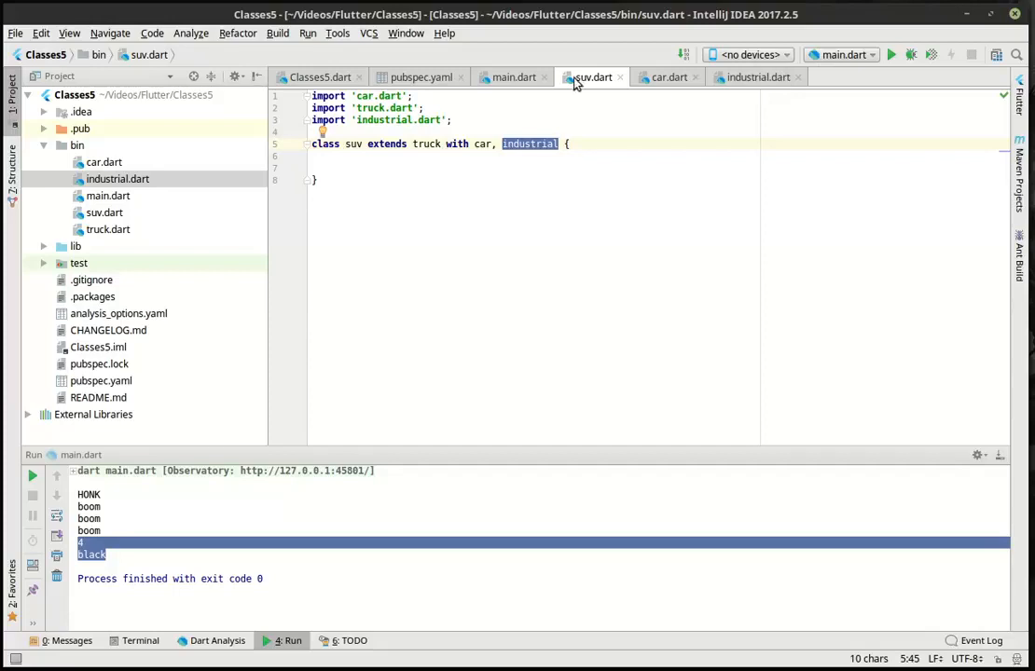
- Run main.dart to print 900 and blue, then return to the suv class body
{"action": "left_click", "coordinate": [514, 76]}
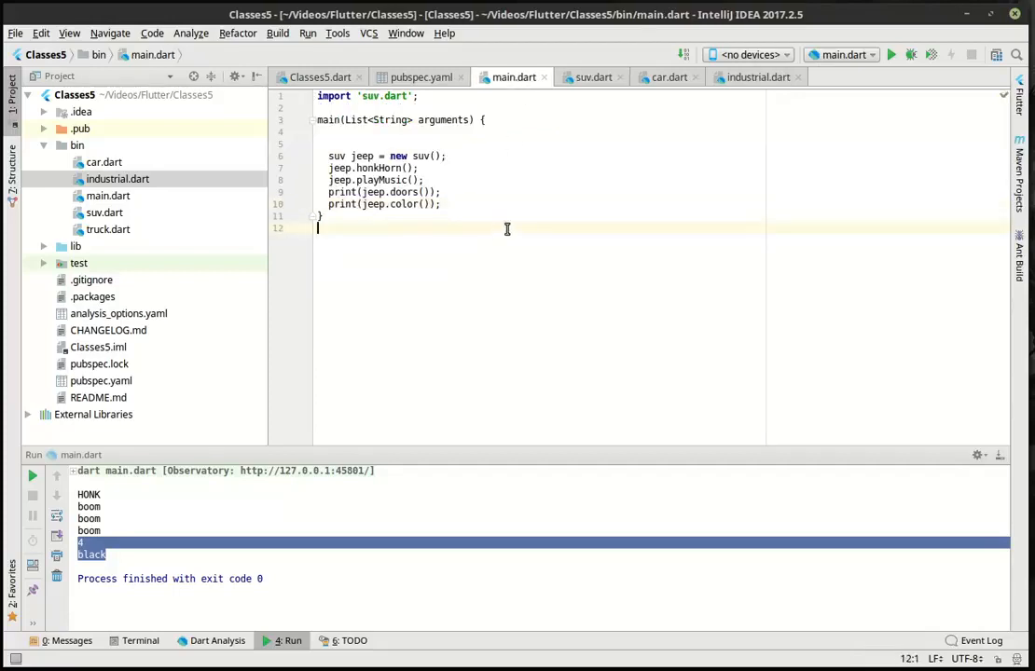
{"action": "left_click", "coordinate": [890, 54]}
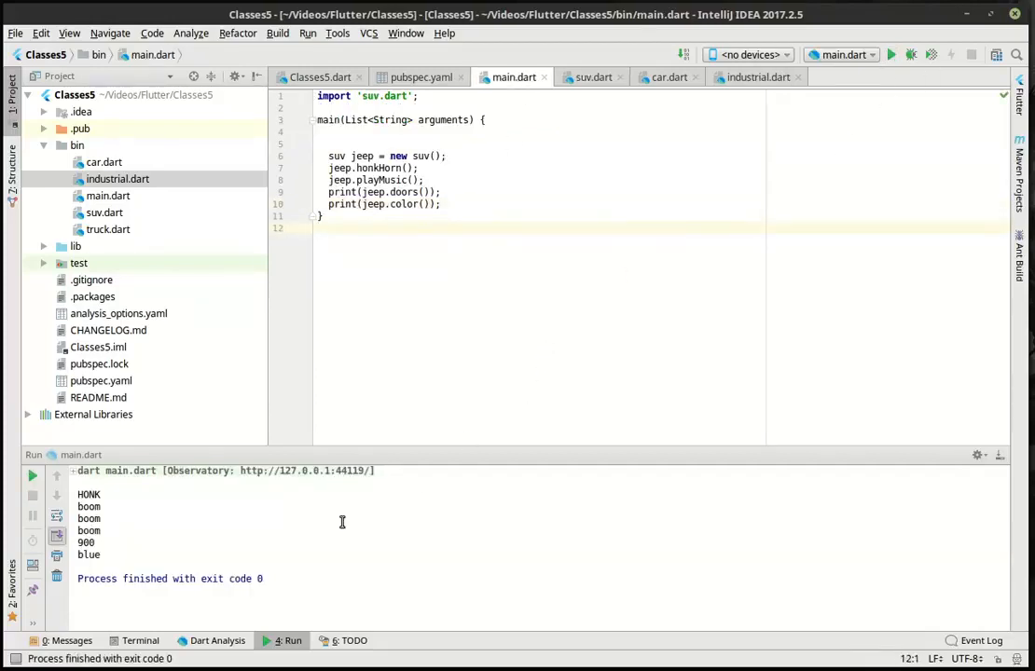
{"action": "double_click", "coordinate": [88, 555]}
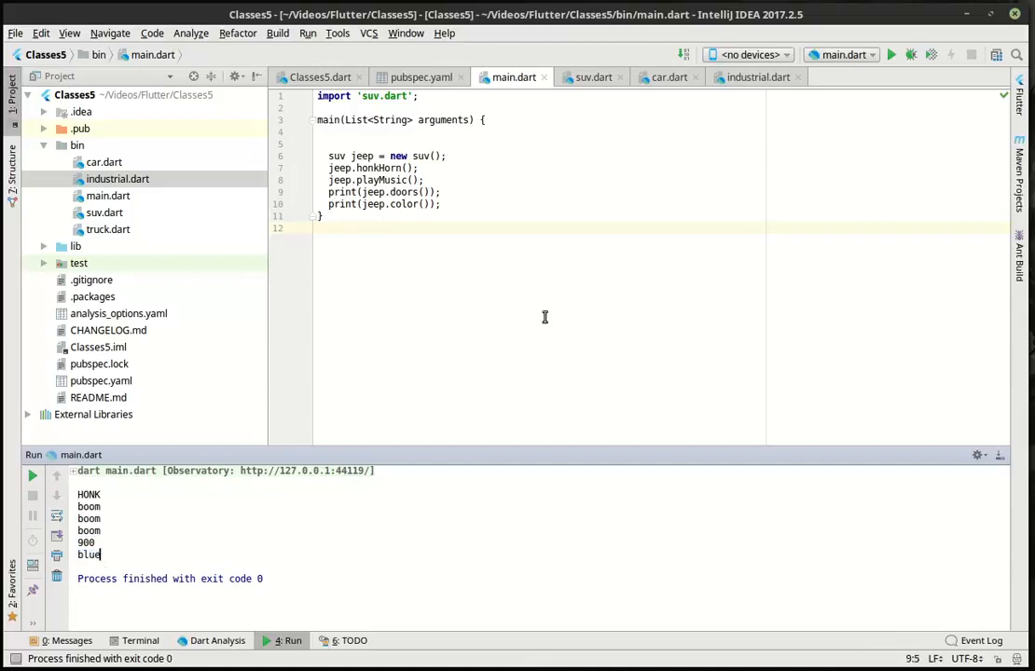
{"action": "left_click", "coordinate": [594, 77]}
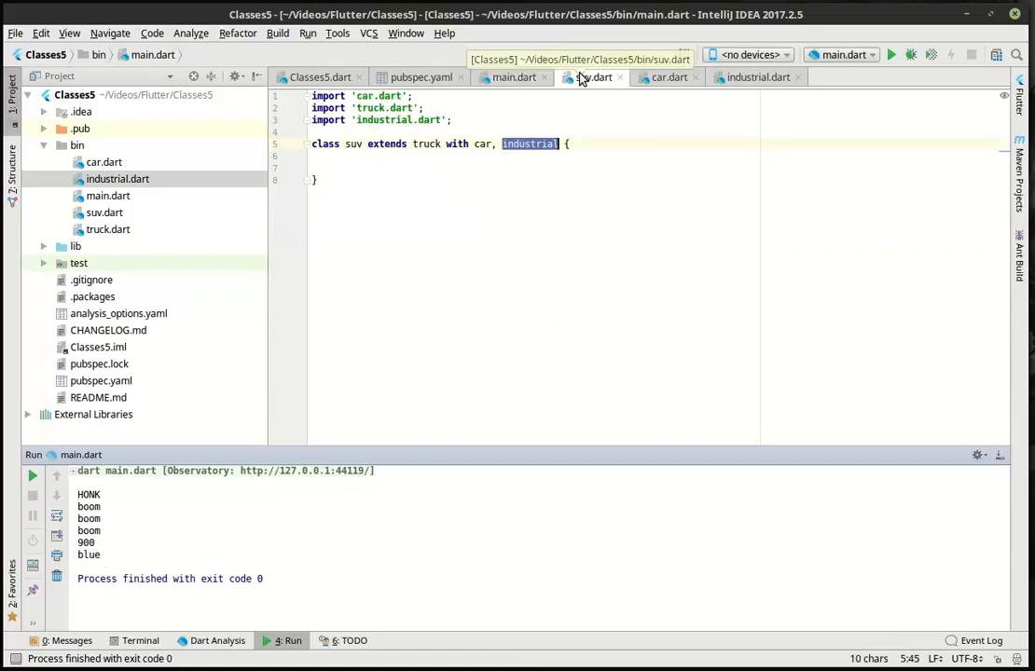
{"action": "left_click", "coordinate": [594, 77]}
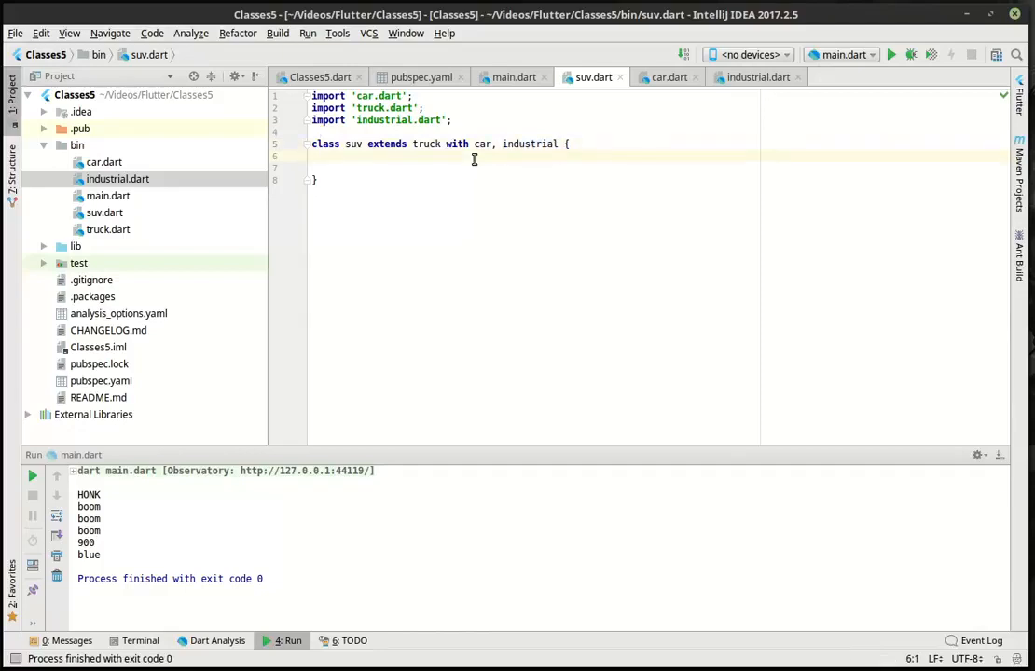
- Add String color() => 'lime green'; override to the suv class
{"action": "type", "text": "String color"}
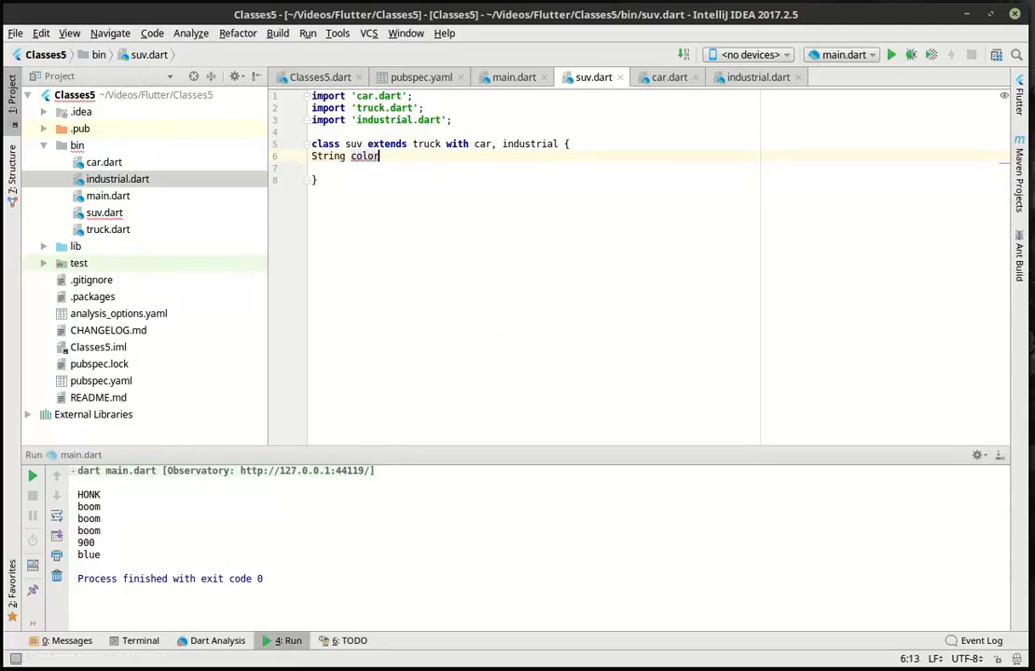
{"action": "type", "text": "() =>"}
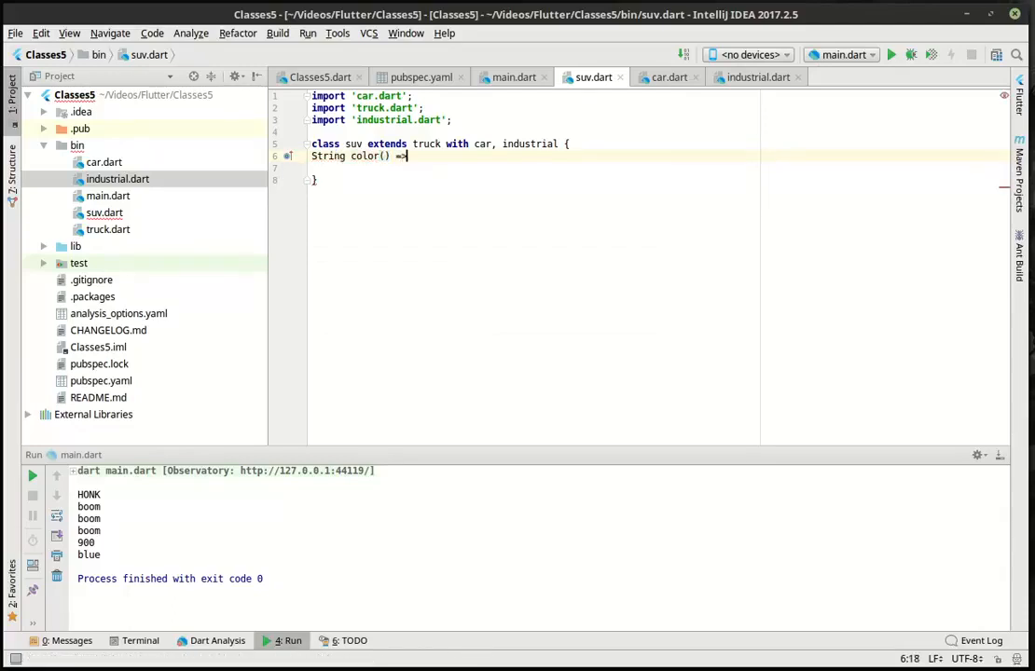
{"action": "type", "text": "'"}
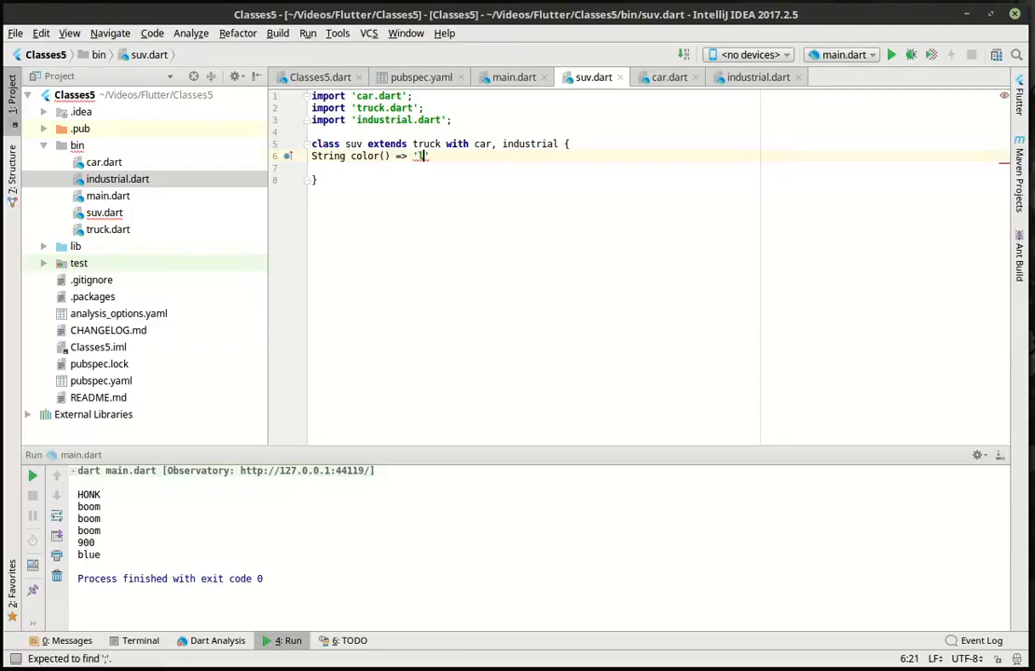
{"action": "type", "text": "lime reen"}
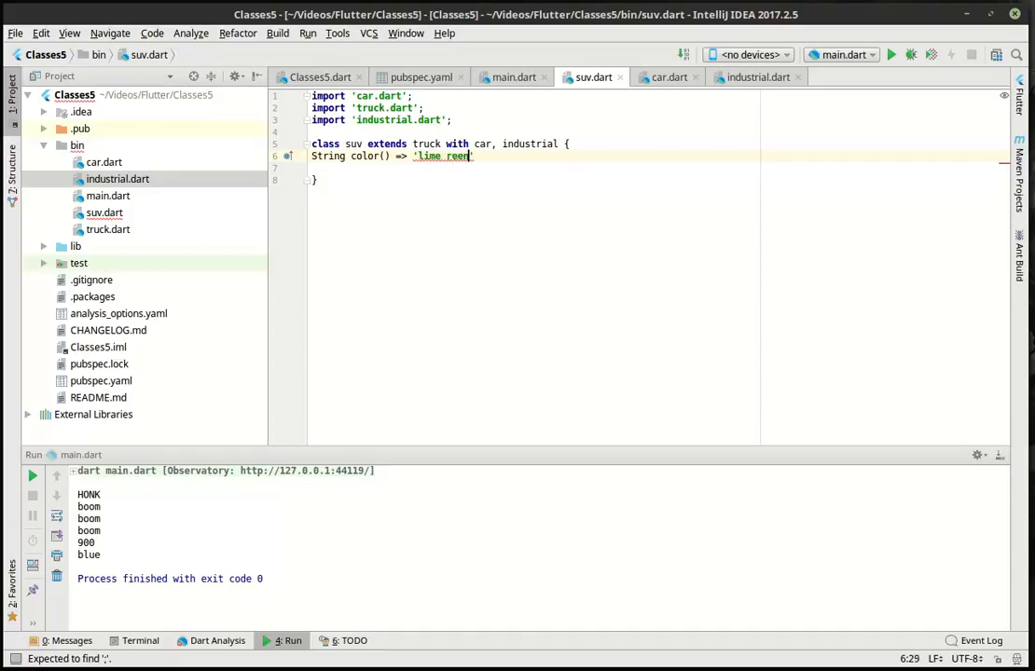
{"action": "type", "text": "g"}
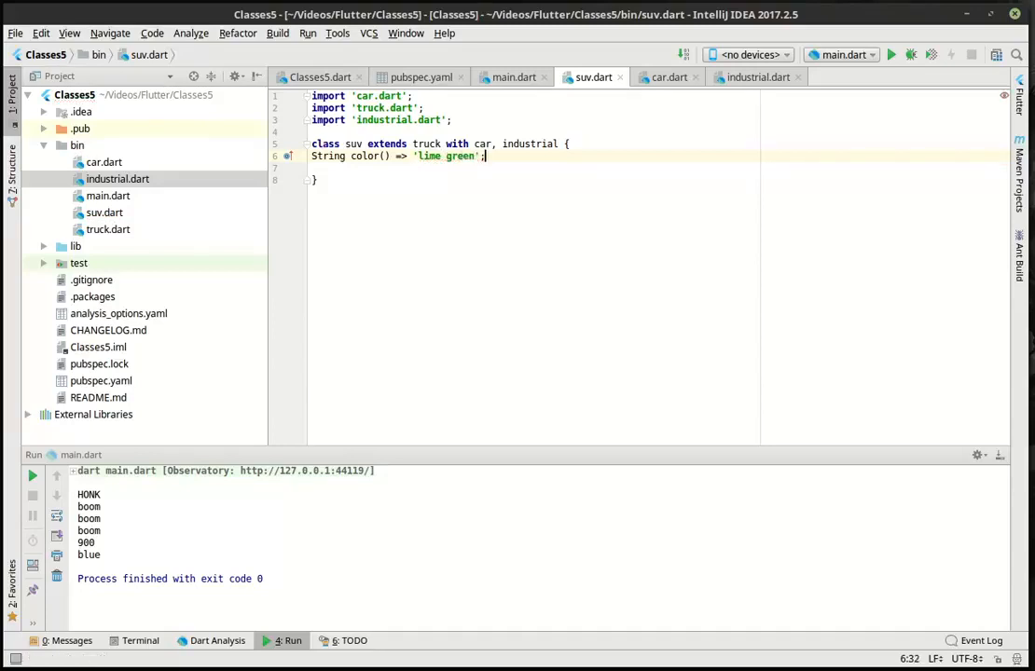
- Add int doors() => 3; override so the run prints 3 and lime green
{"action": "type", "text": "int"}
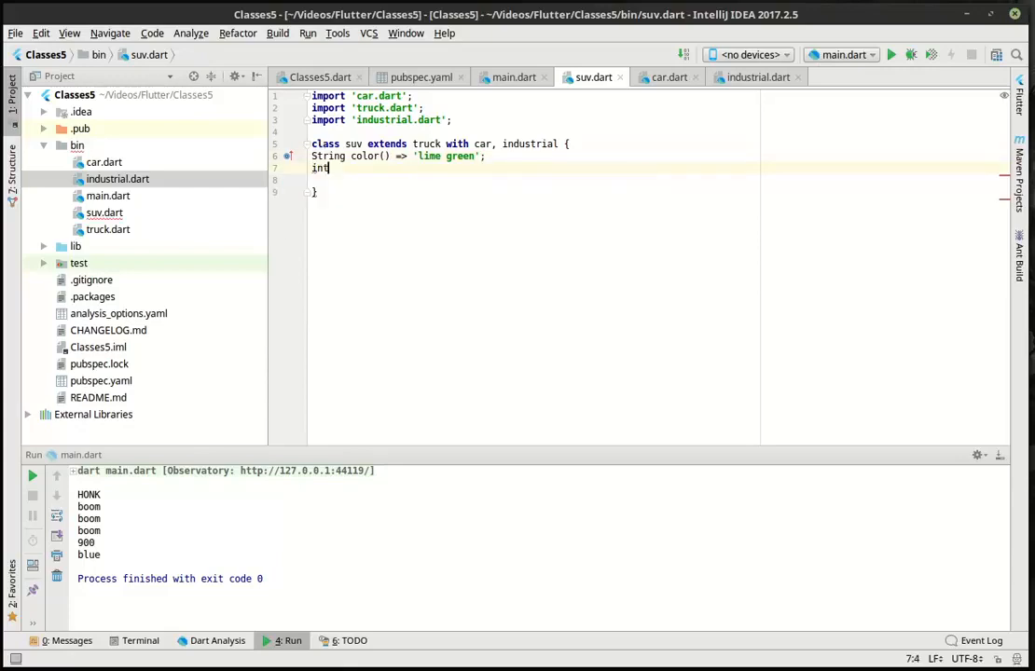
{"action": "type", "text": "door"}
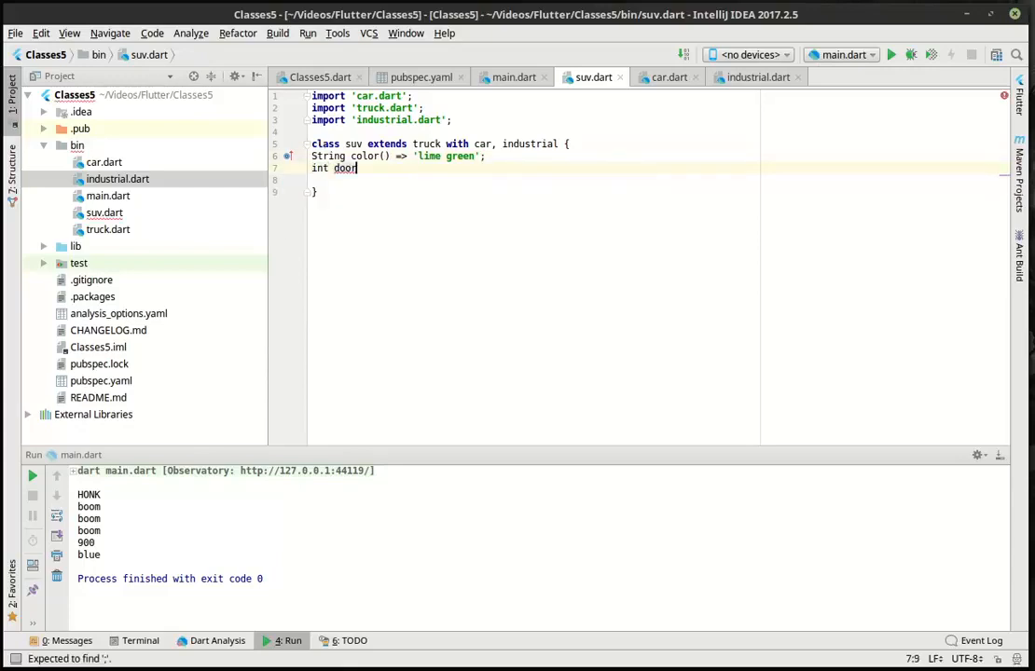
{"action": "type", "text": "s() ="}
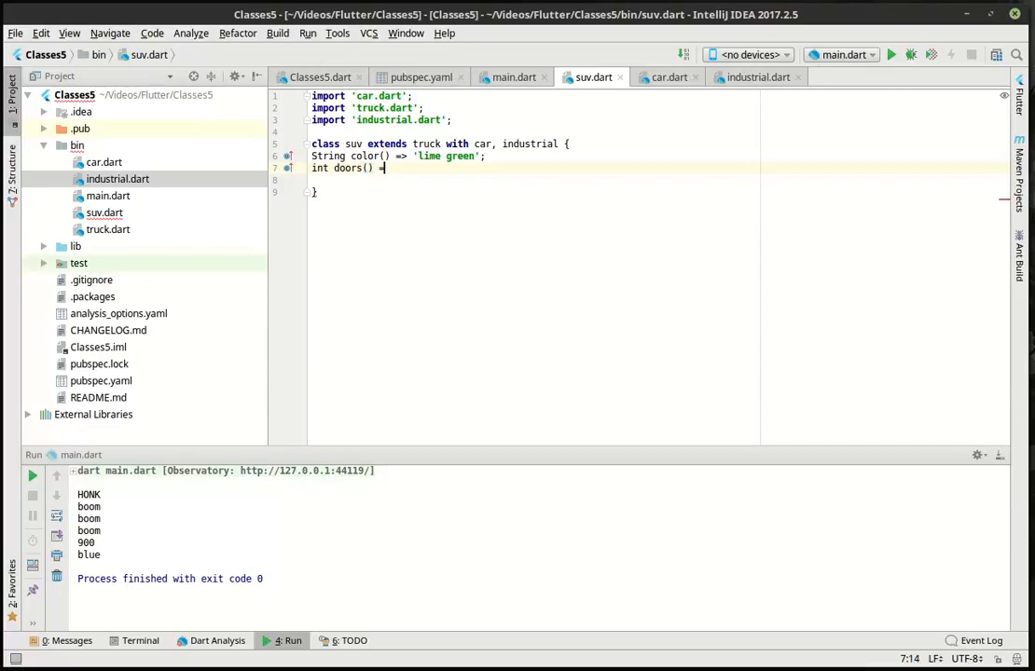
{"action": "type", "text": "3"}
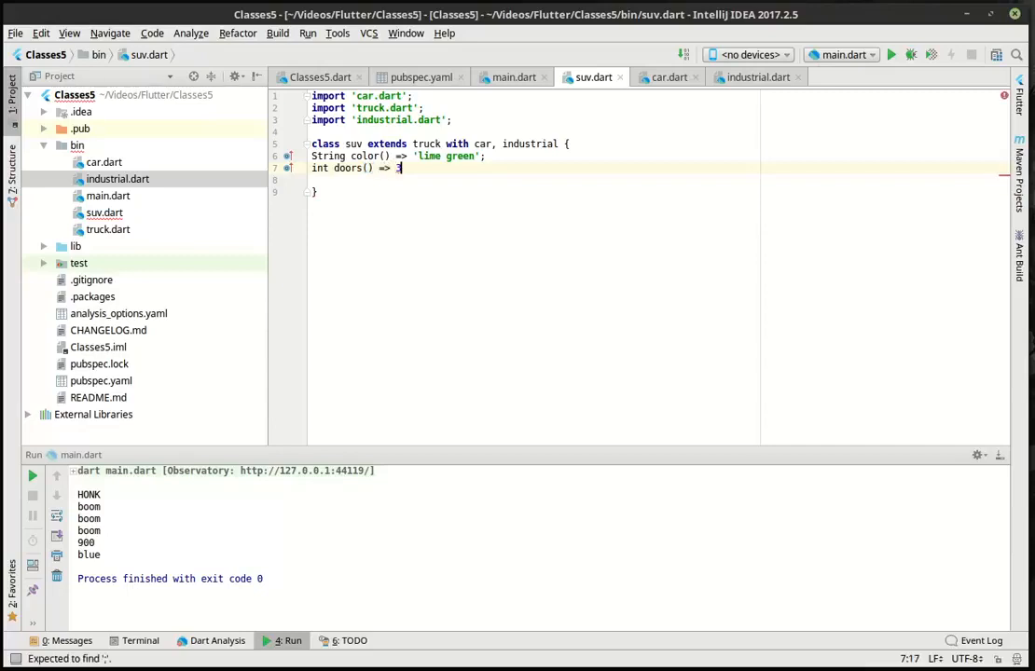
{"action": "type", "text": ";"}
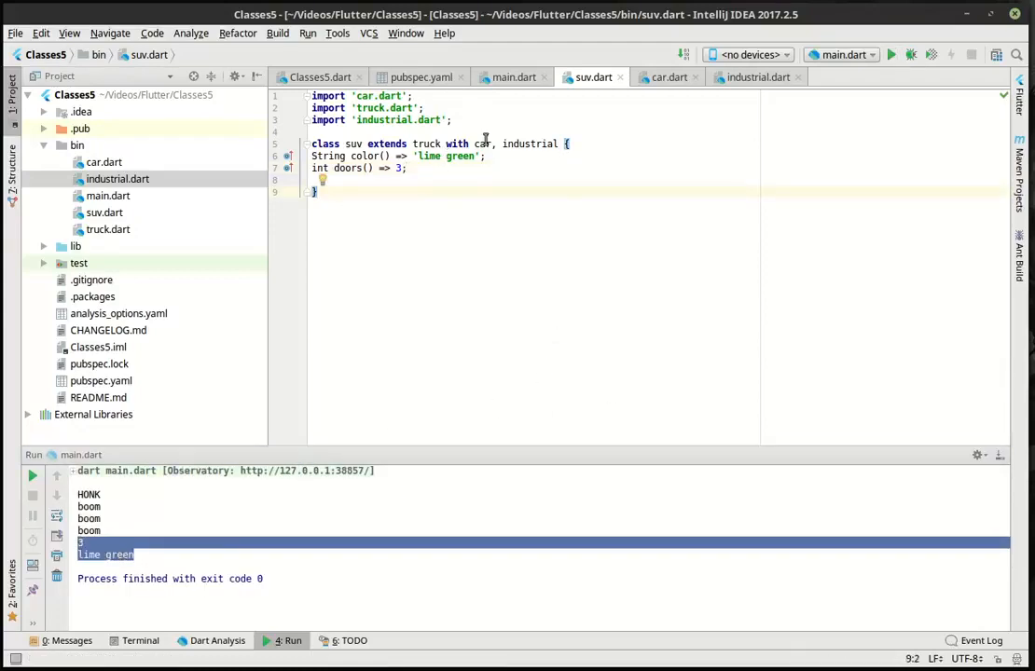
- Highlight 'car, industrial' in the suv header, then switch to the Dart language tour in Chromium
{"action": "left_click_drag", "start_coordinate": [474, 143], "coordinate": [556, 144]}
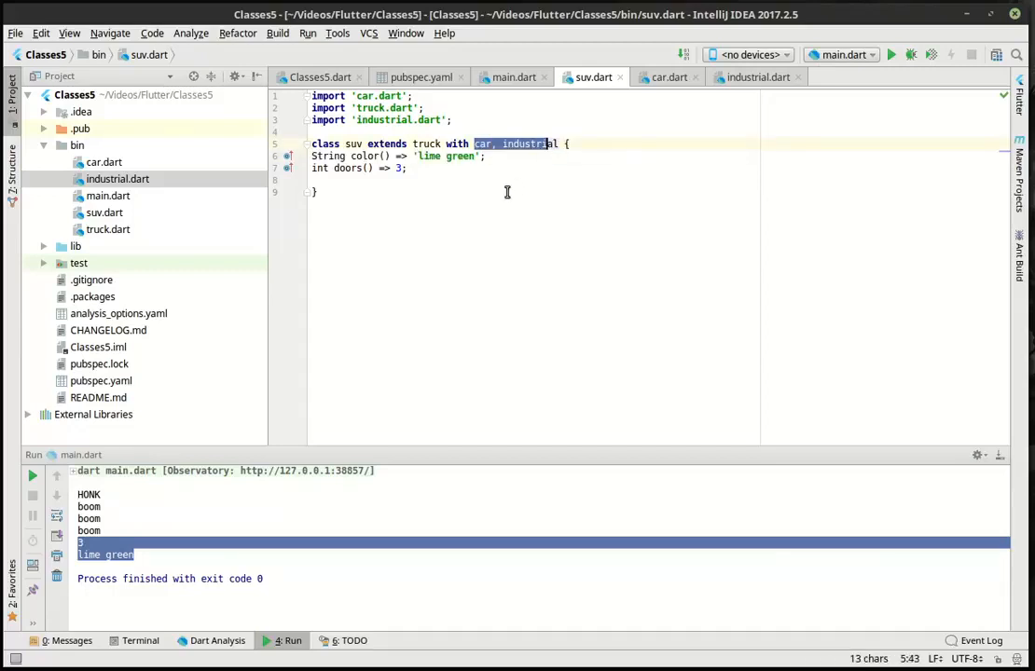
{"action": "mouse_move", "coordinate": [529, 181]}
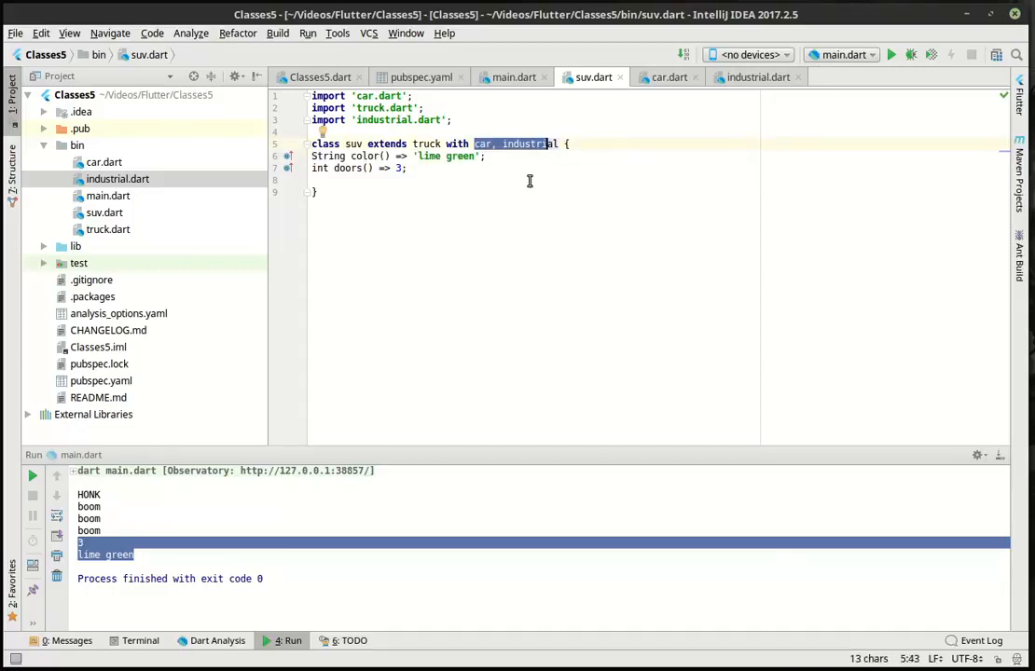
{"action": "mouse_move", "coordinate": [508, 186]}
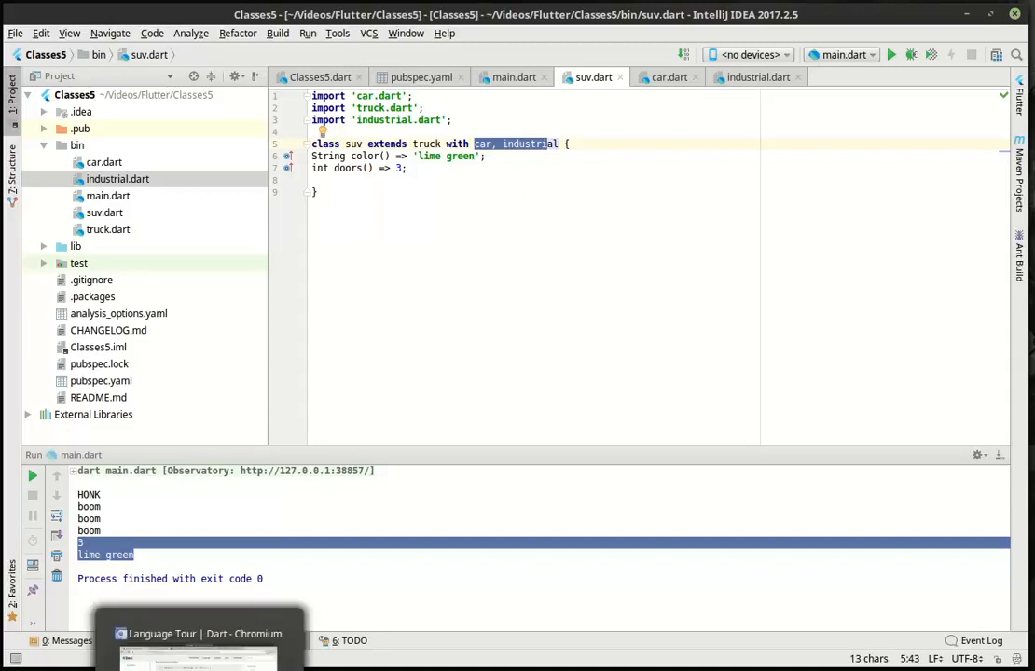
{"action": "left_click", "coordinate": [197, 634]}
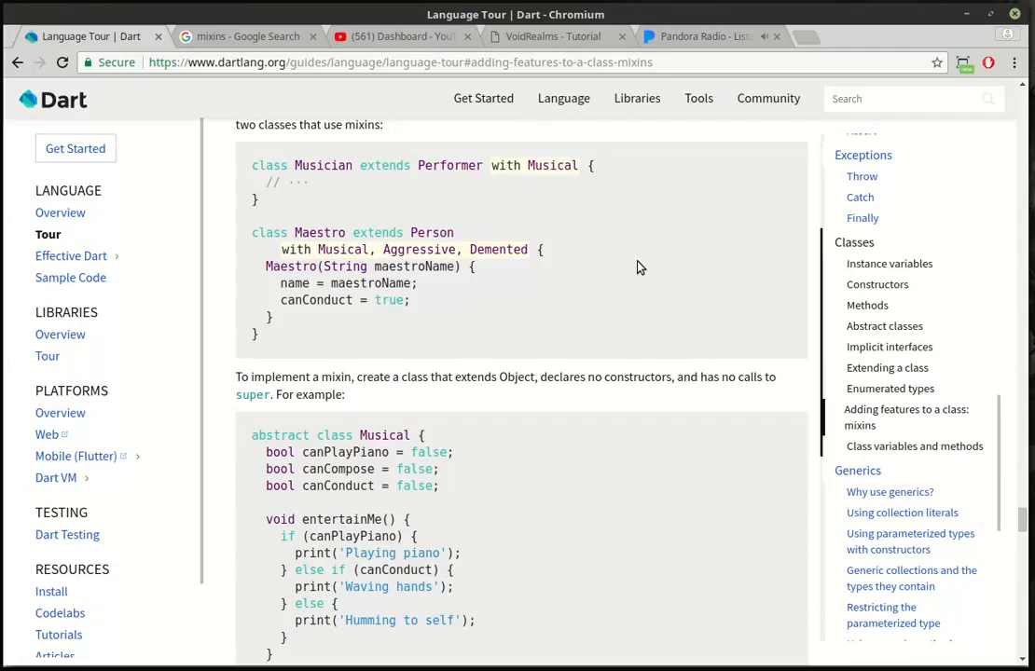
{"action": "mouse_move", "coordinate": [612, 266]}
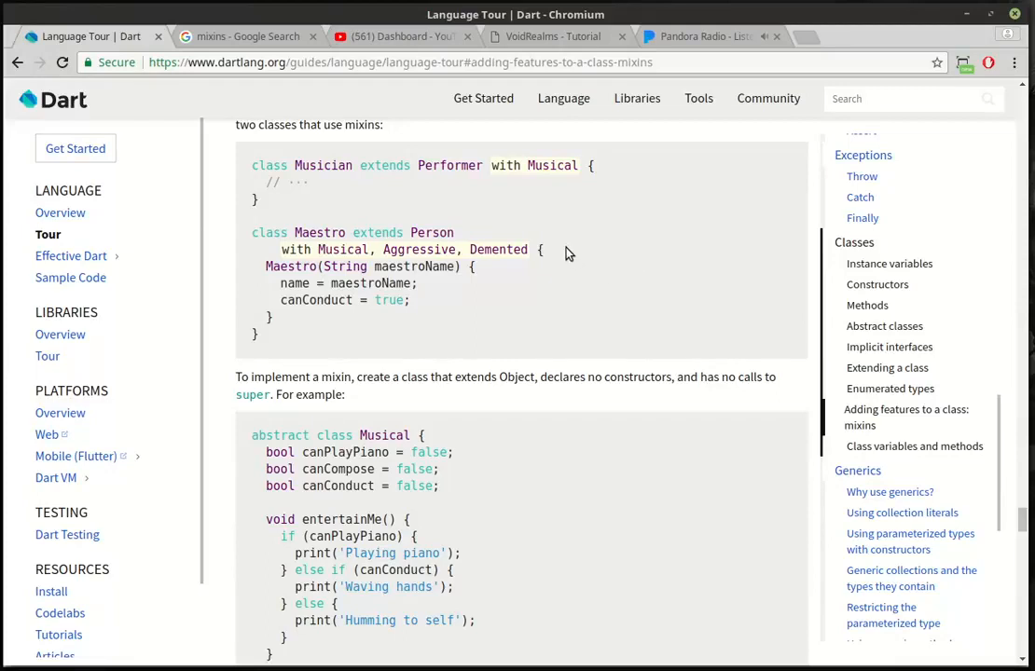
{"action": "mouse_move", "coordinate": [562, 255]}
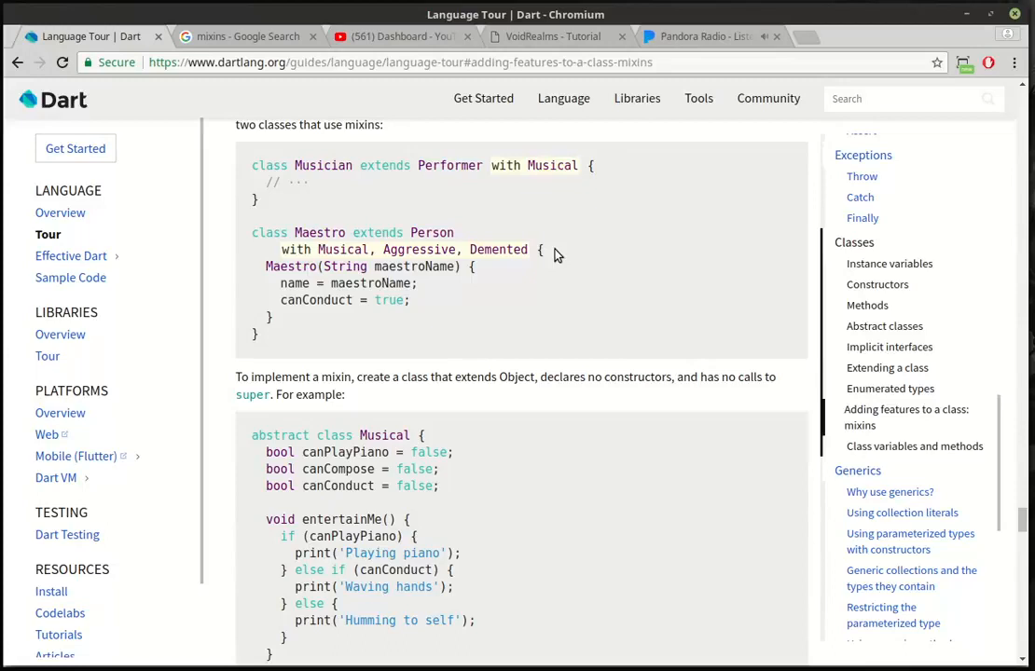
{"action": "mouse_move", "coordinate": [550, 254]}
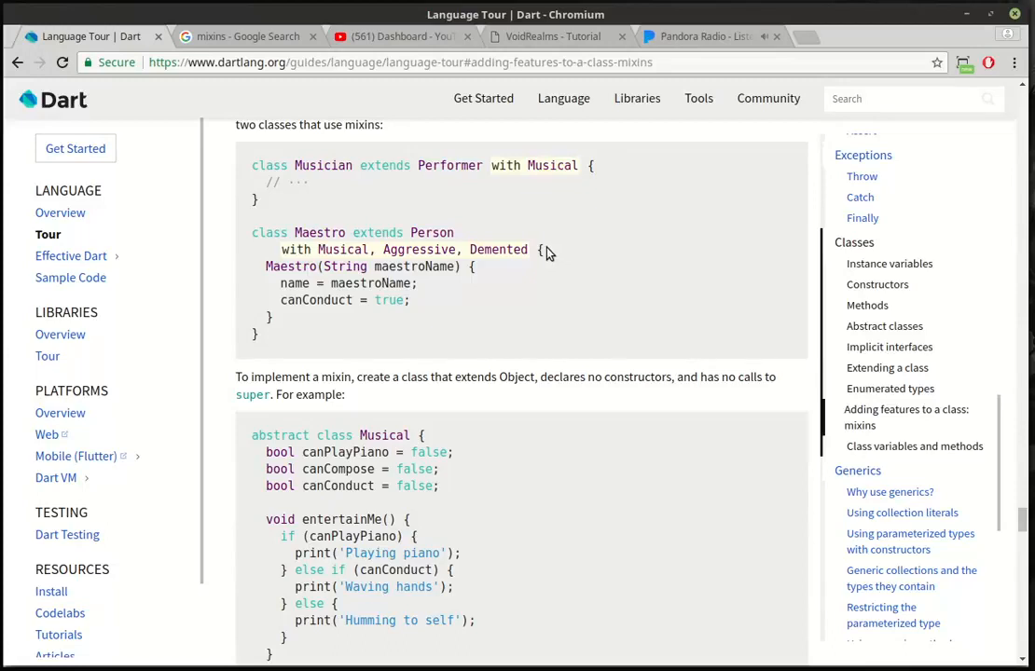
{"action": "mouse_move", "coordinate": [398, 103]}
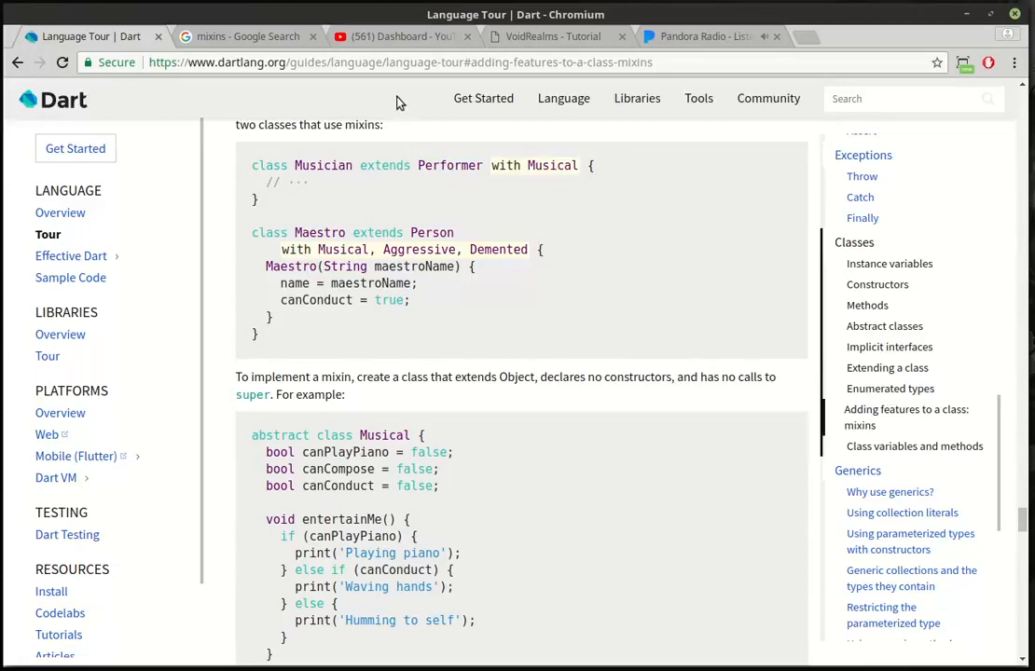
- Switch from the Dart mixins documentation to the VoidRealms tutorials tab
{"action": "left_click", "coordinate": [553, 36]}
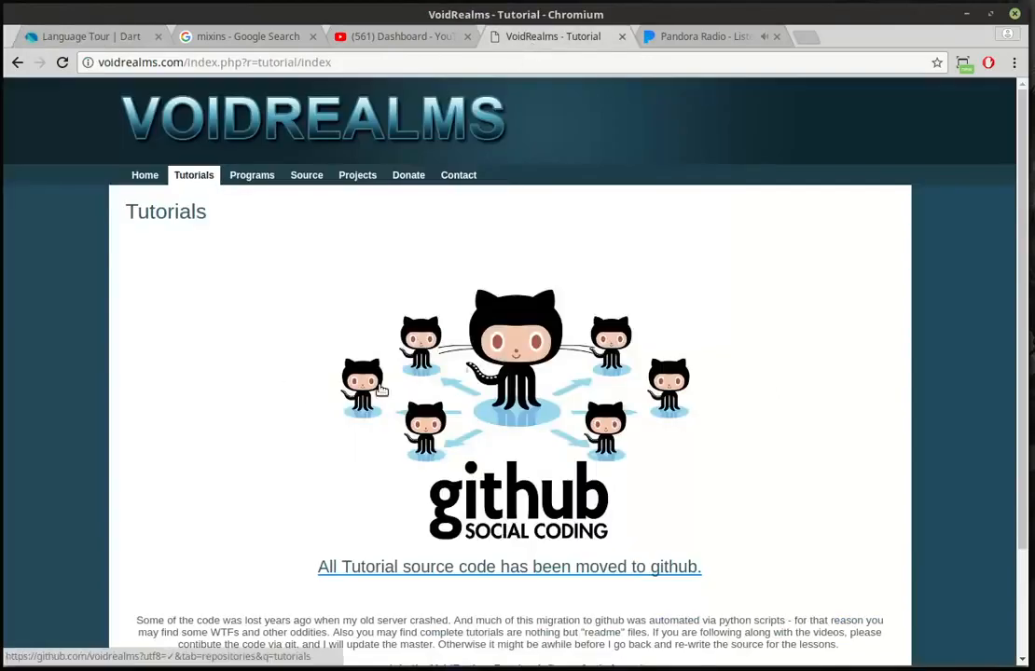
{"action": "mouse_move", "coordinate": [522, 291]}
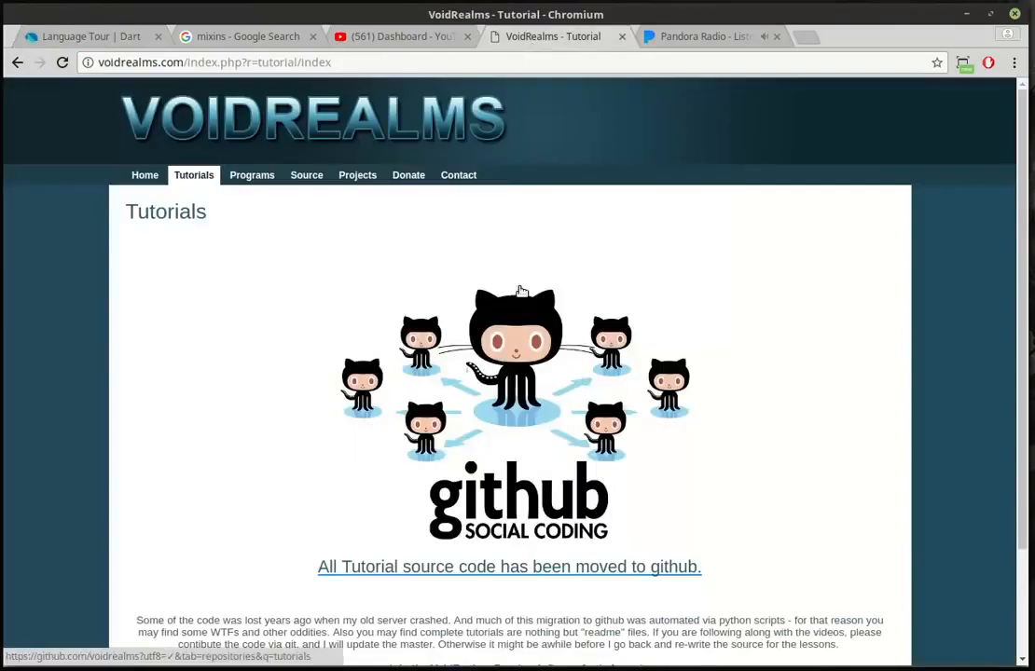
- Visit the VoidRealms contact page, then switch to the YouTube channel dashboard tab
{"action": "left_click", "coordinate": [457, 175]}
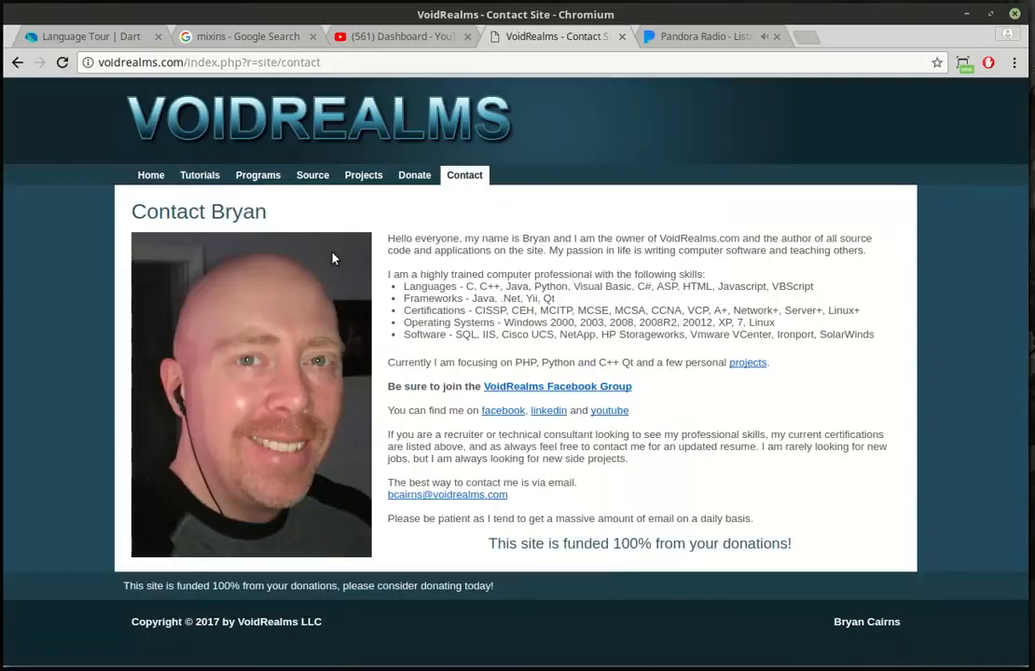
{"action": "mouse_move", "coordinate": [511, 386]}
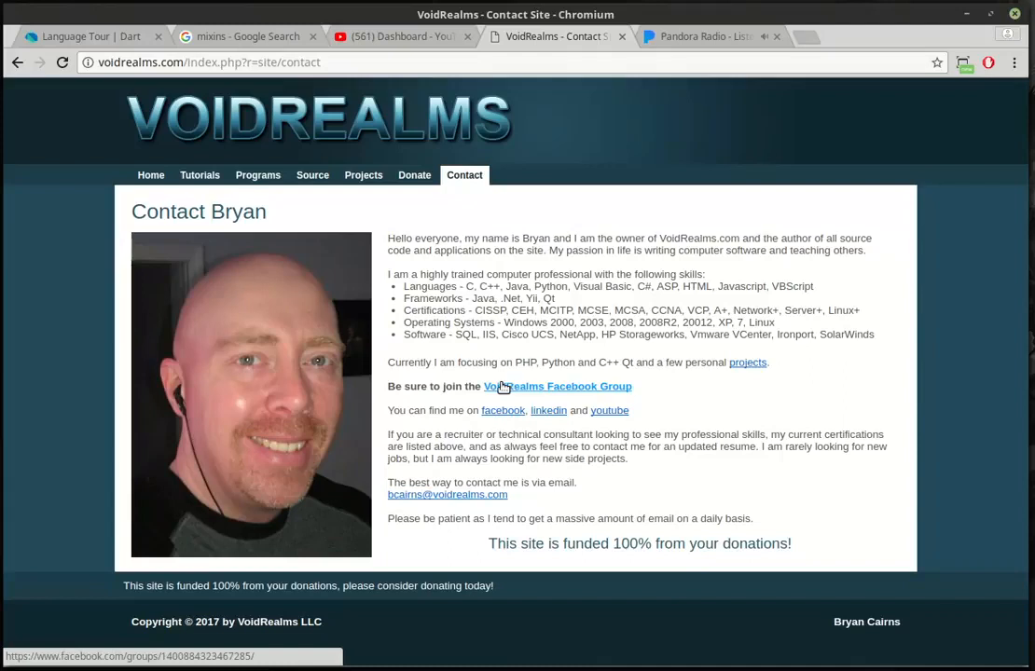
{"action": "mouse_move", "coordinate": [502, 386]}
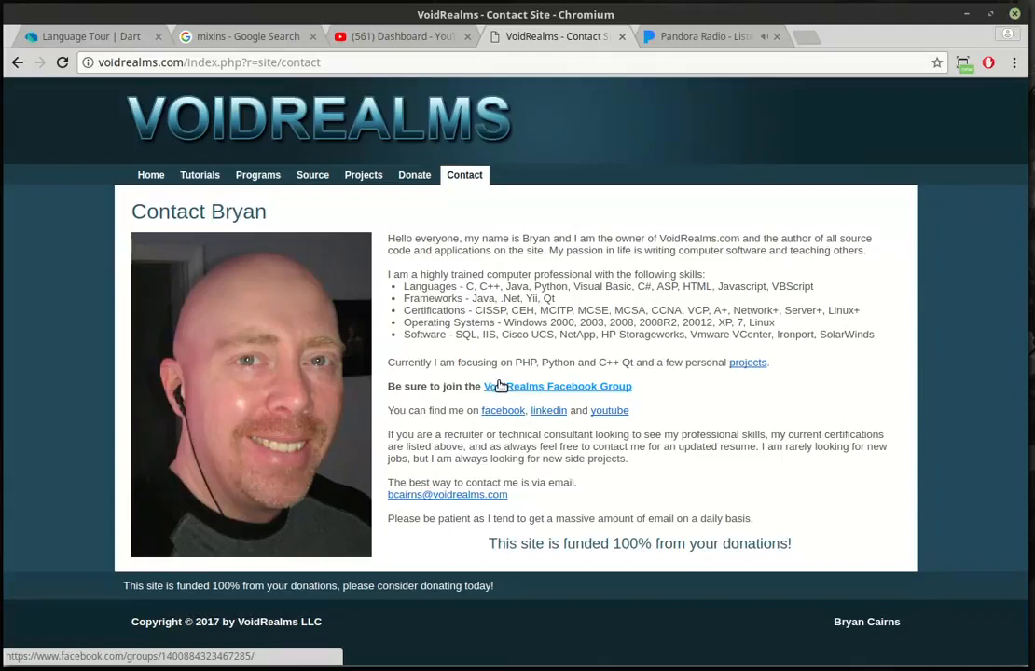
{"action": "mouse_move", "coordinate": [486, 270]}
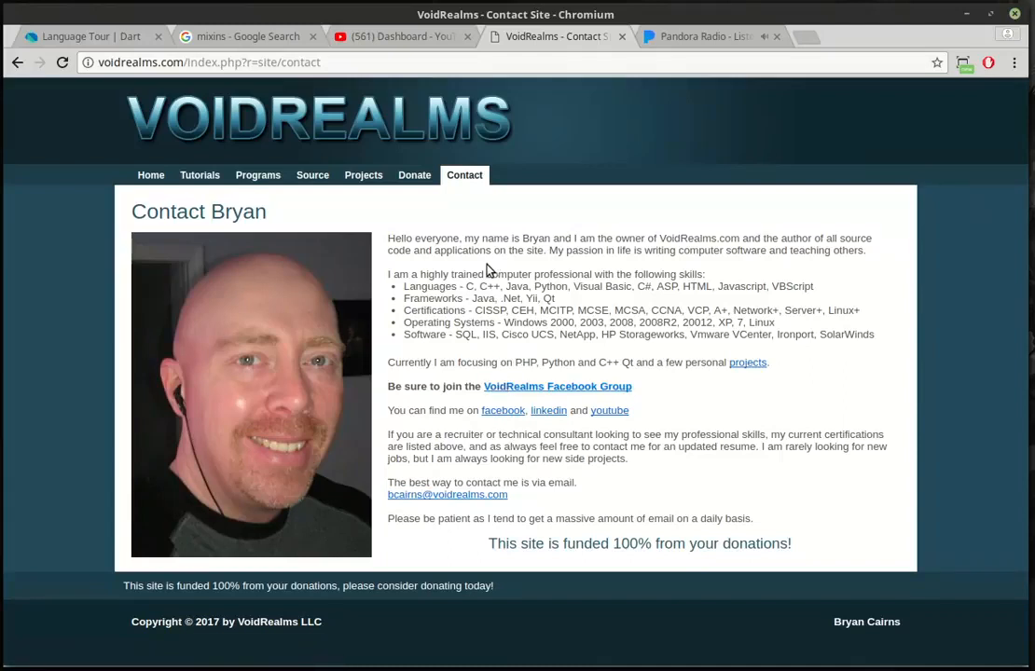
{"action": "left_click", "coordinate": [401, 36]}
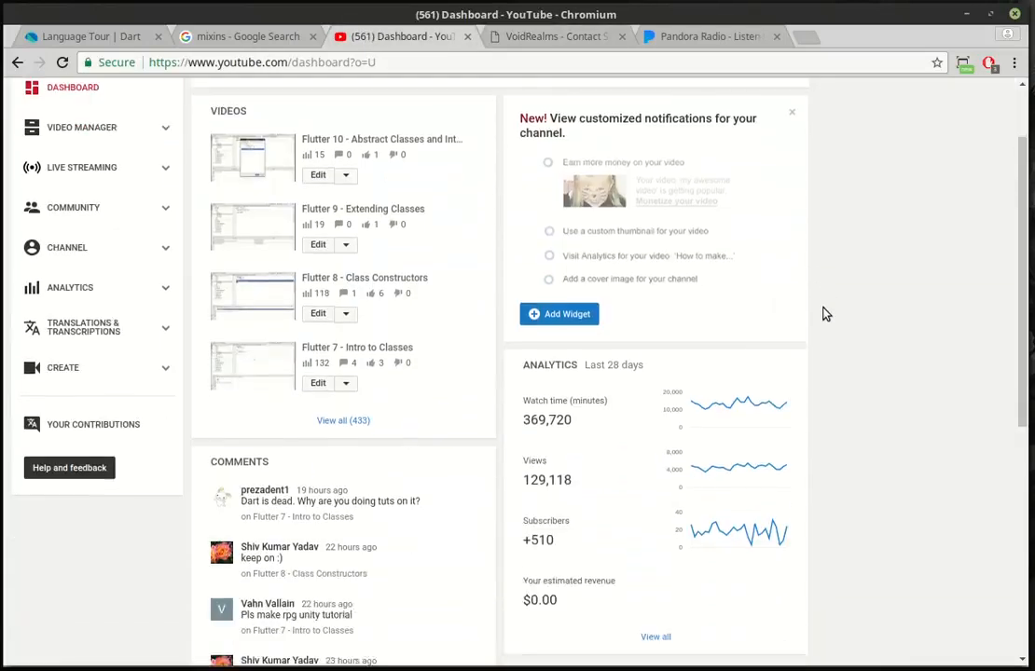
{"action": "scroll", "scroll_direction": "down", "scroll_amount": 3}
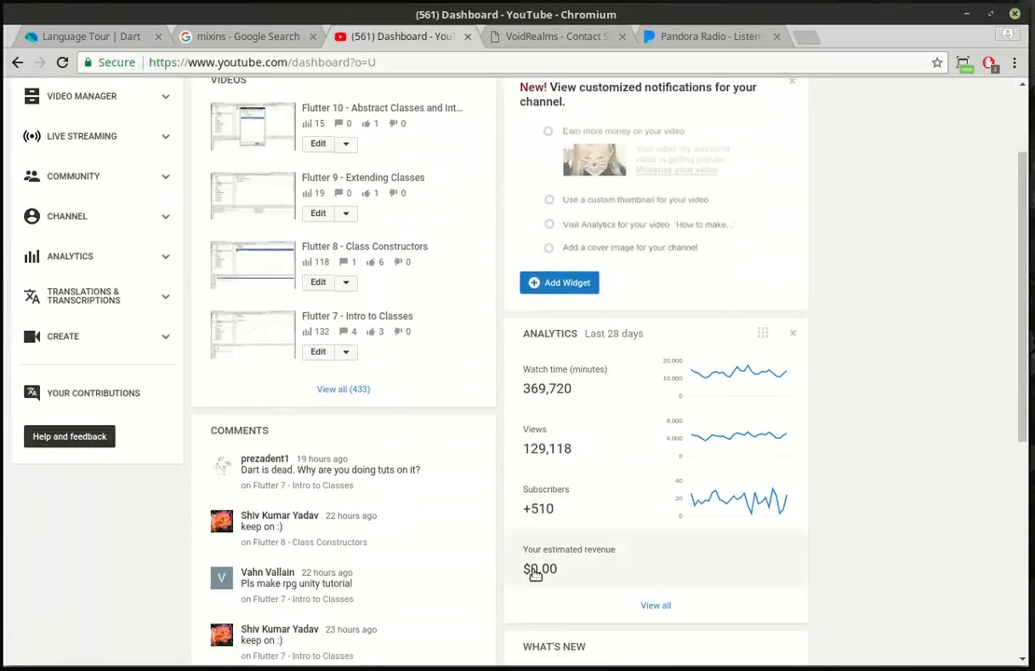
{"action": "mouse_move", "coordinate": [555, 566]}
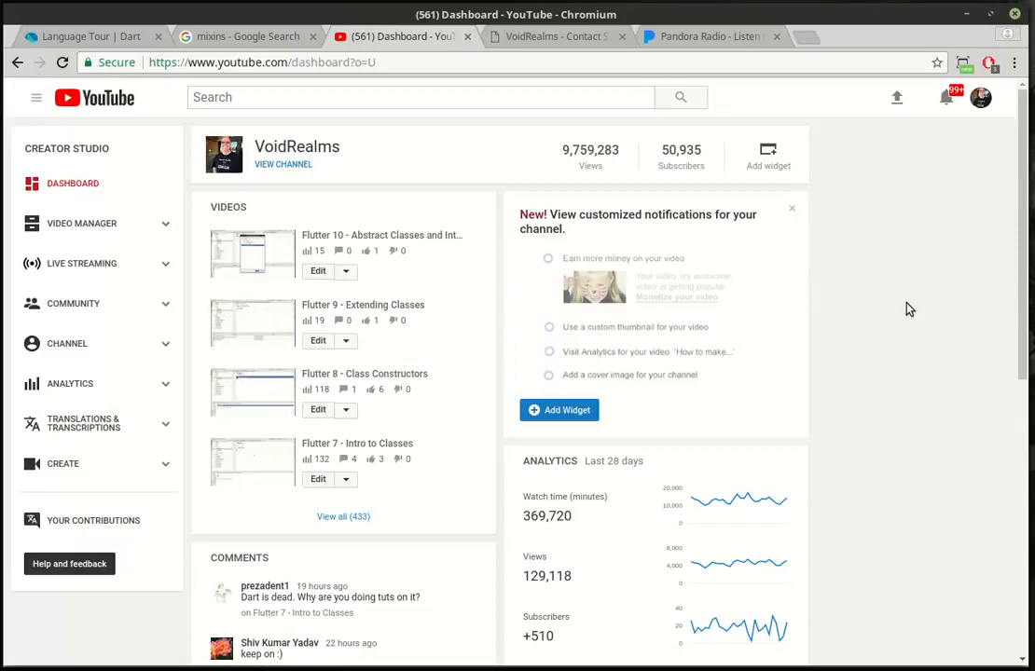
{"action": "mouse_move", "coordinate": [563, 28]}
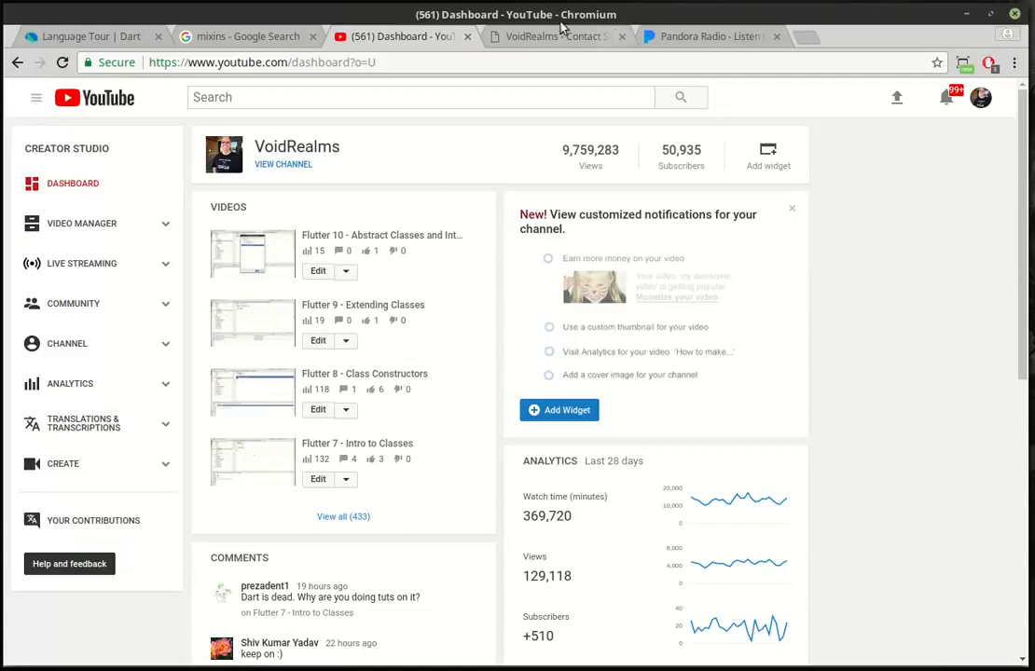